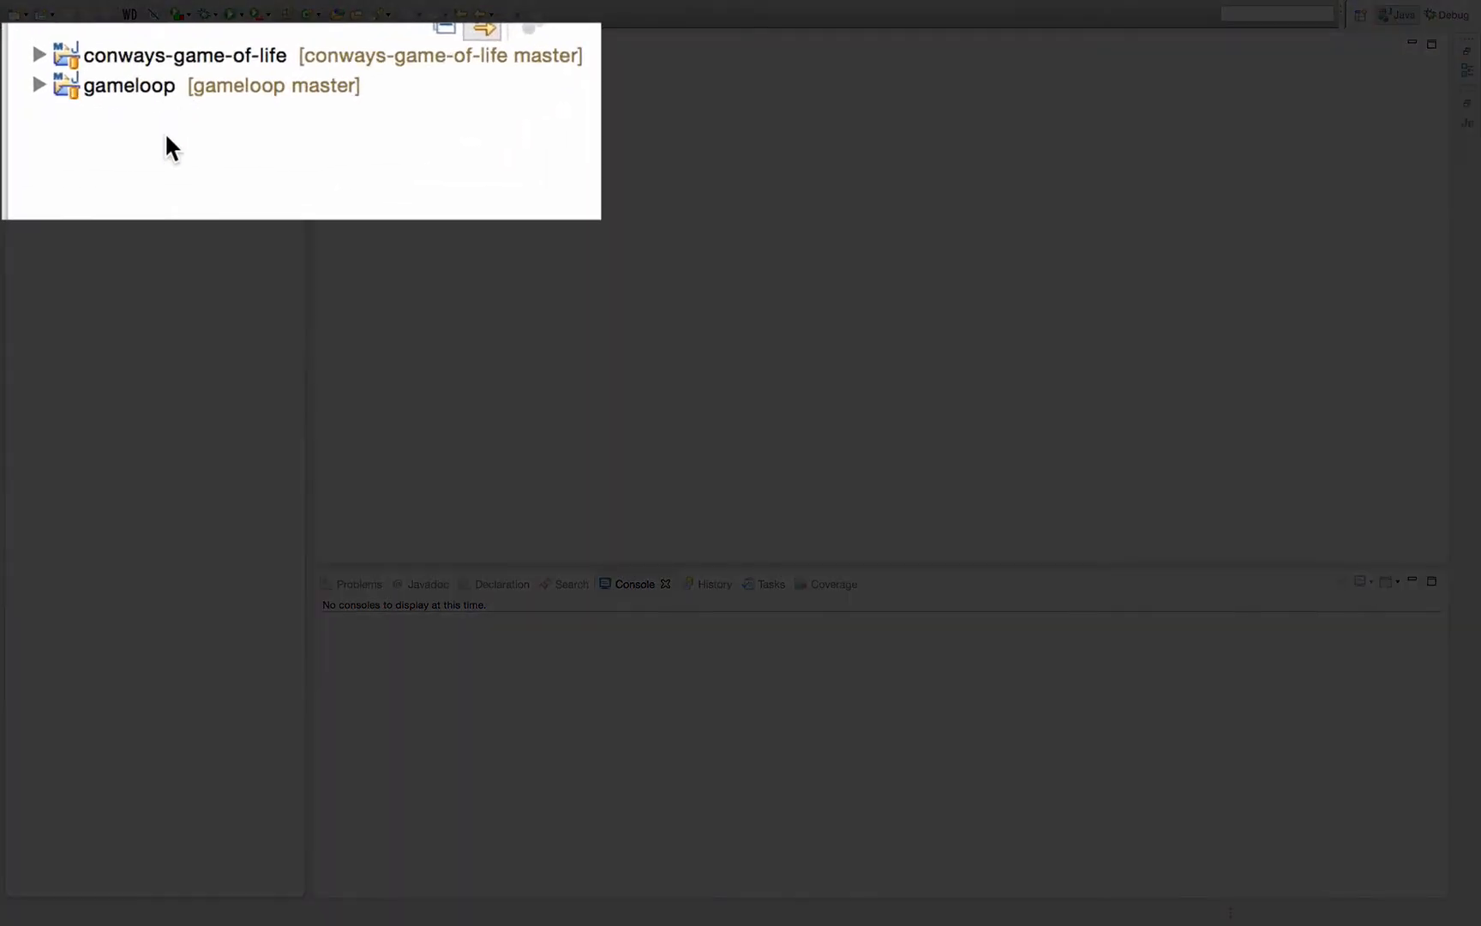
- Select conways-game-of-life, then gameloop, then conways-game-of-life again in Package Explorer
left_click(129, 86)
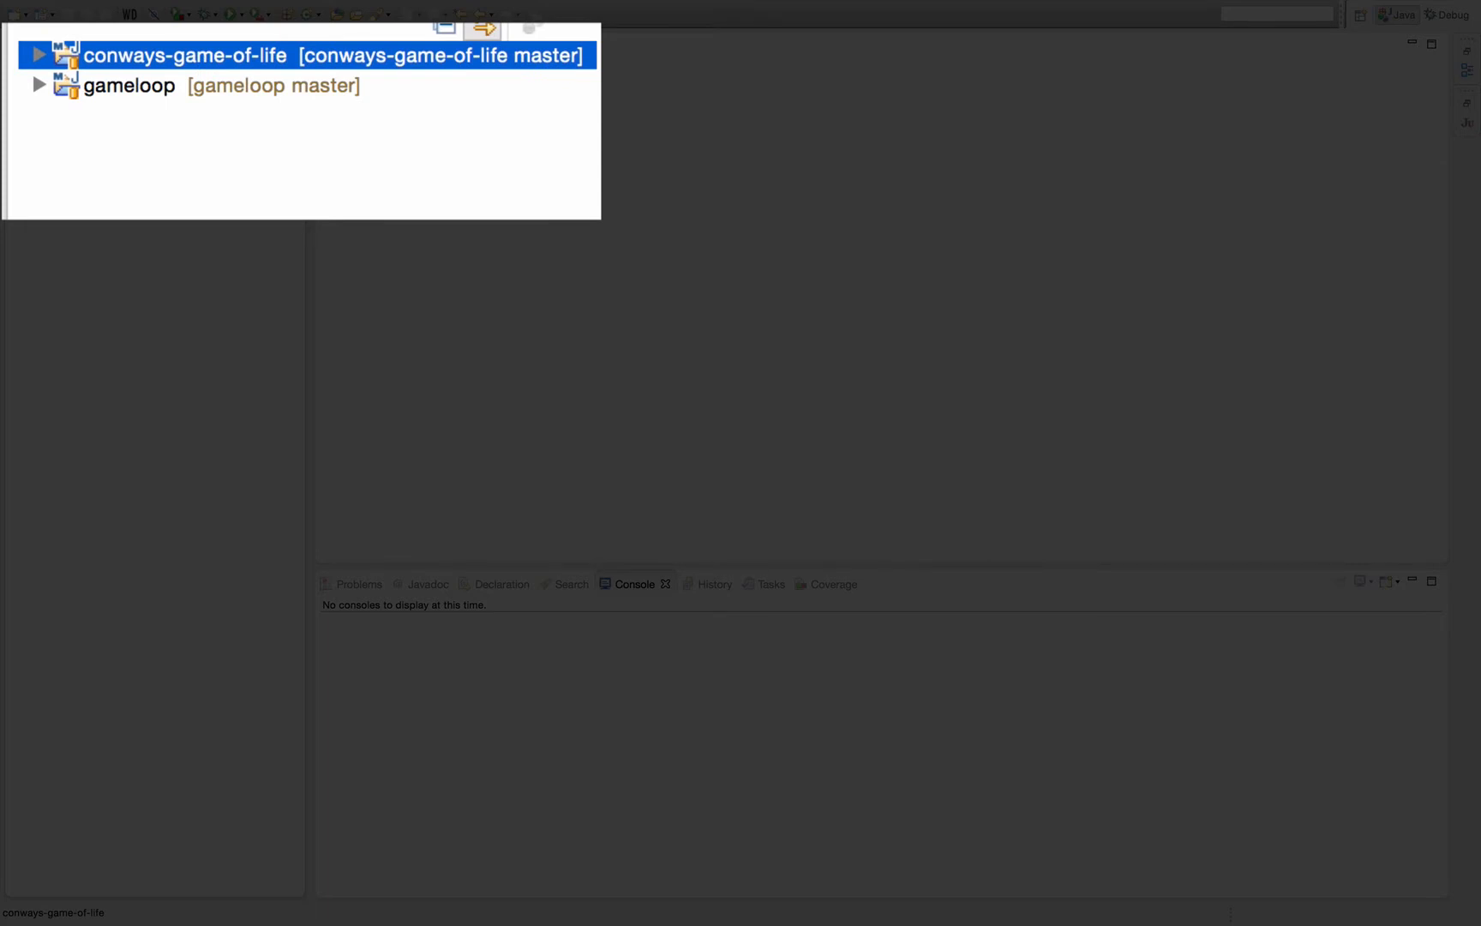
mouse_move(236, 53)
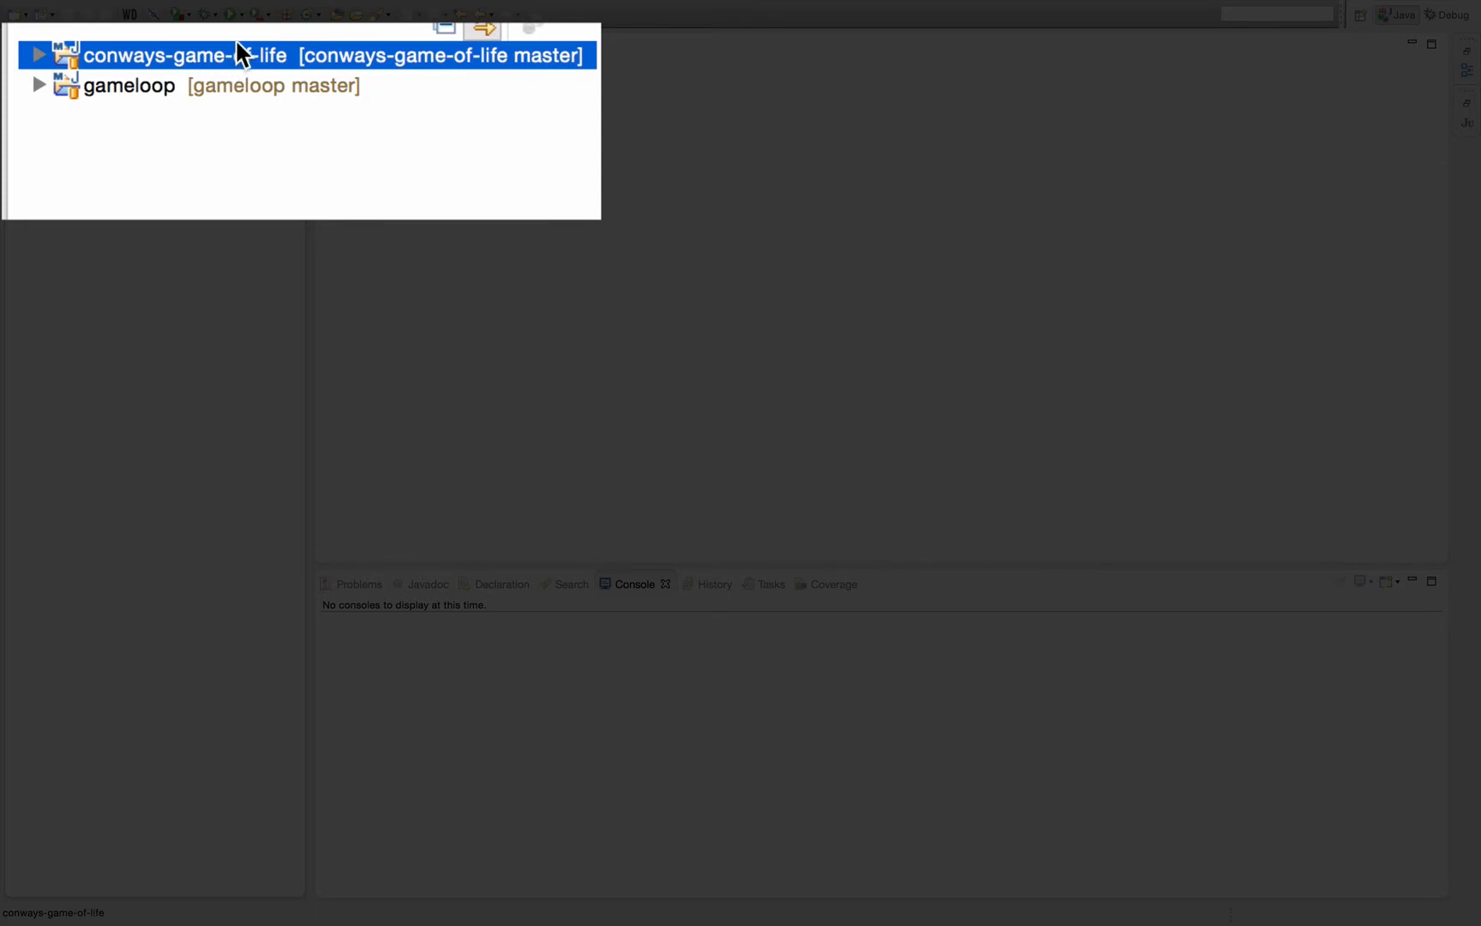
mouse_move(161, 98)
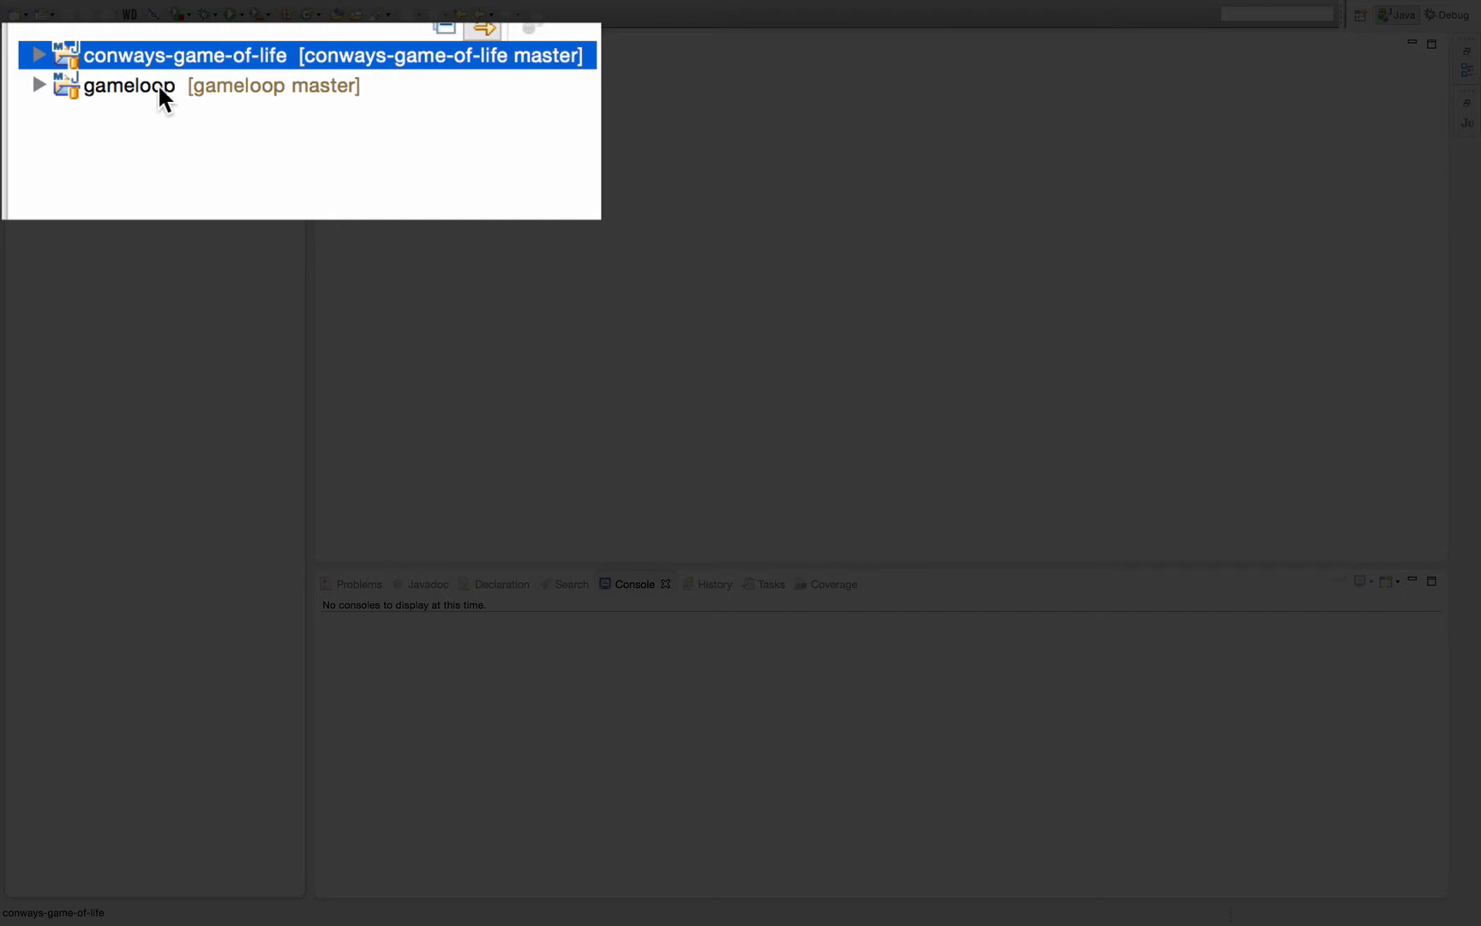
left_click(133, 88)
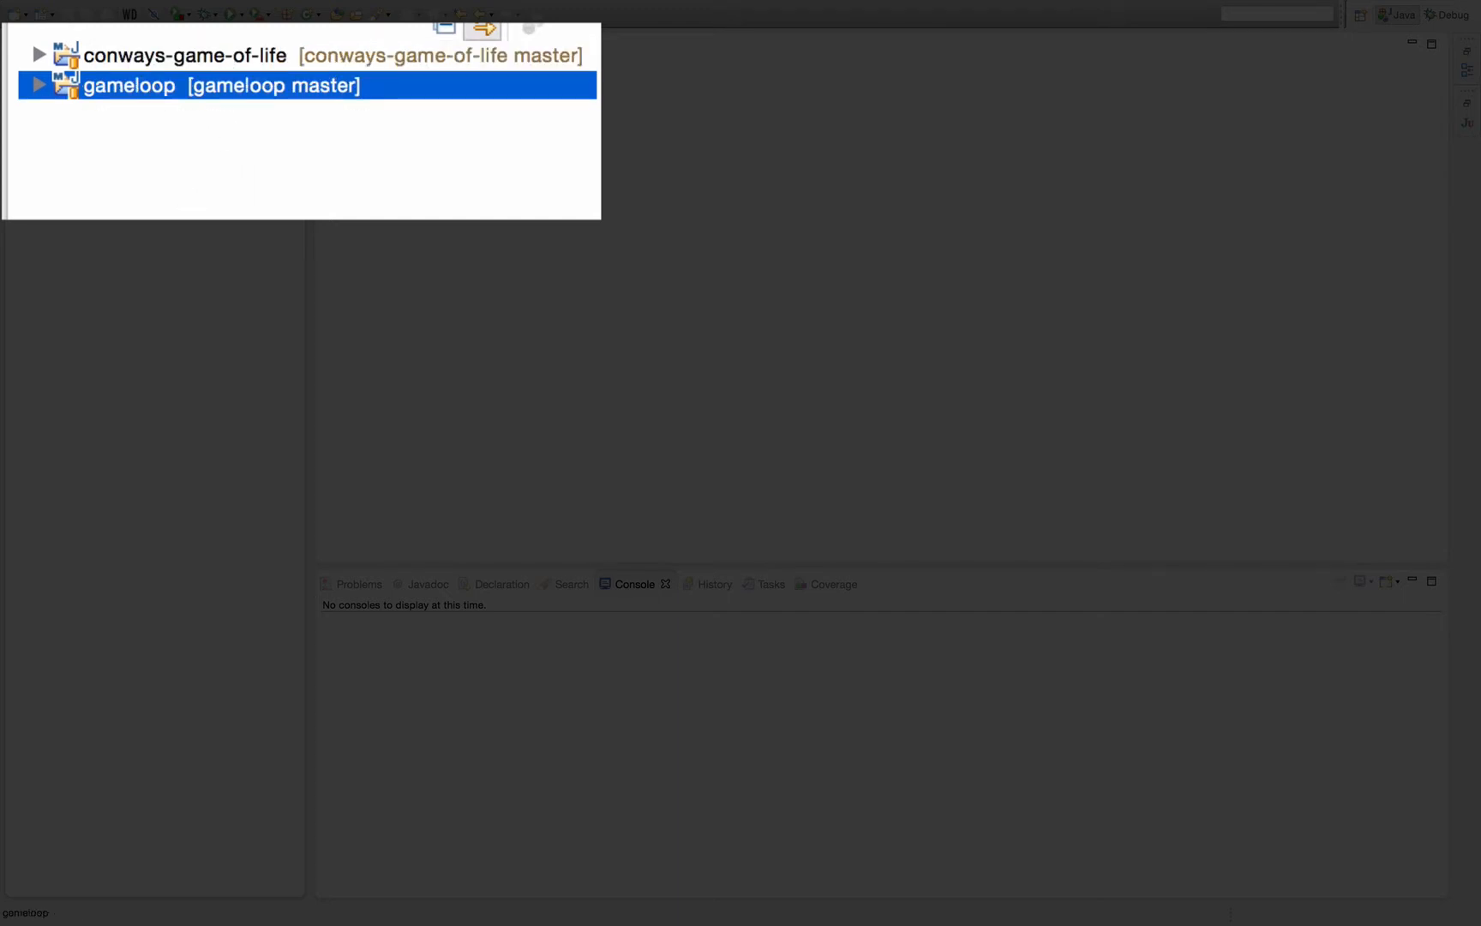
left_click(189, 55)
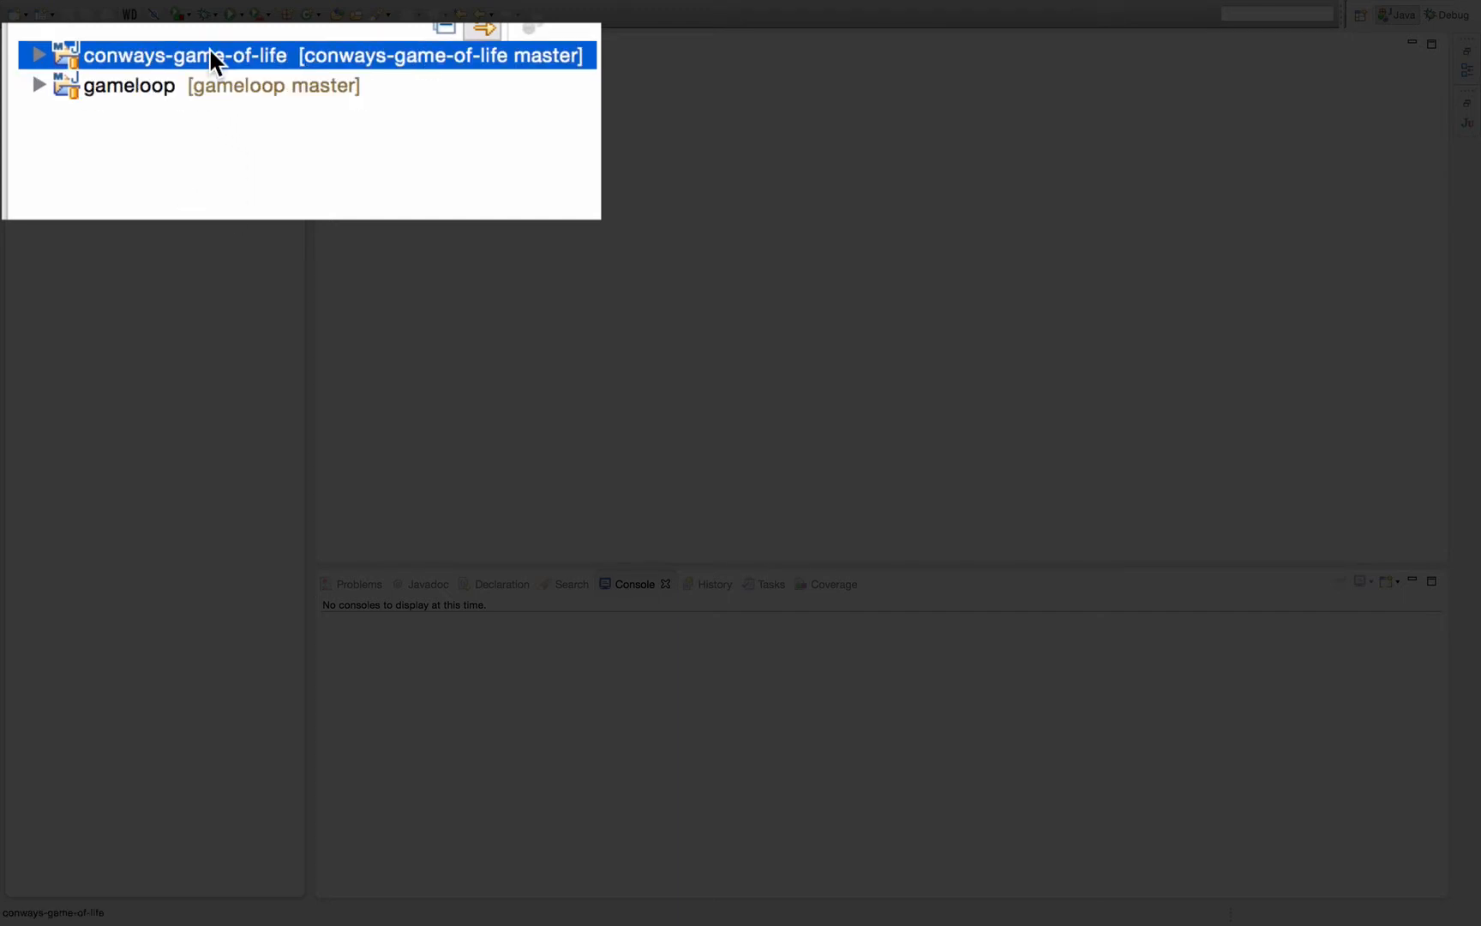
mouse_move(221, 158)
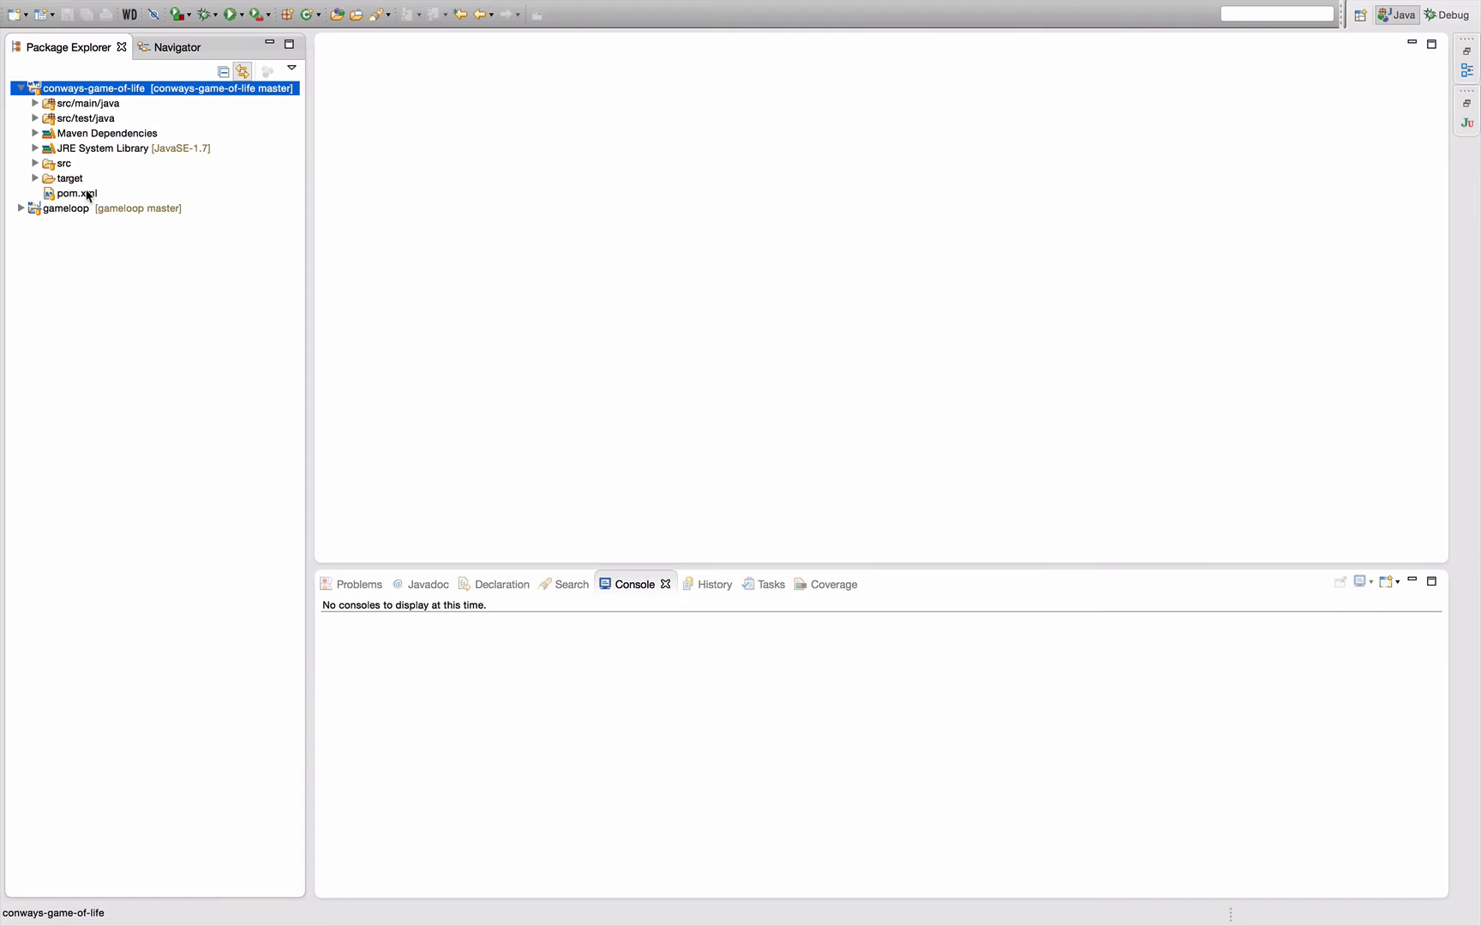
- Add com.letsdeveloper.games gameloop 0.0.1-SNAPSHOT to the project's pom.xml dependencies
double_click(72, 192)
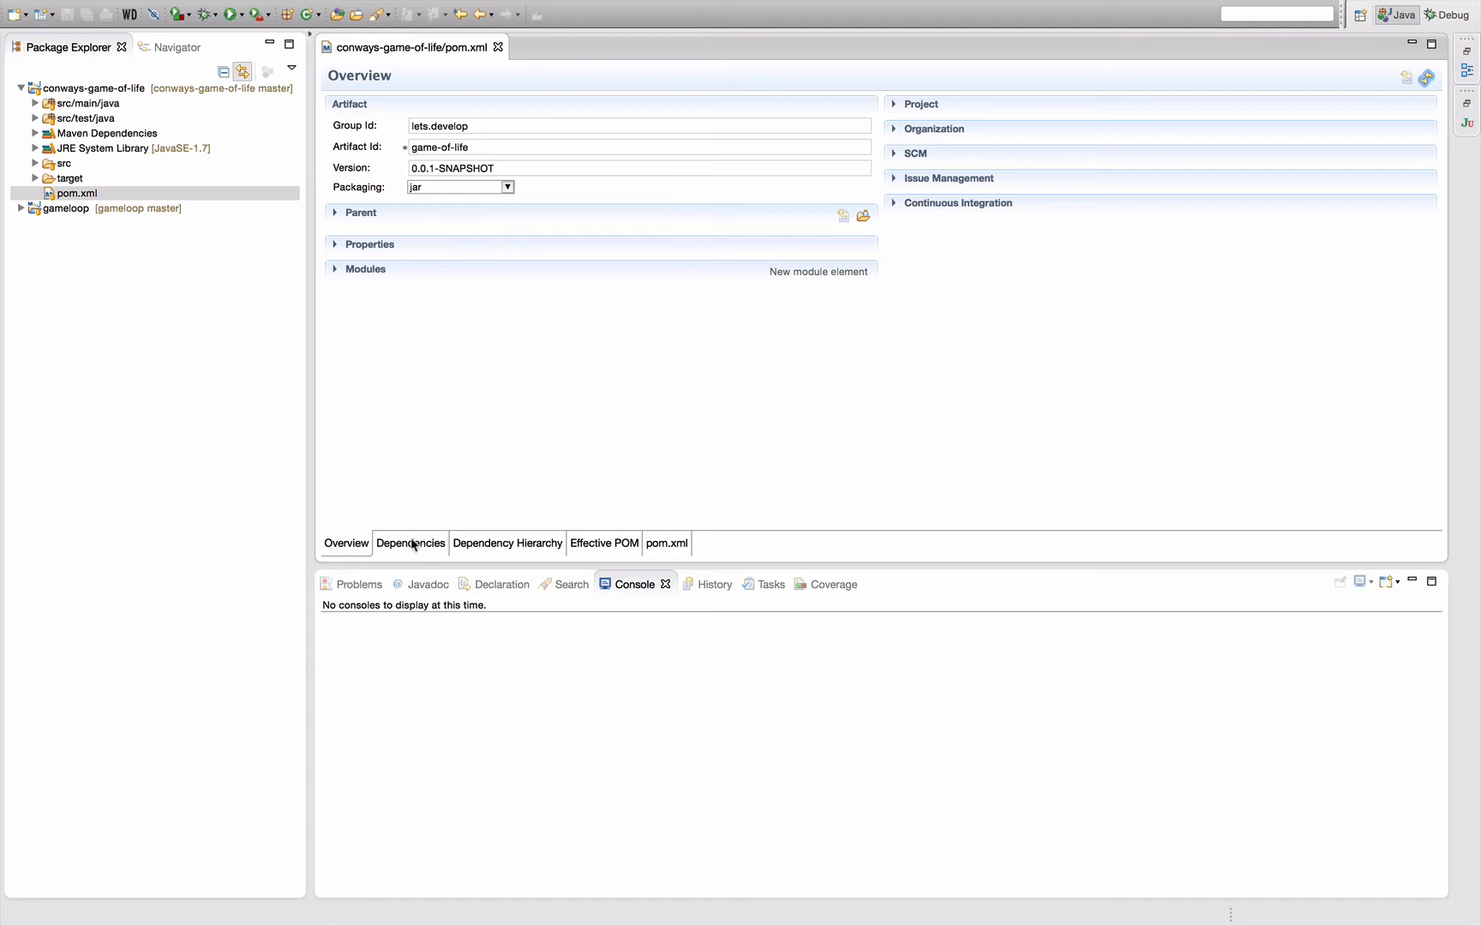
left_click(411, 542)
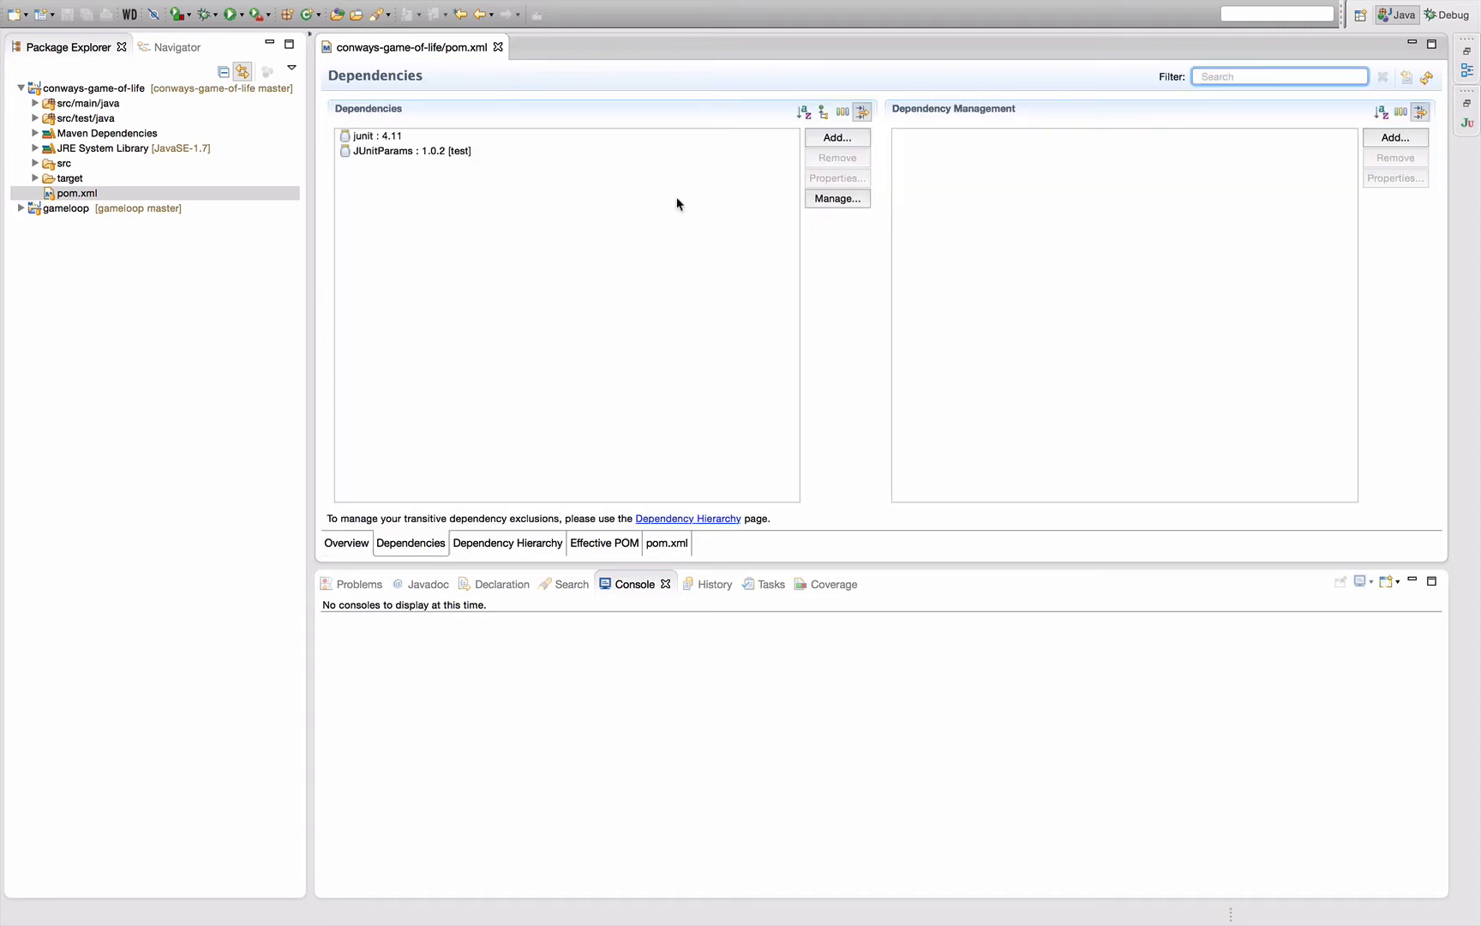
left_click(837, 137)
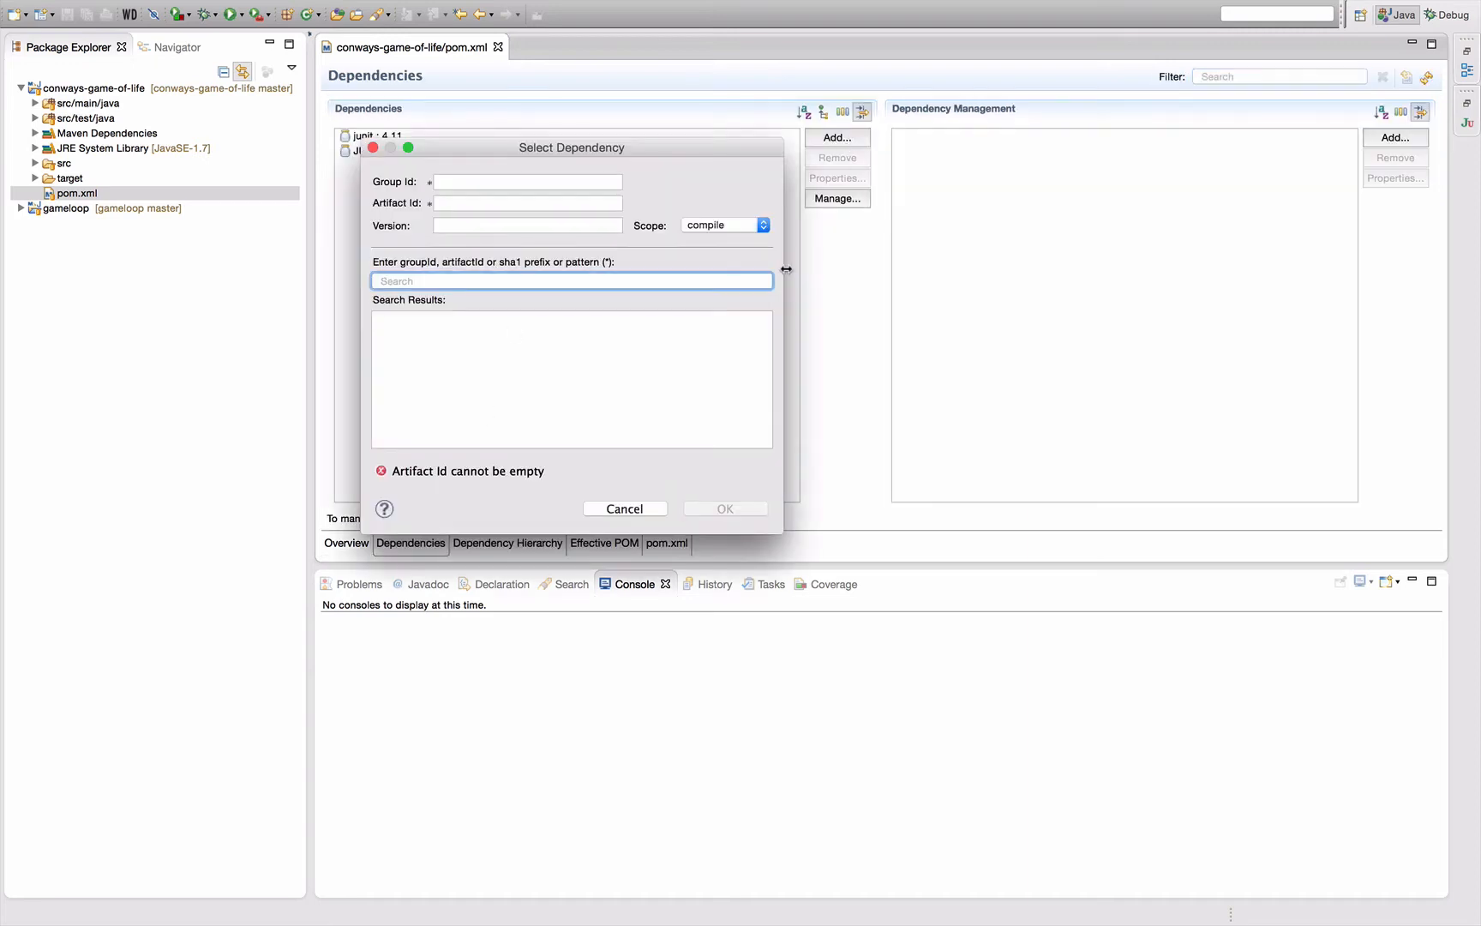
type("gameloop")
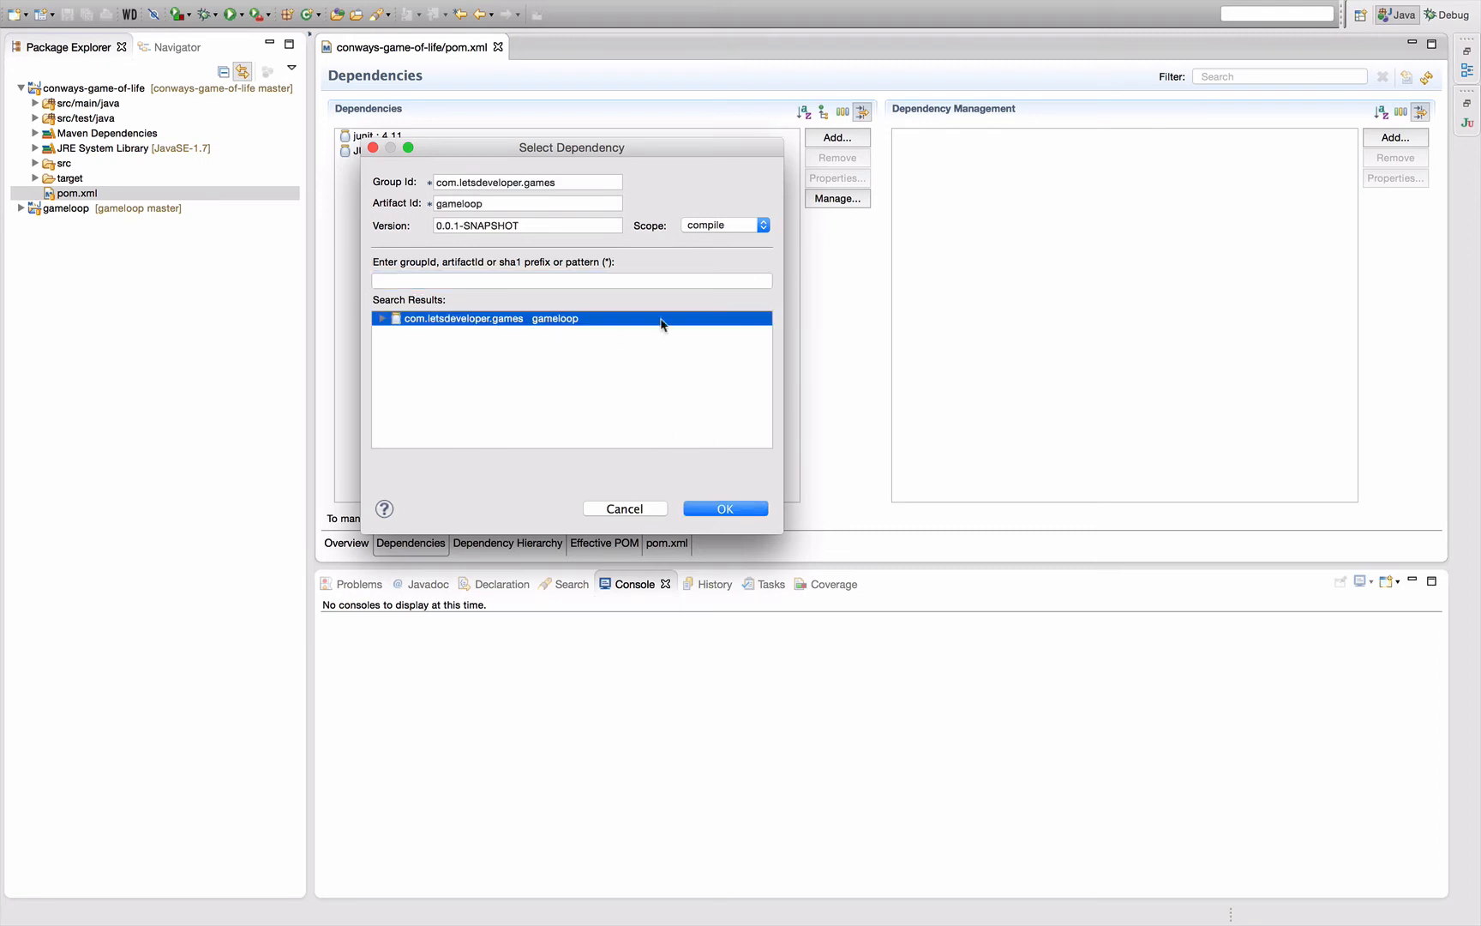
left_click(726, 507)
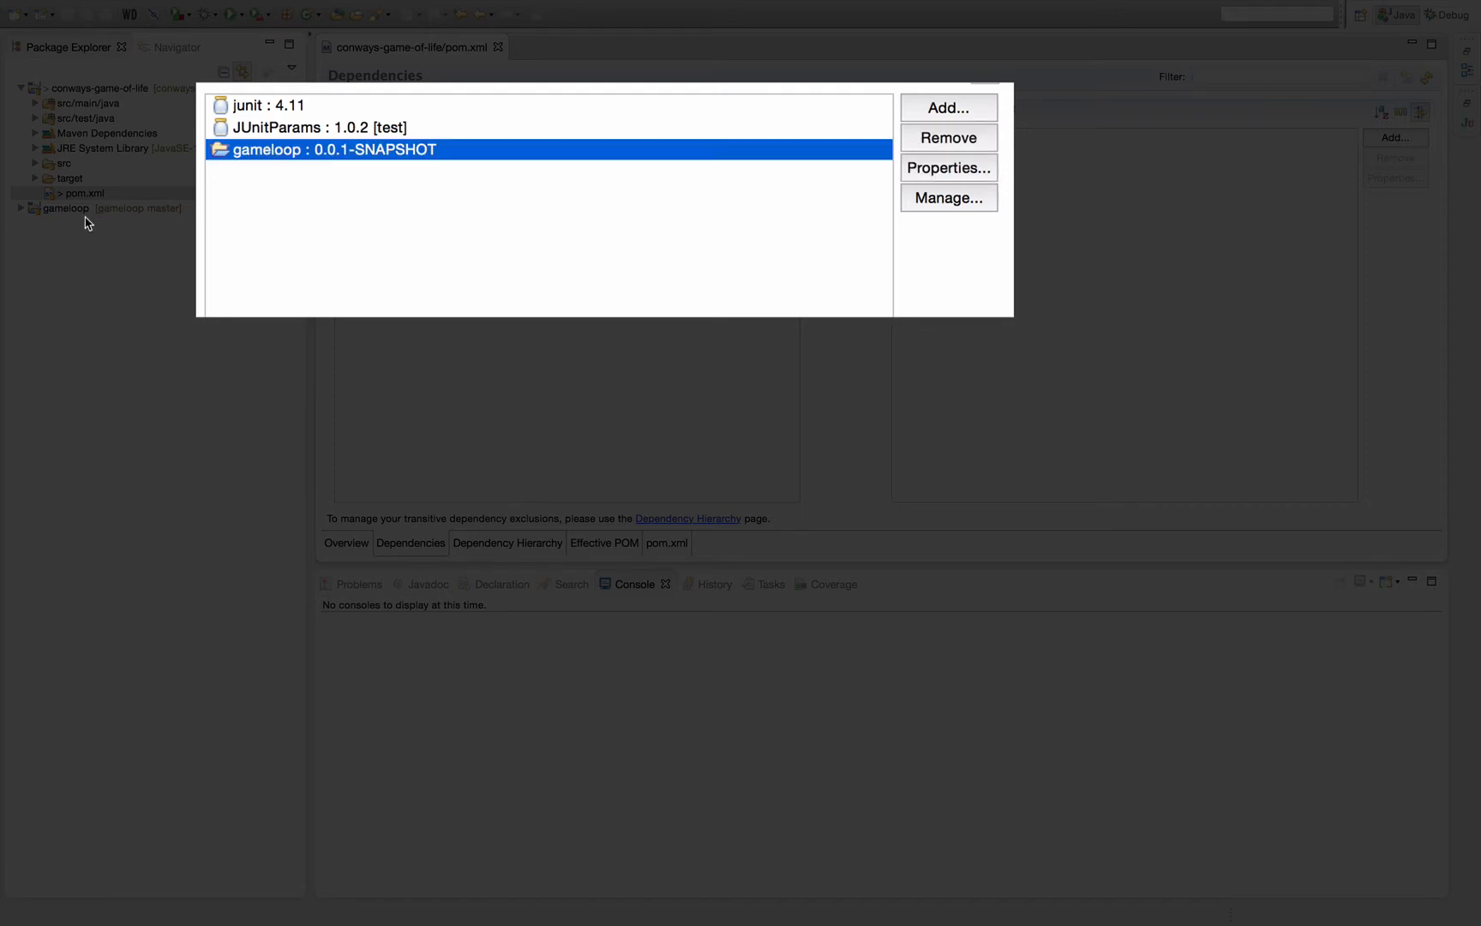
mouse_move(260, 205)
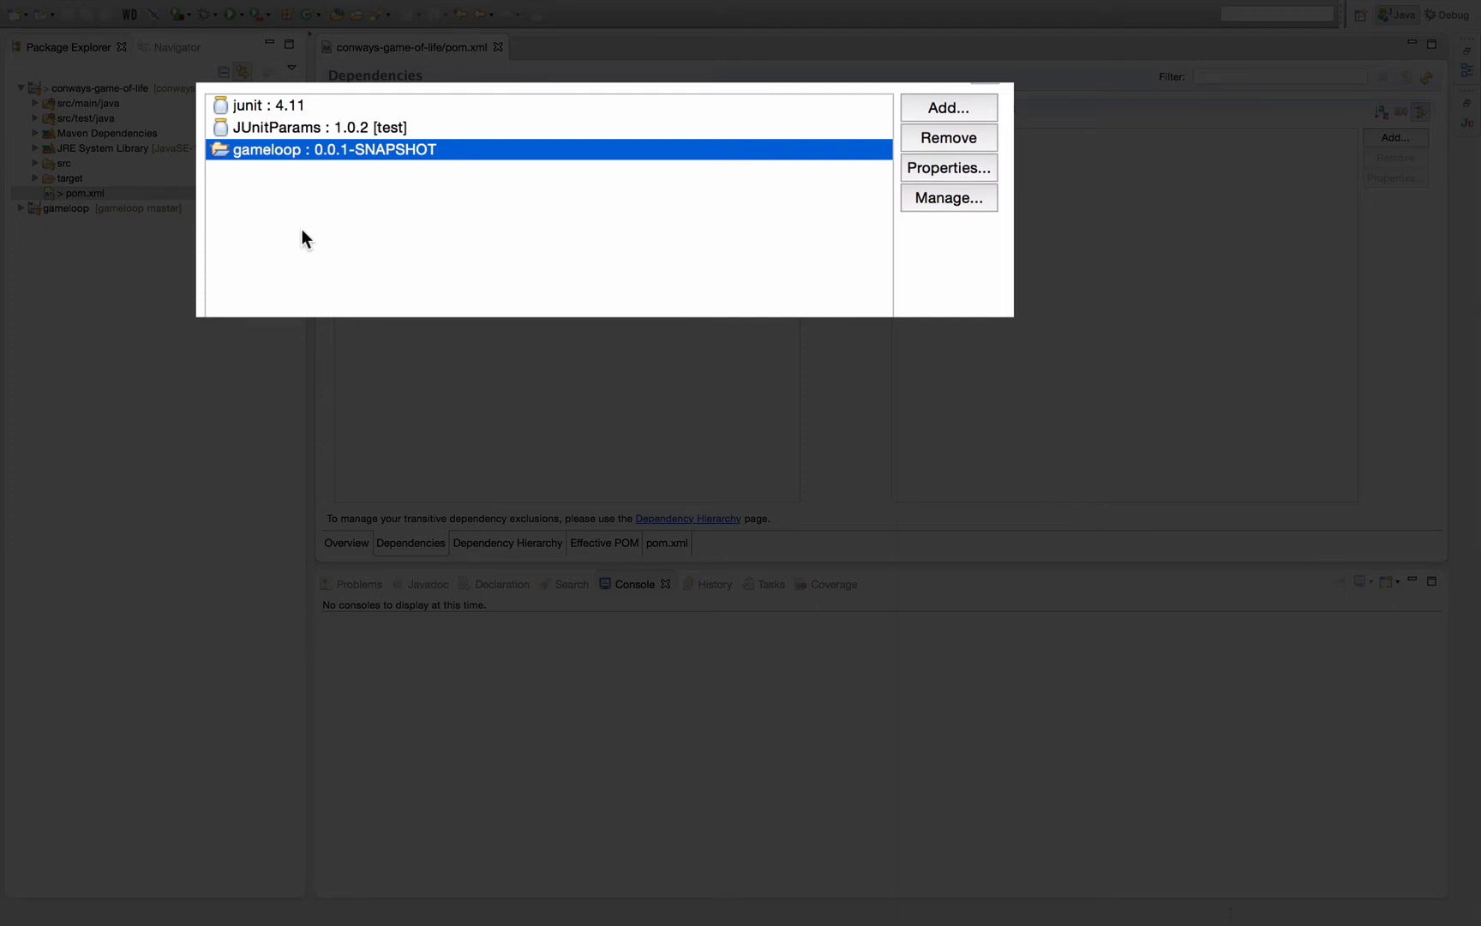
mouse_move(142, 146)
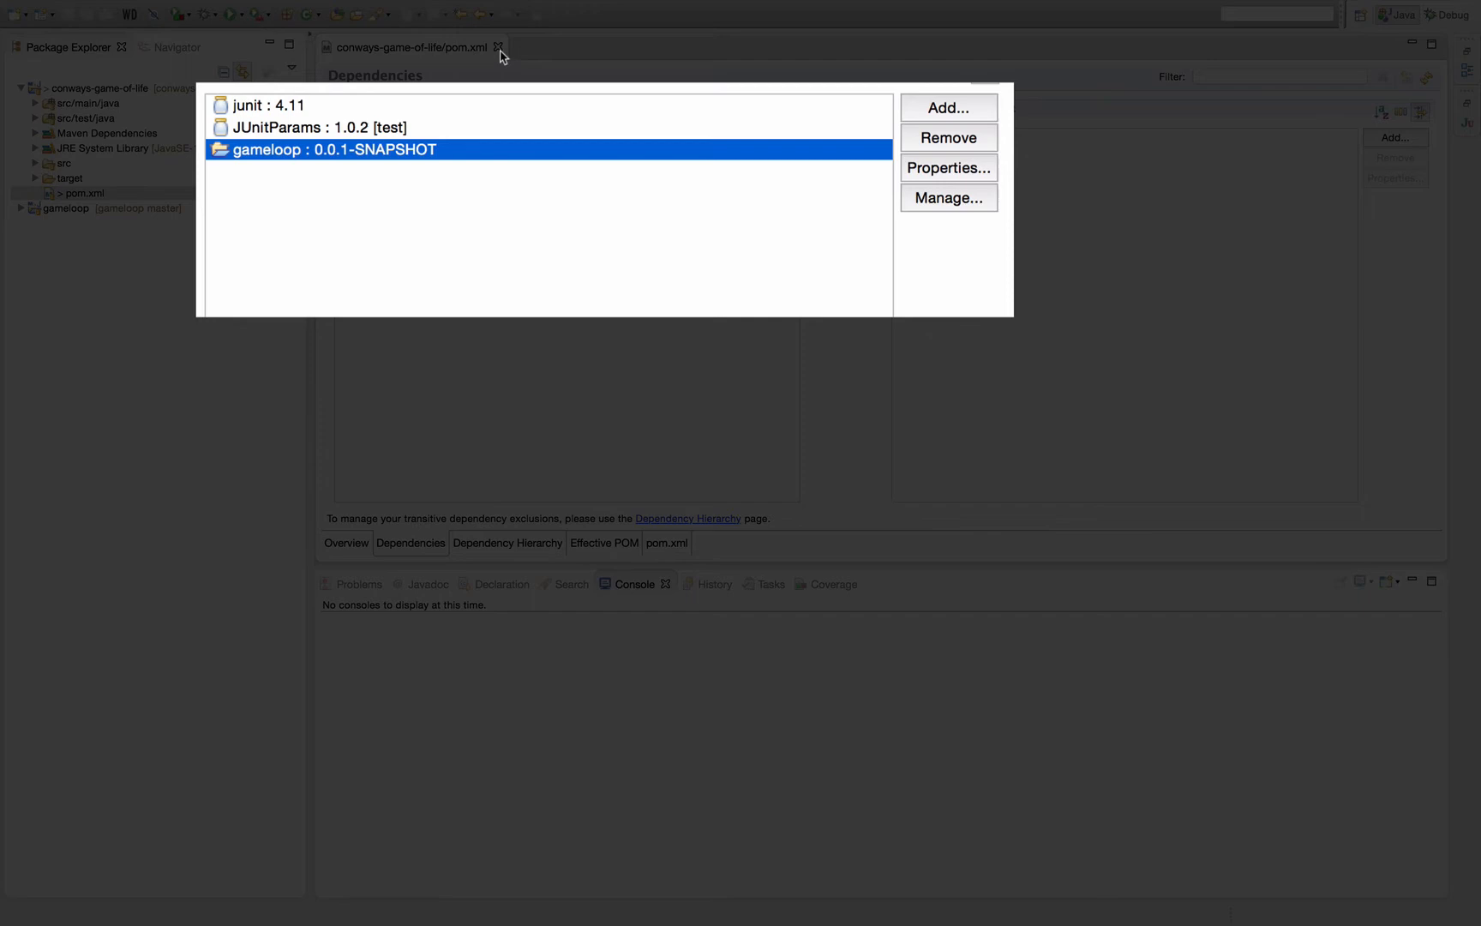
- Run Maven install on conways-game-of-life and read the missing gameloop artifact error in the Console
left_click(497, 48)
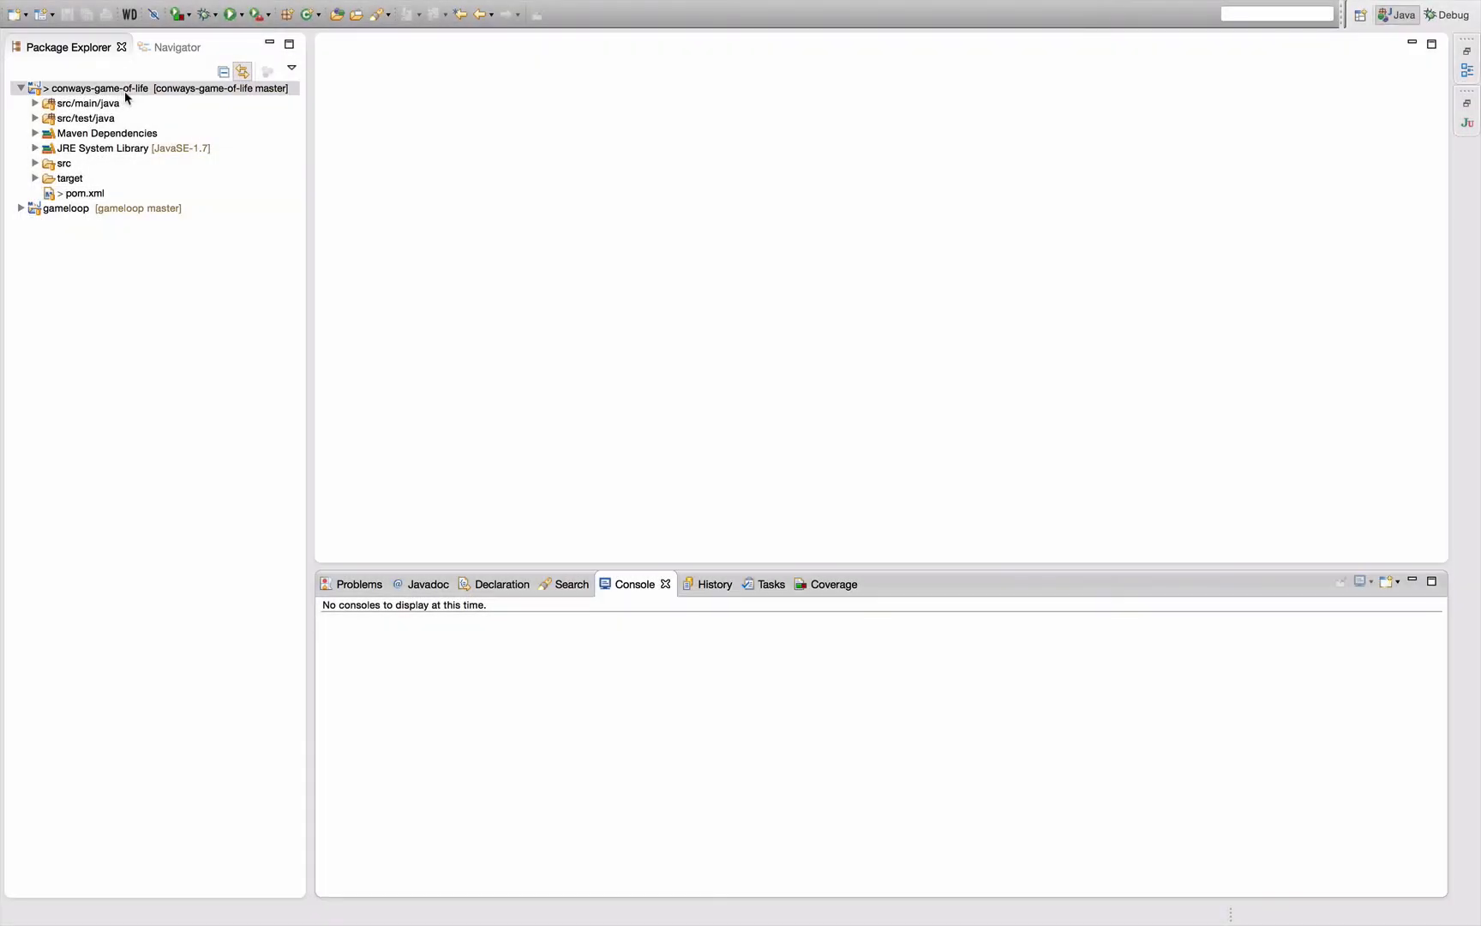
right_click(85, 88)
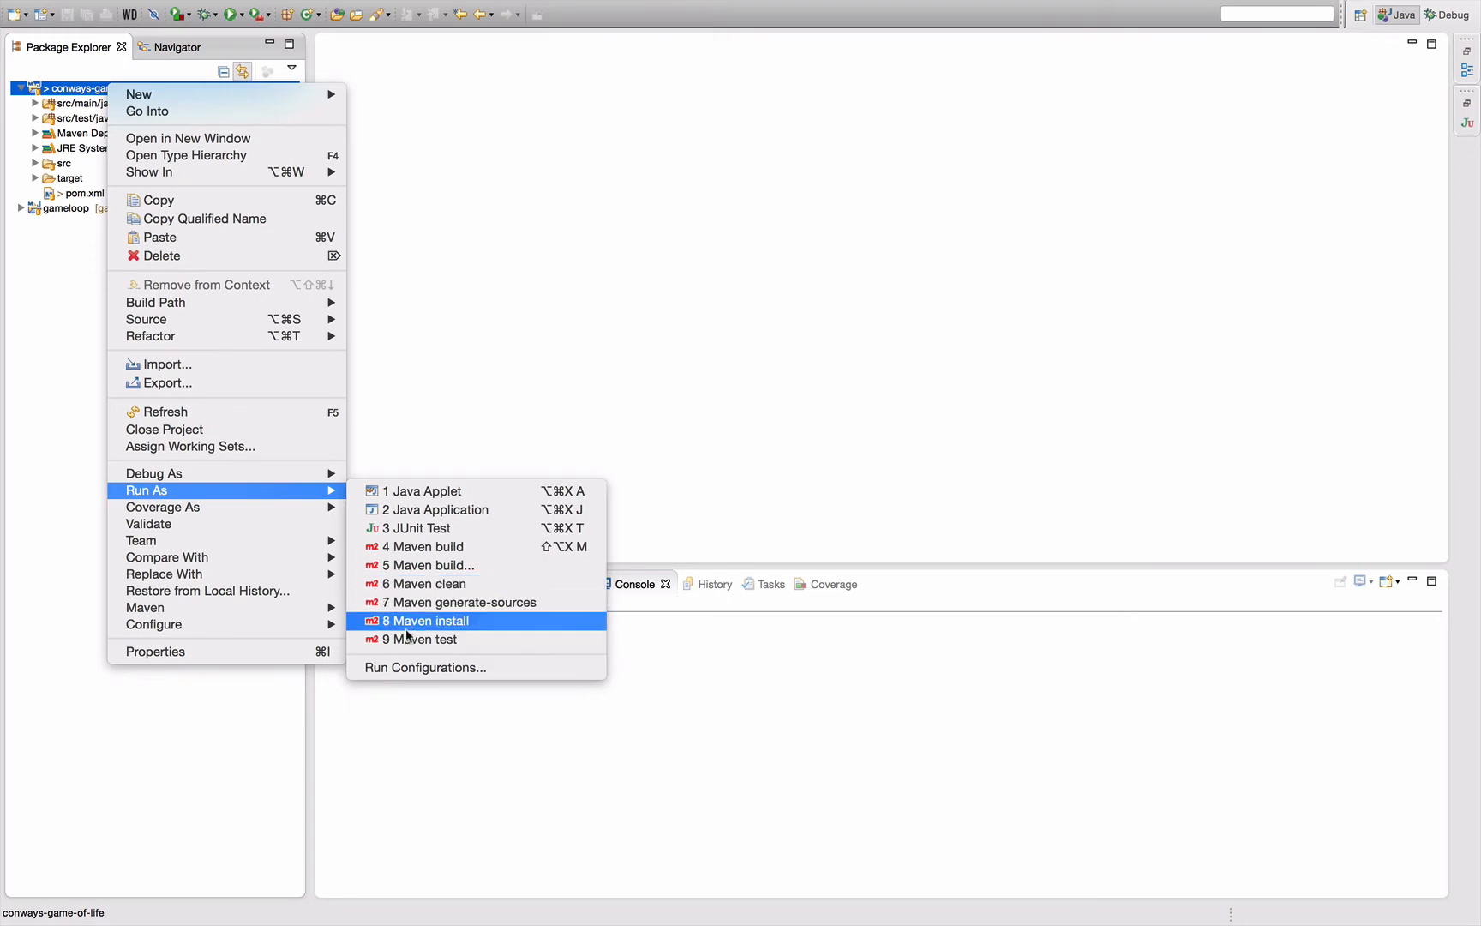
left_click(425, 639)
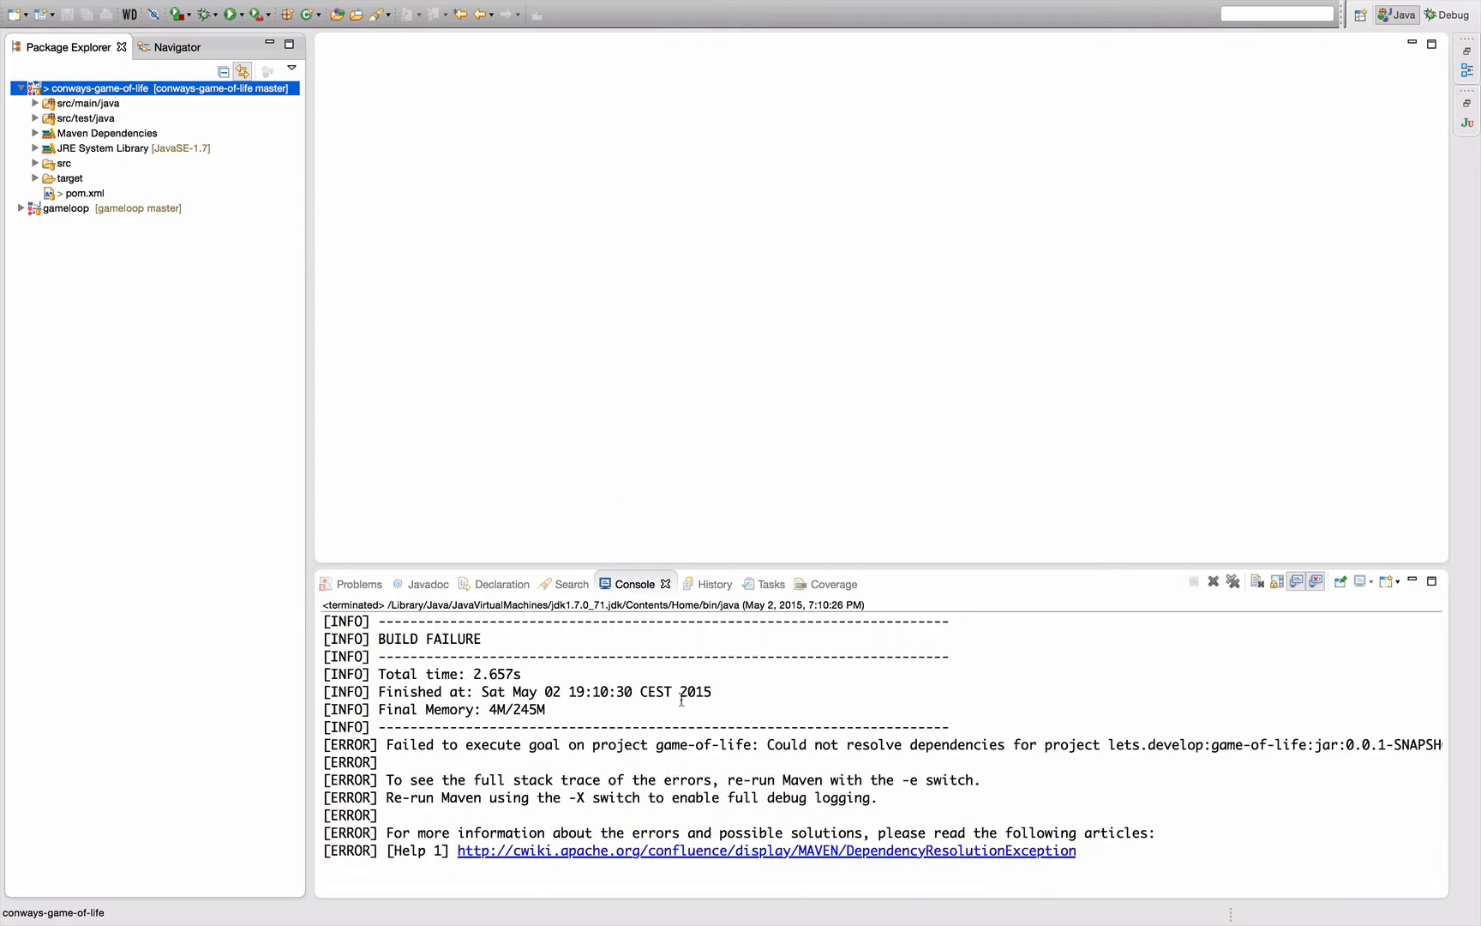
mouse_move(621, 758)
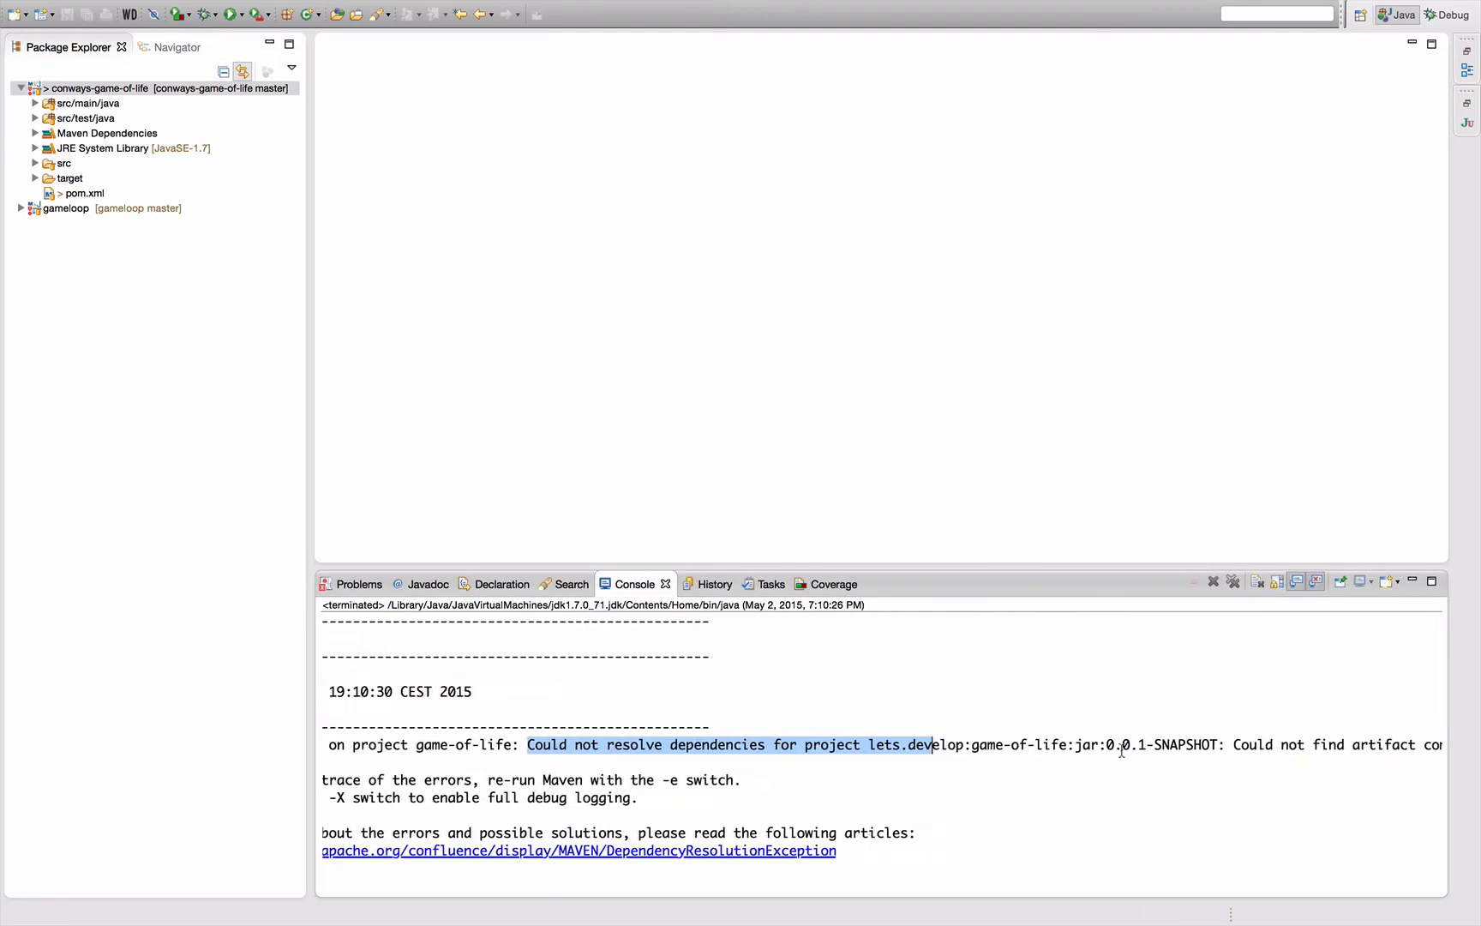
scroll("right", 3)
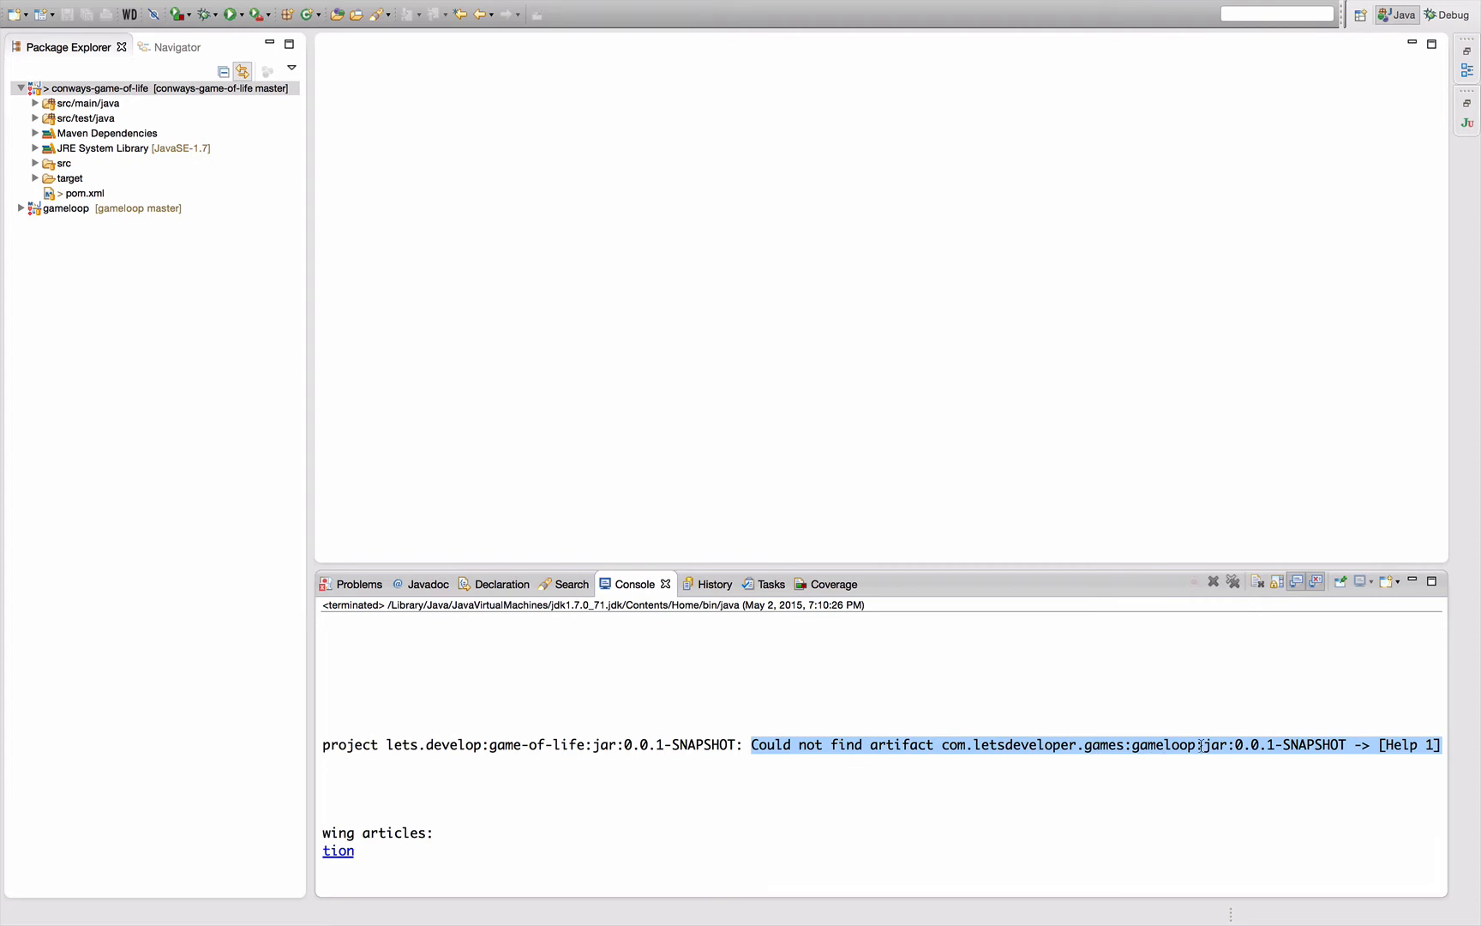
left_click(1085, 775)
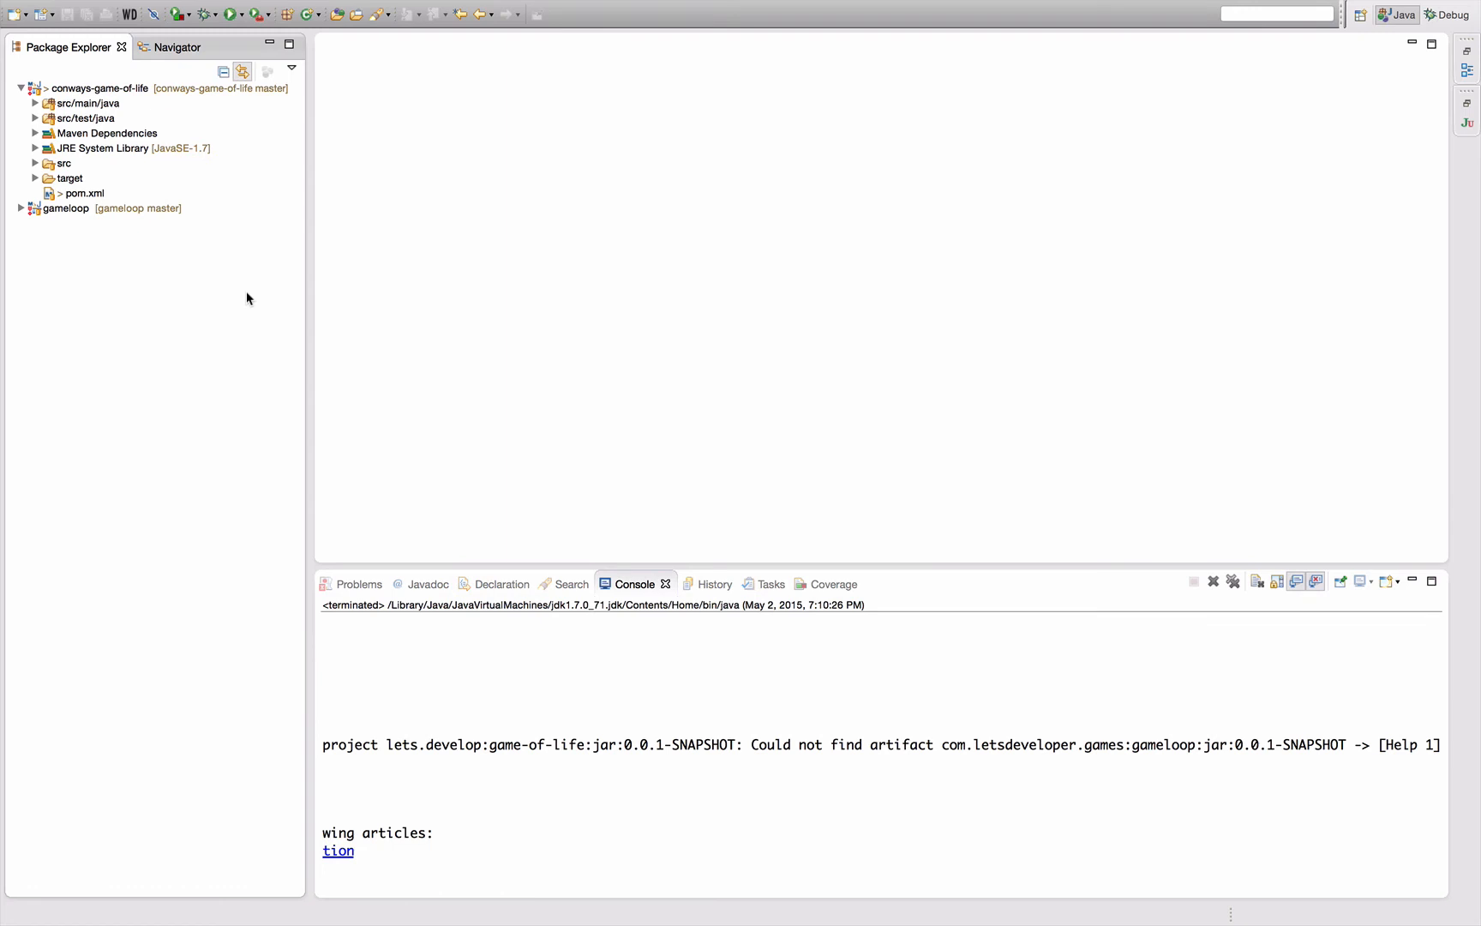
mouse_move(413, 197)
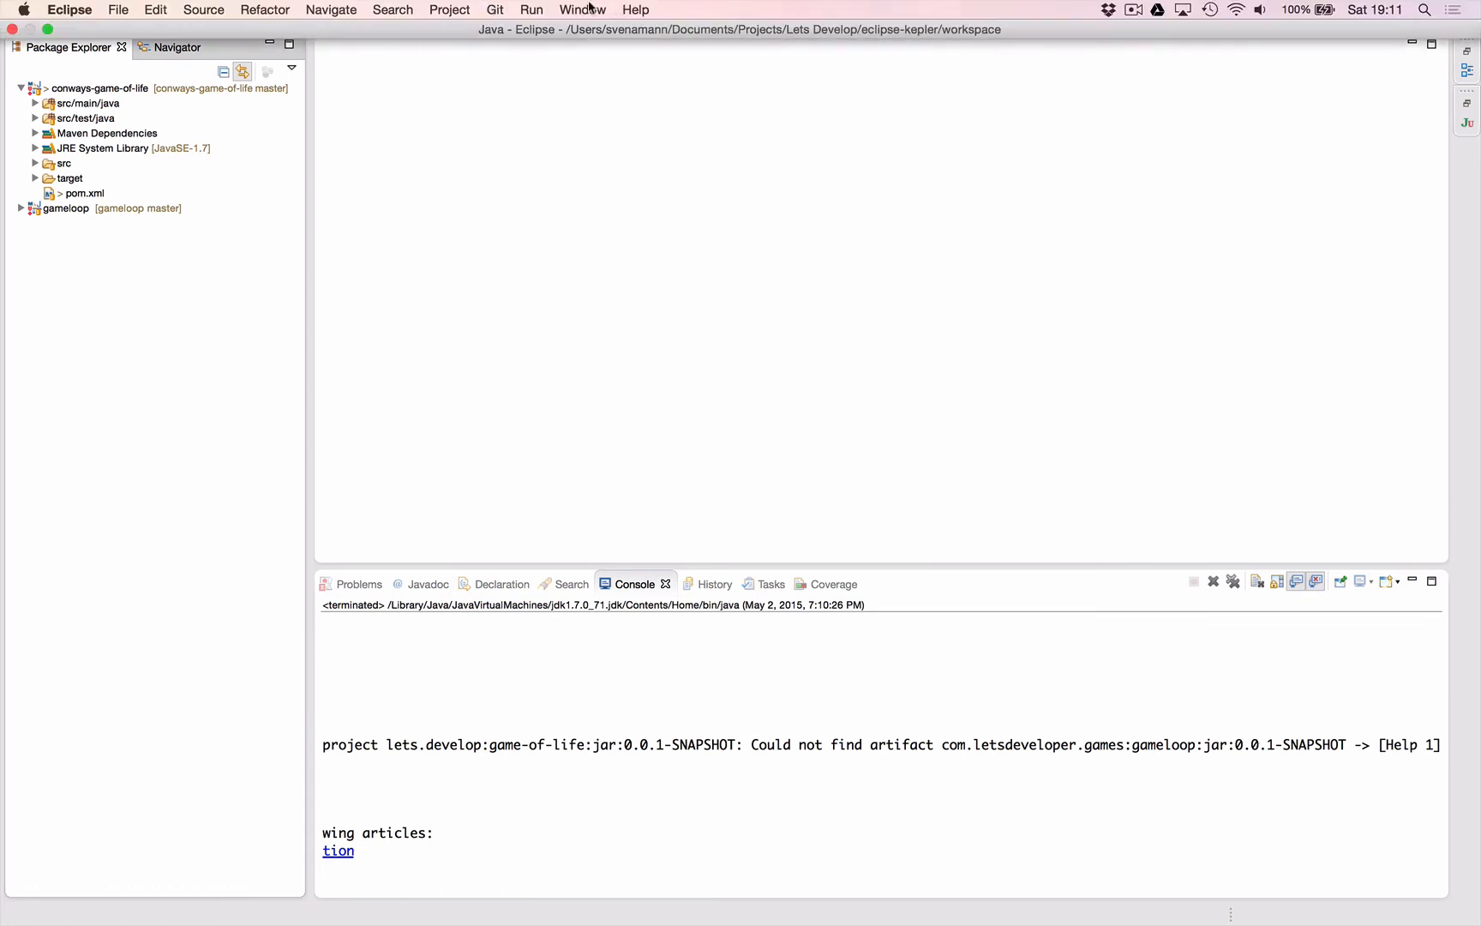
- Show the Maven Repositories view via Window > Show View > Other and maximize it
left_click(581, 11)
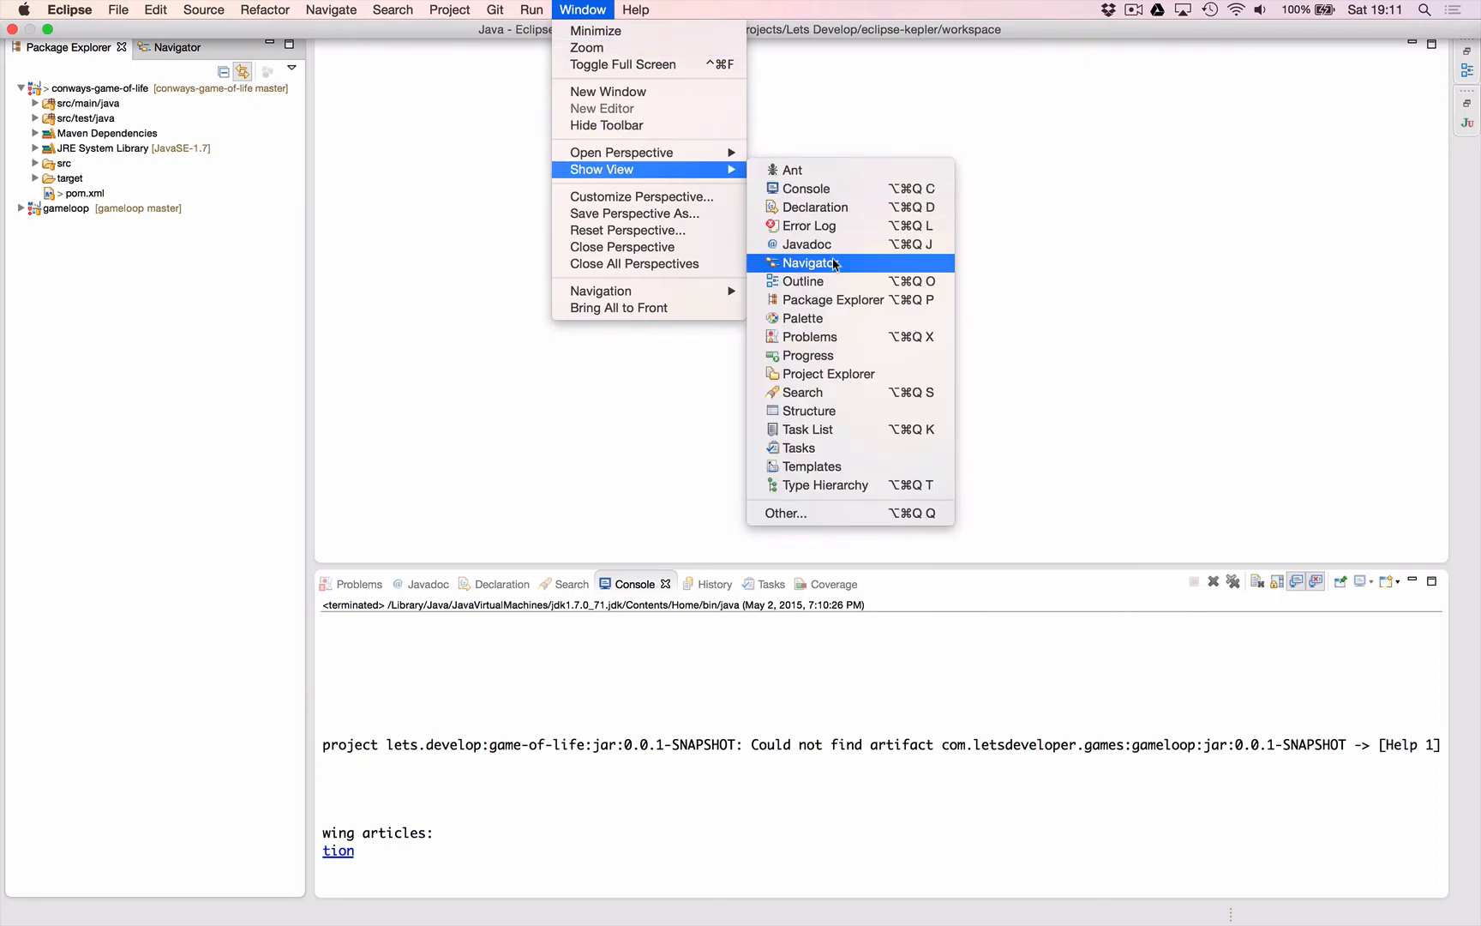
left_click(785, 512)
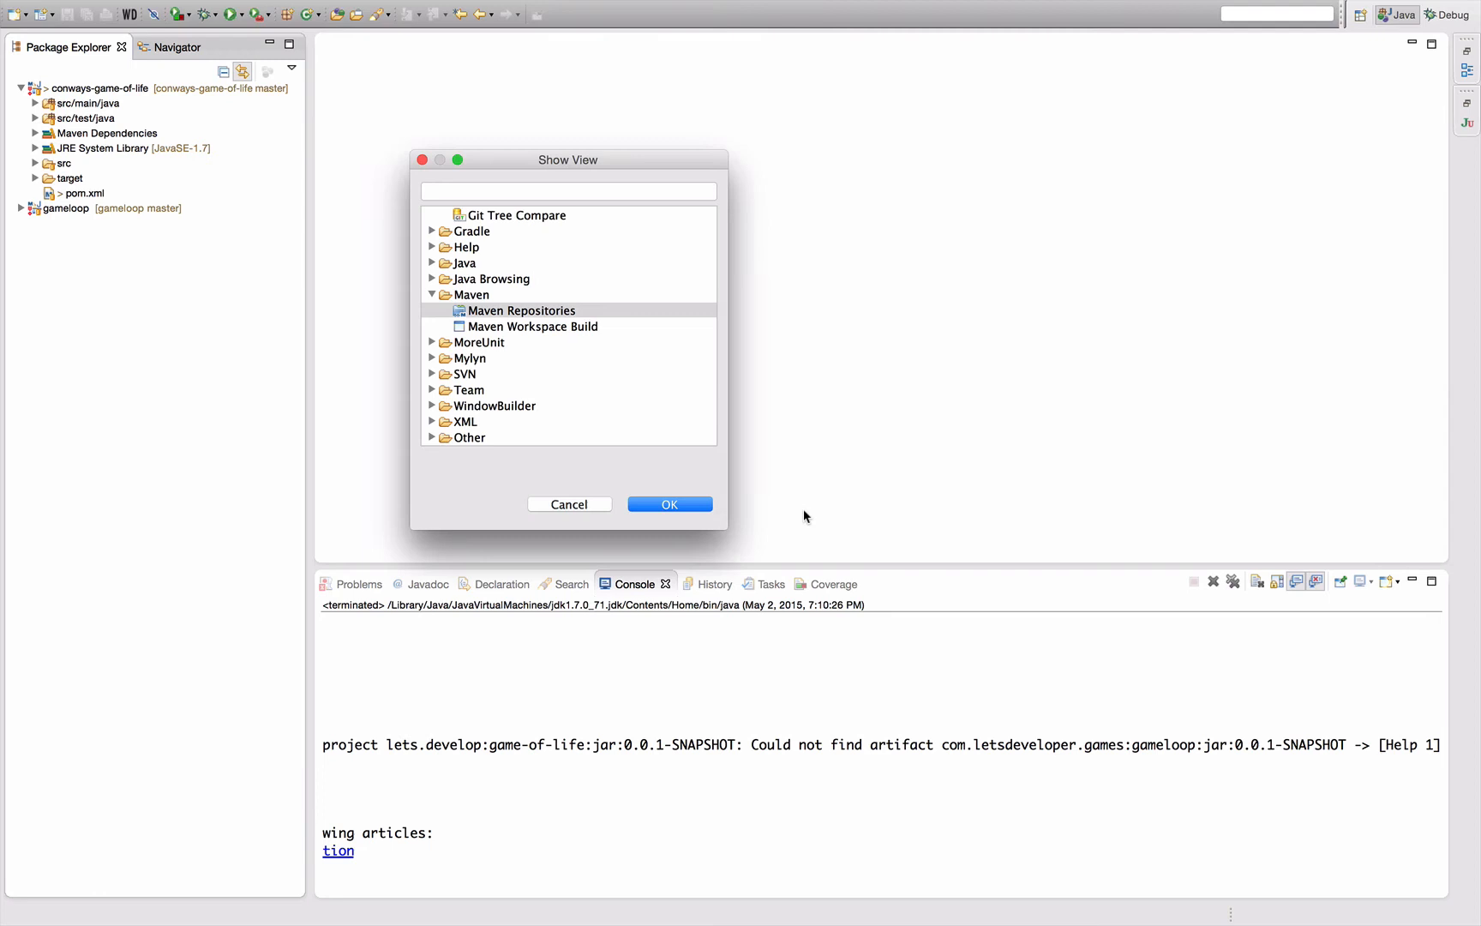
left_click(566, 192)
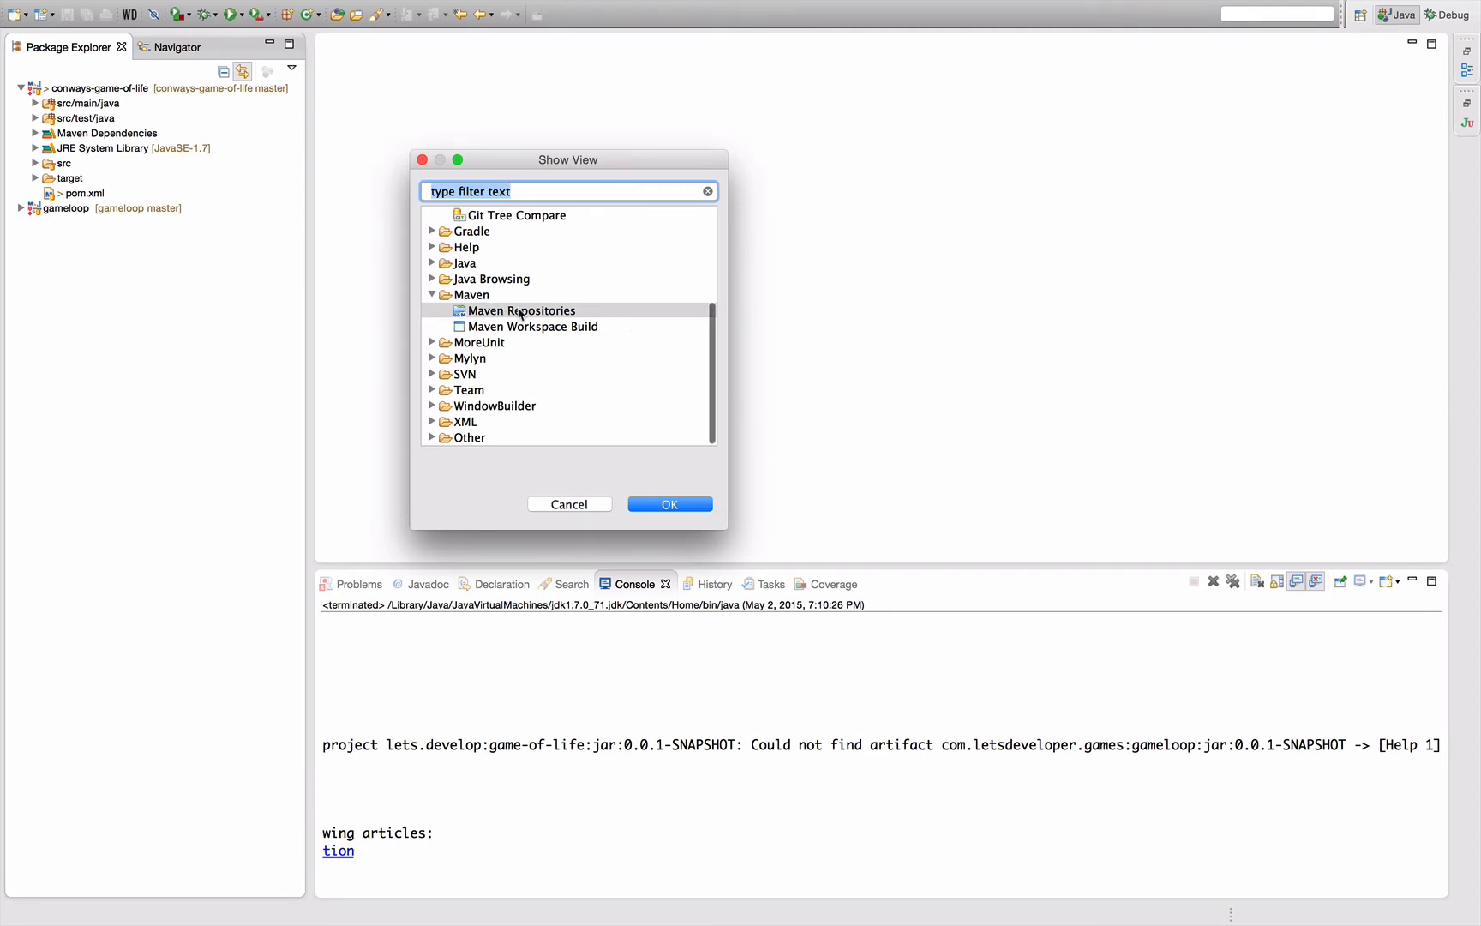
left_click(669, 503)
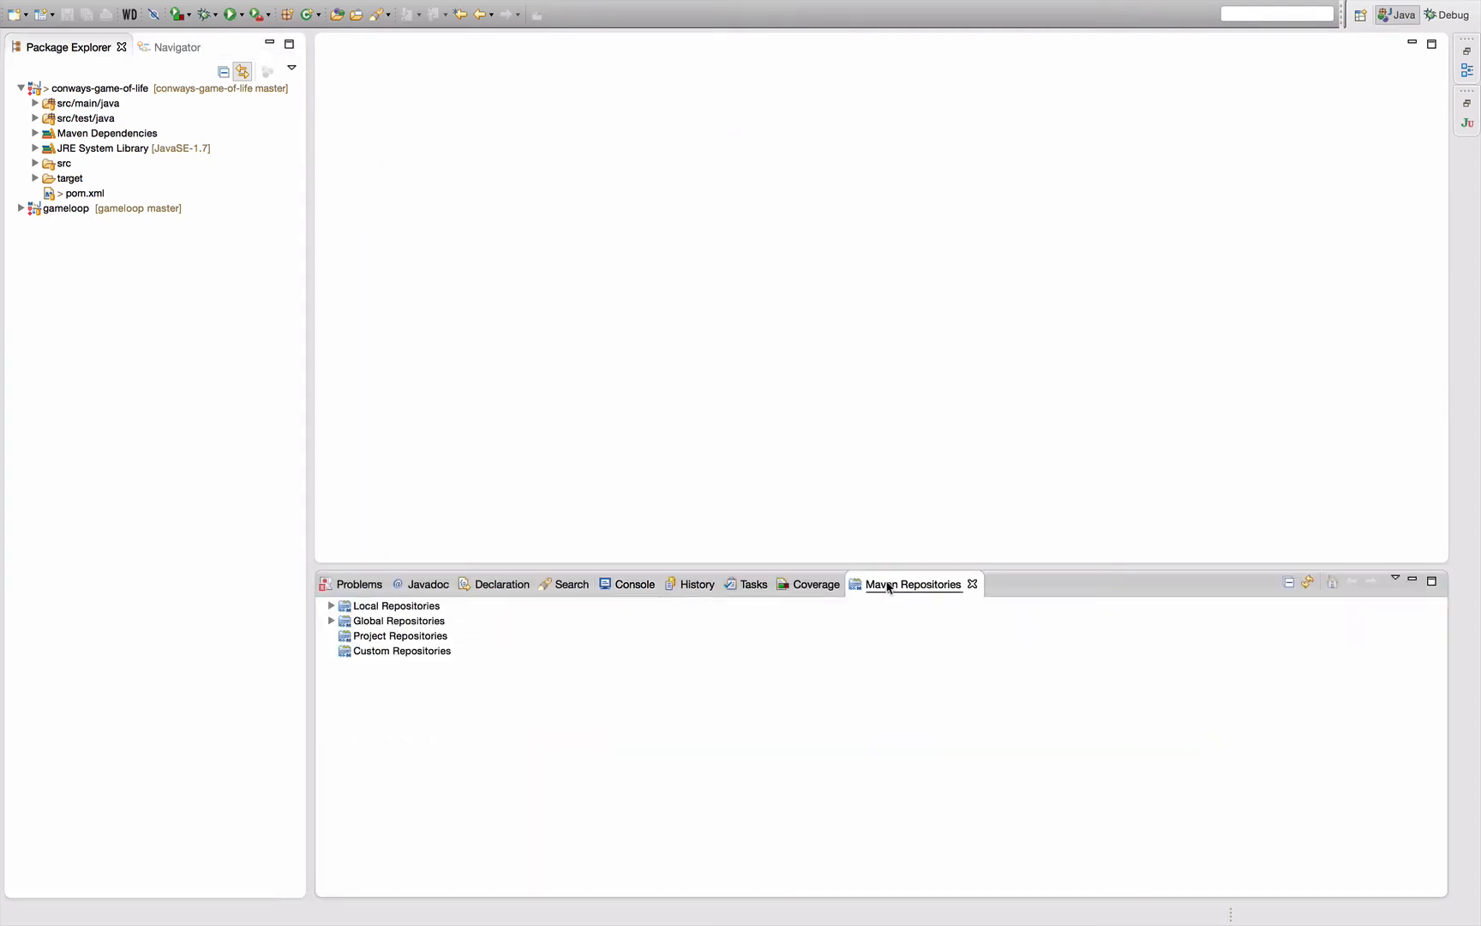
double_click(912, 583)
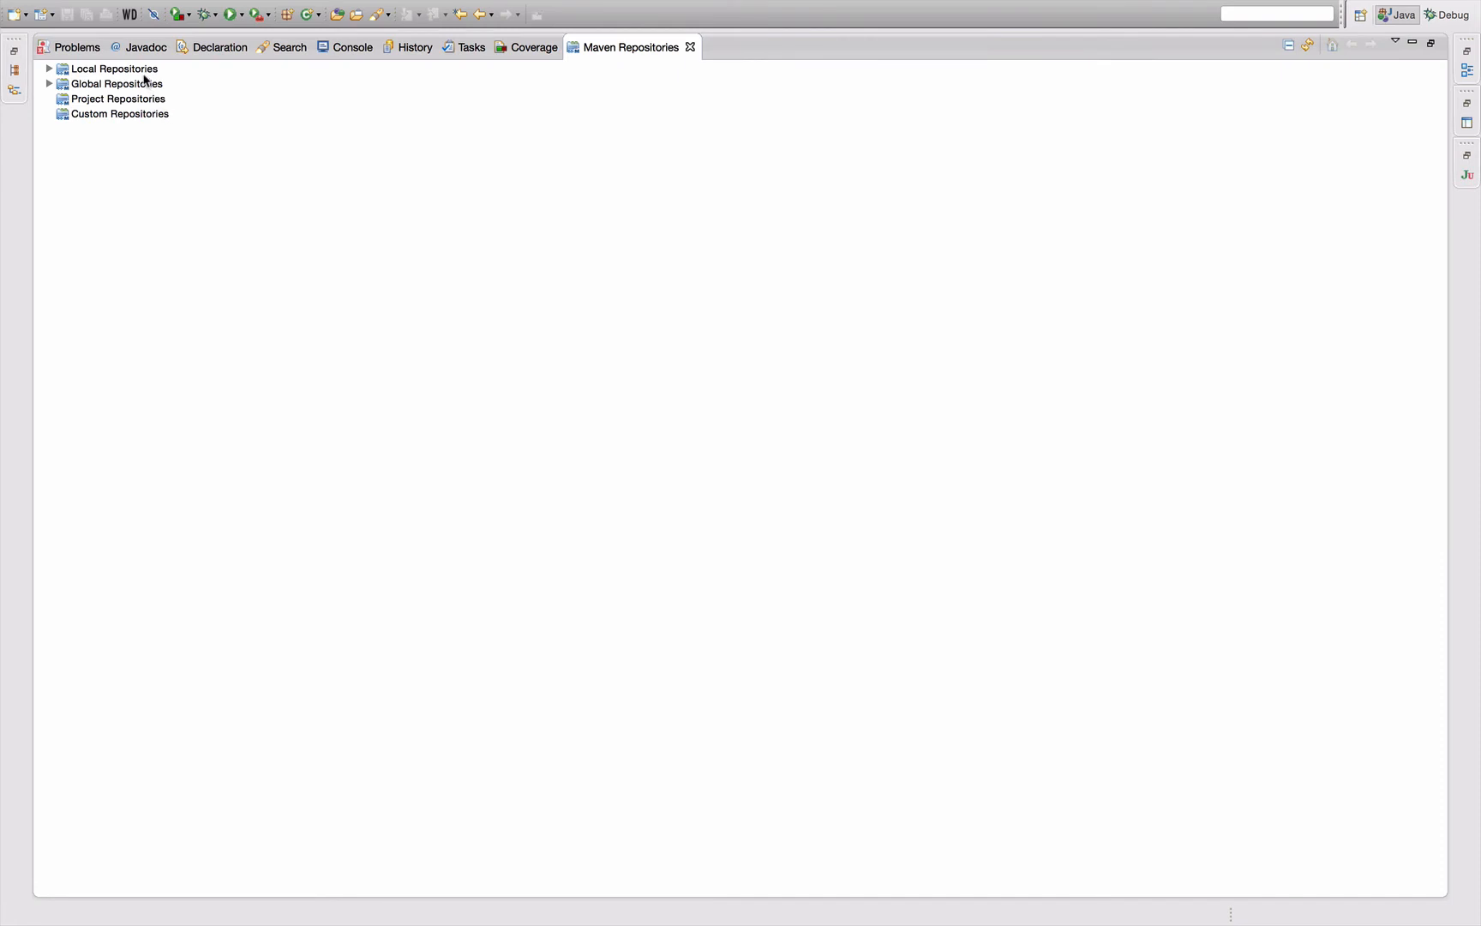
- Expand Global Repositories and the central repository to browse its artifact groups
left_click(50, 69)
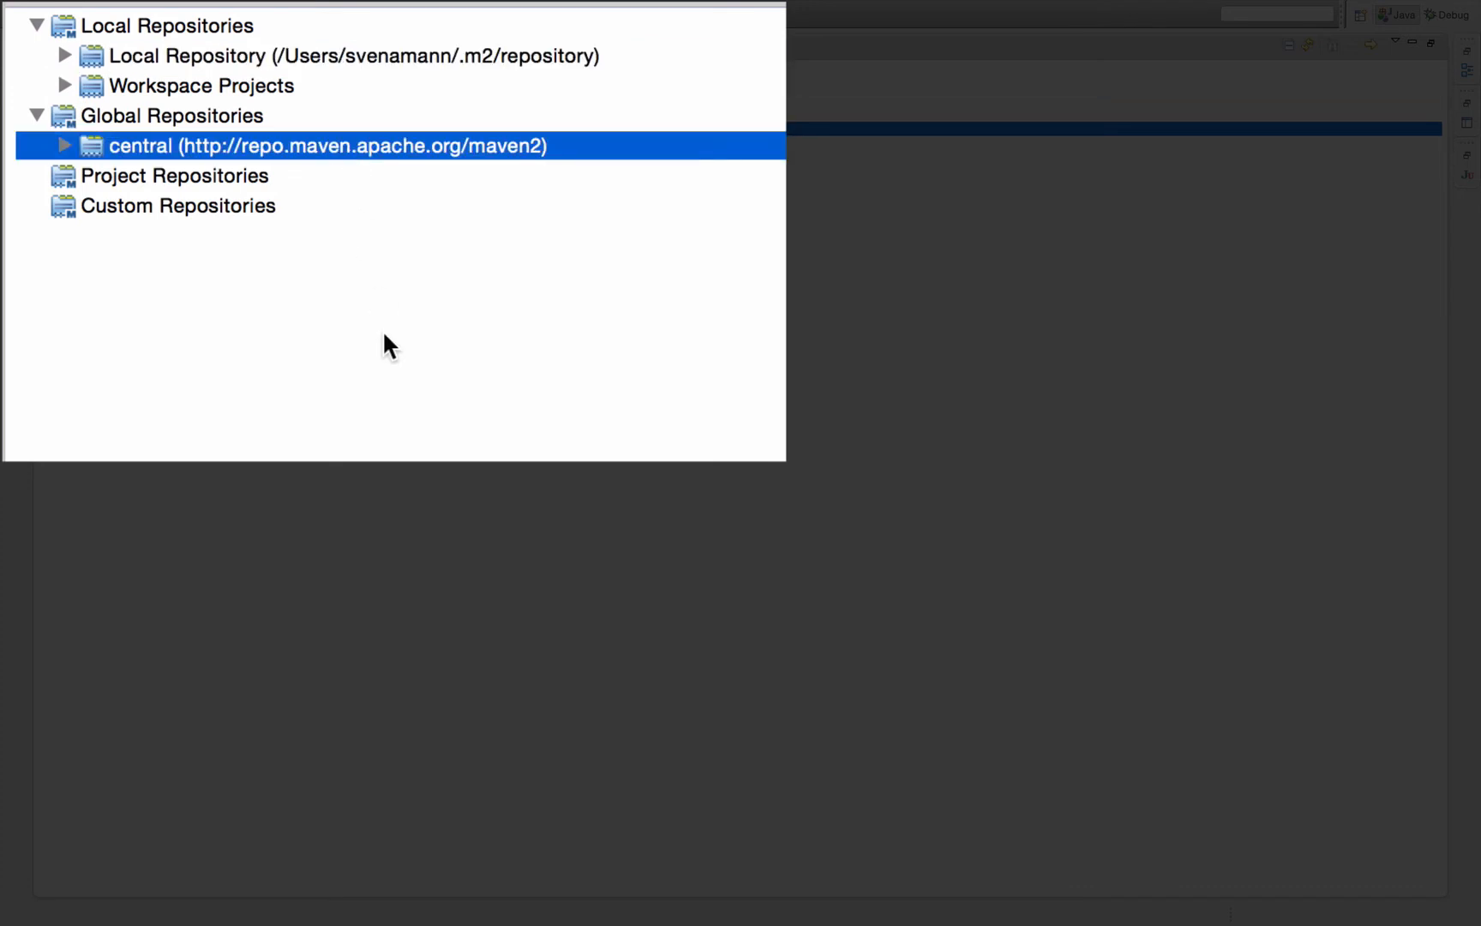
mouse_move(405, 172)
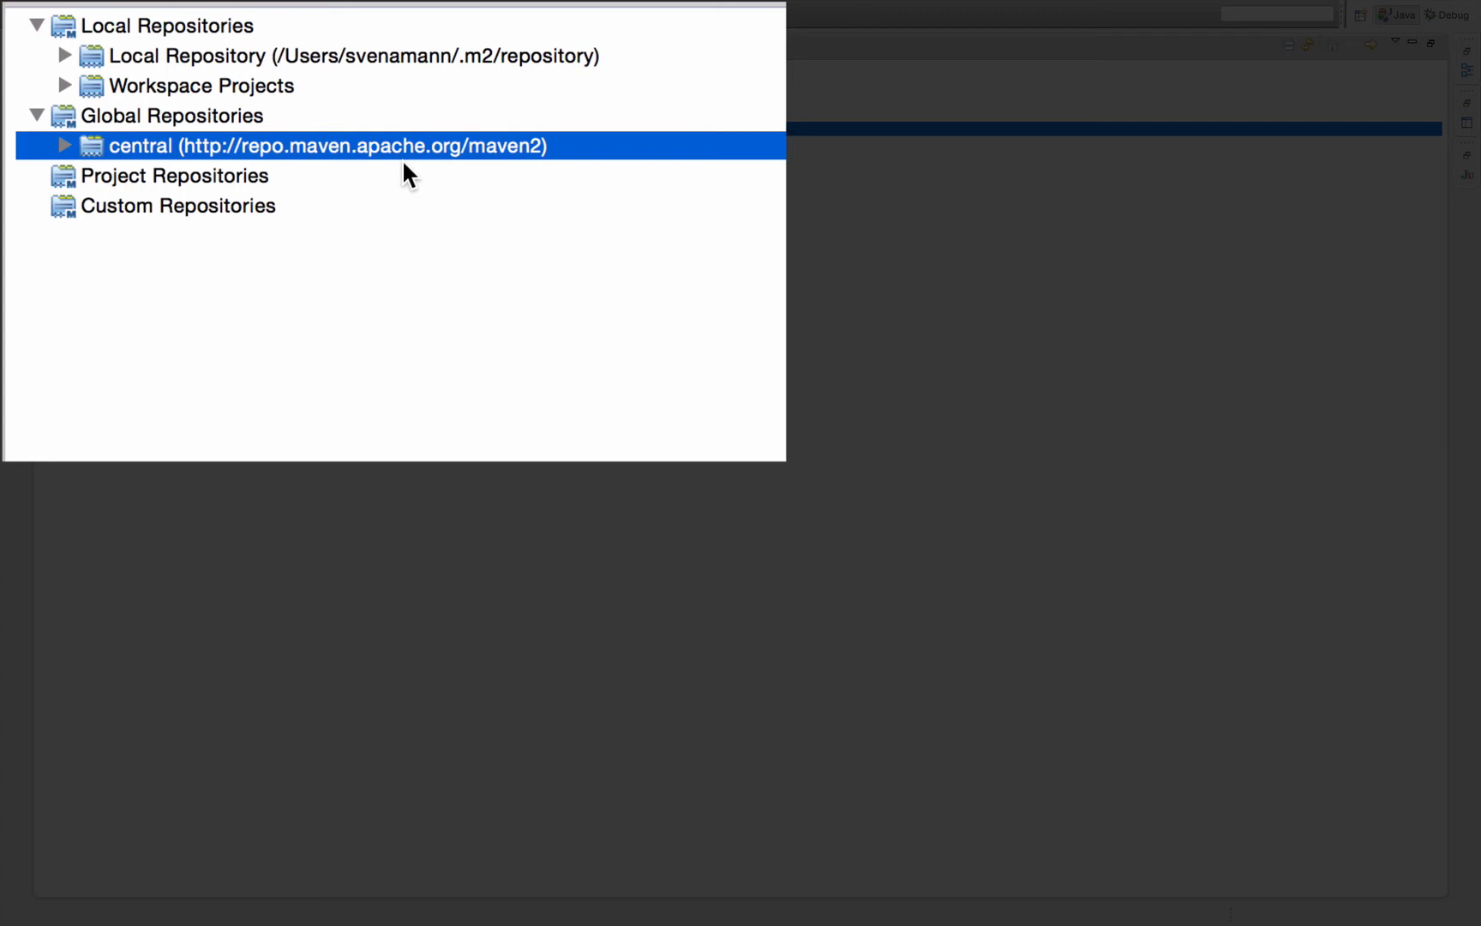
mouse_move(325, 180)
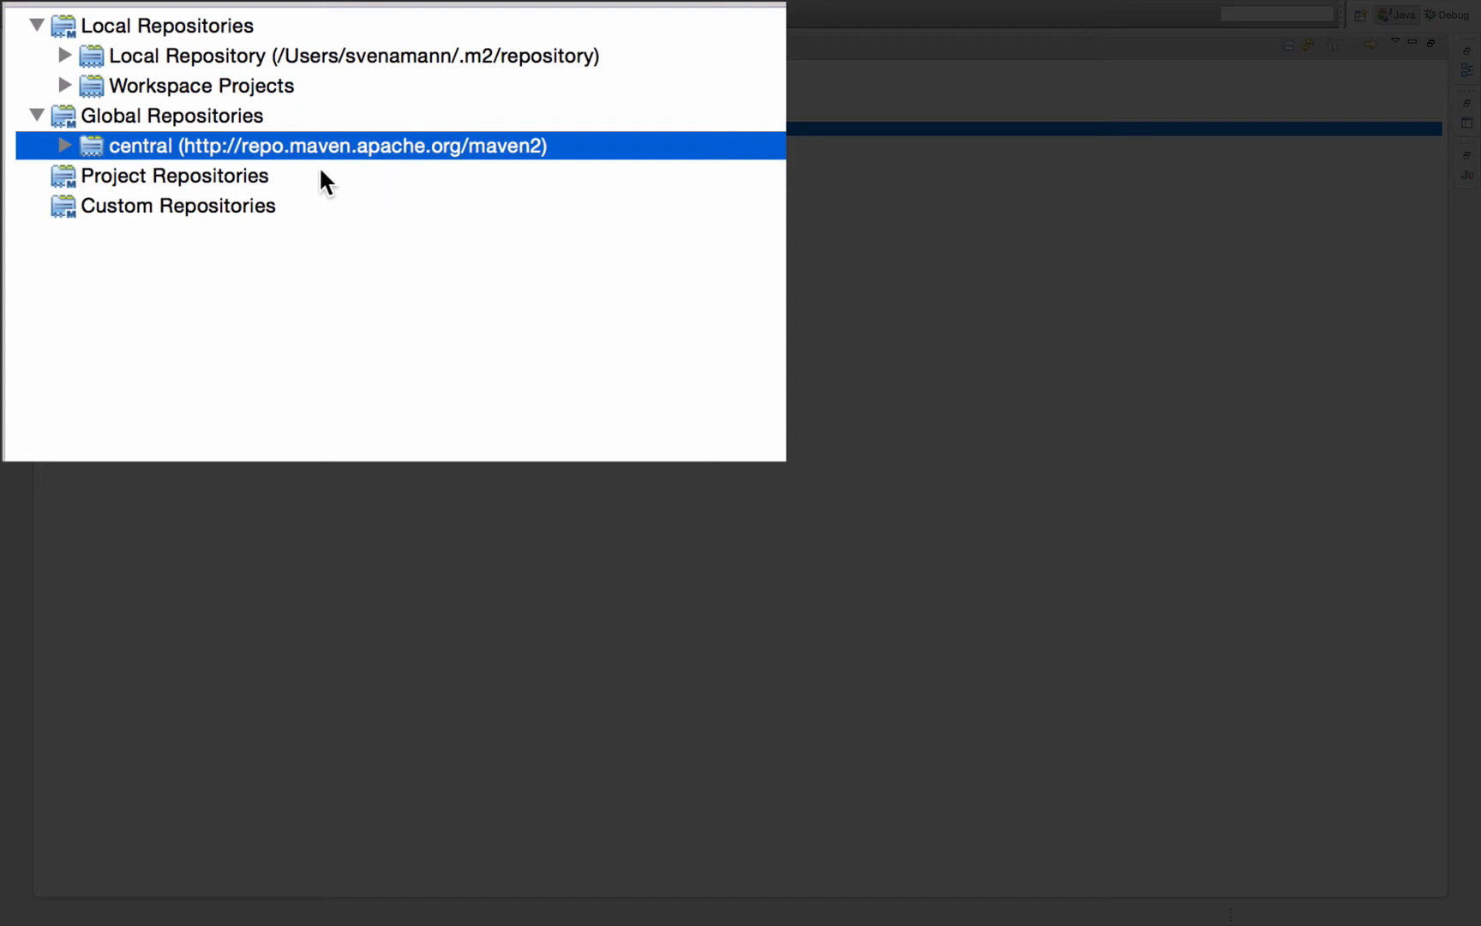
mouse_move(377, 171)
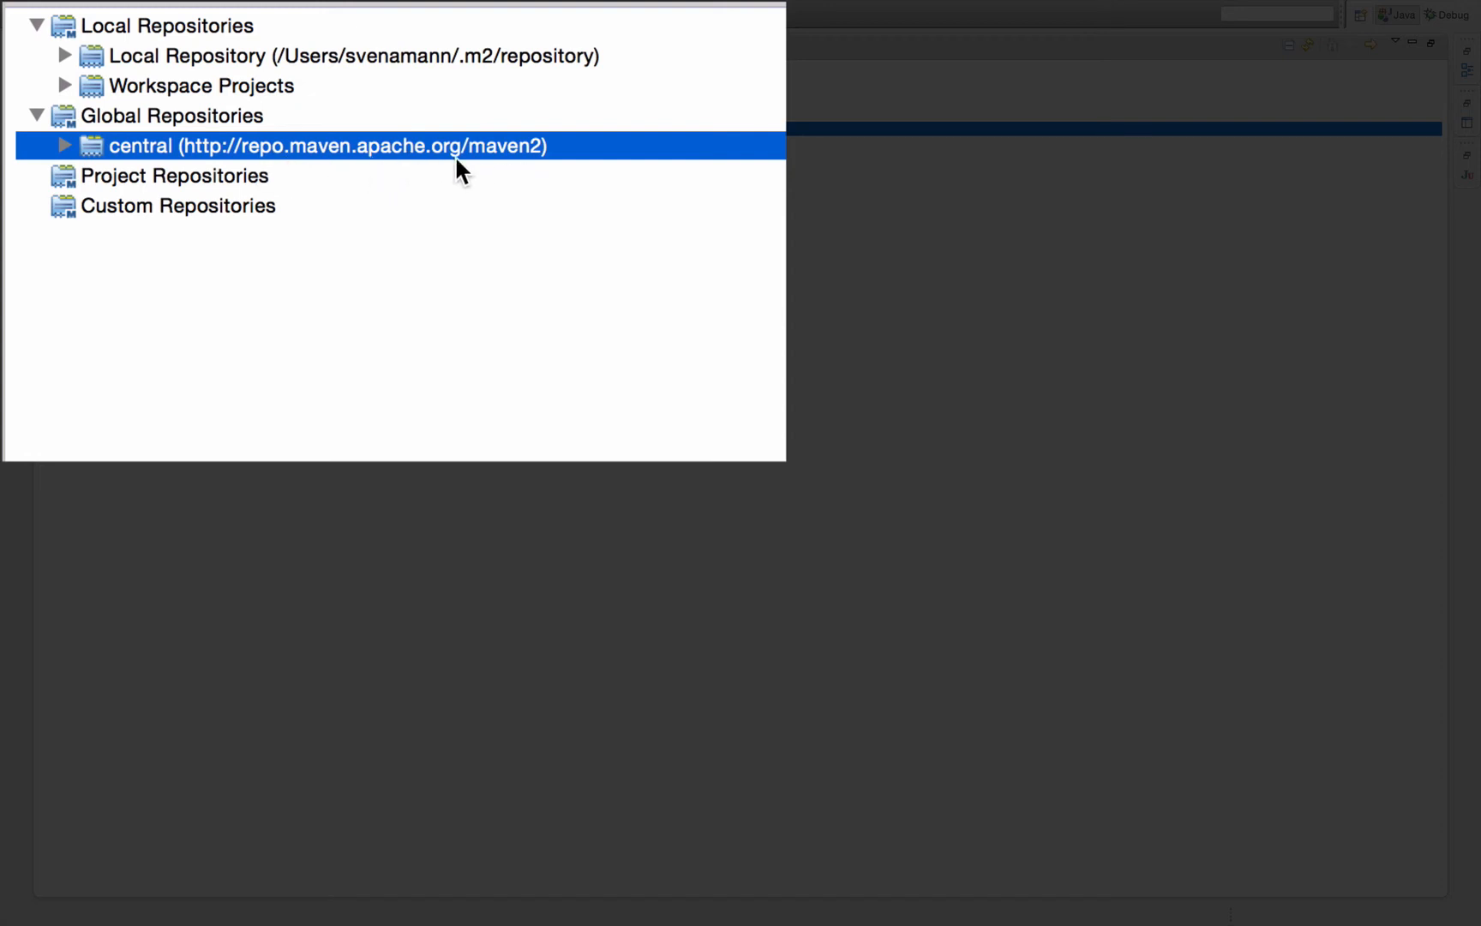
mouse_move(576, 165)
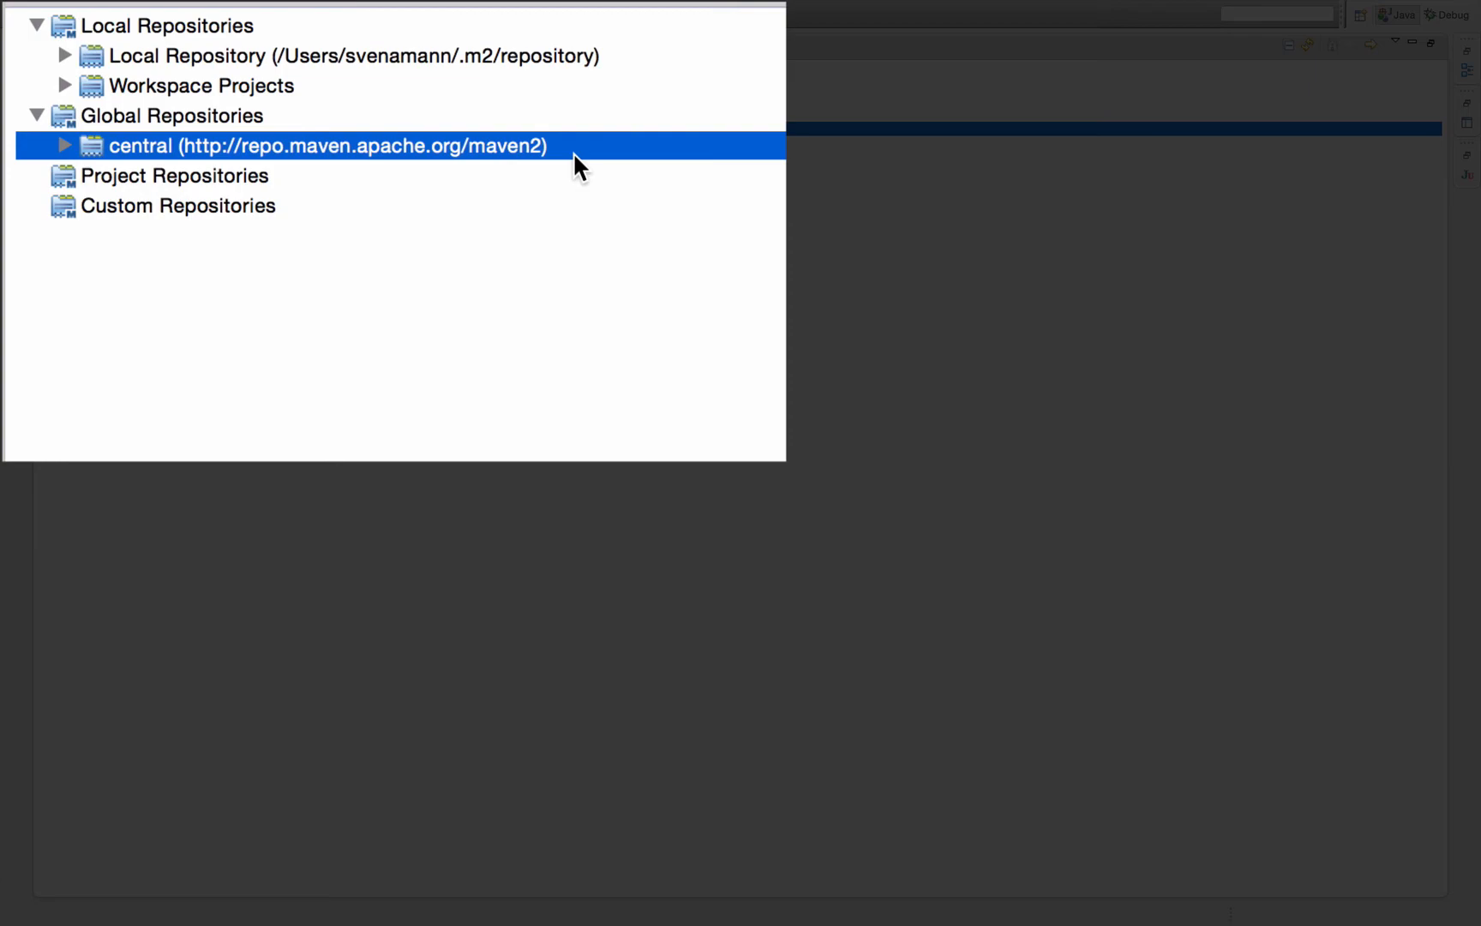
left_click(67, 146)
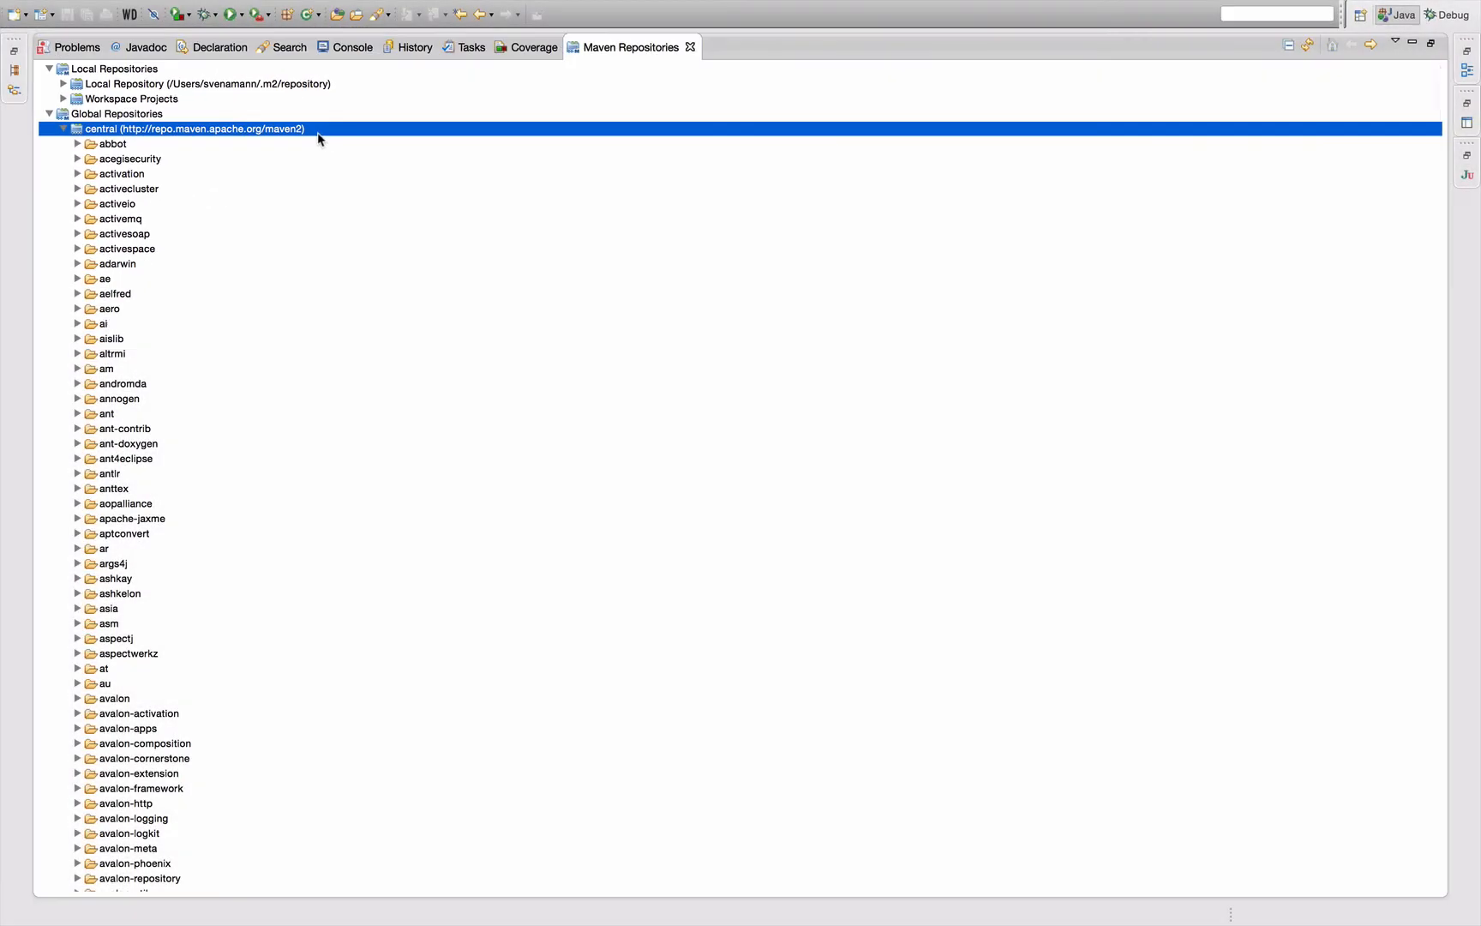
scroll("down", 3)
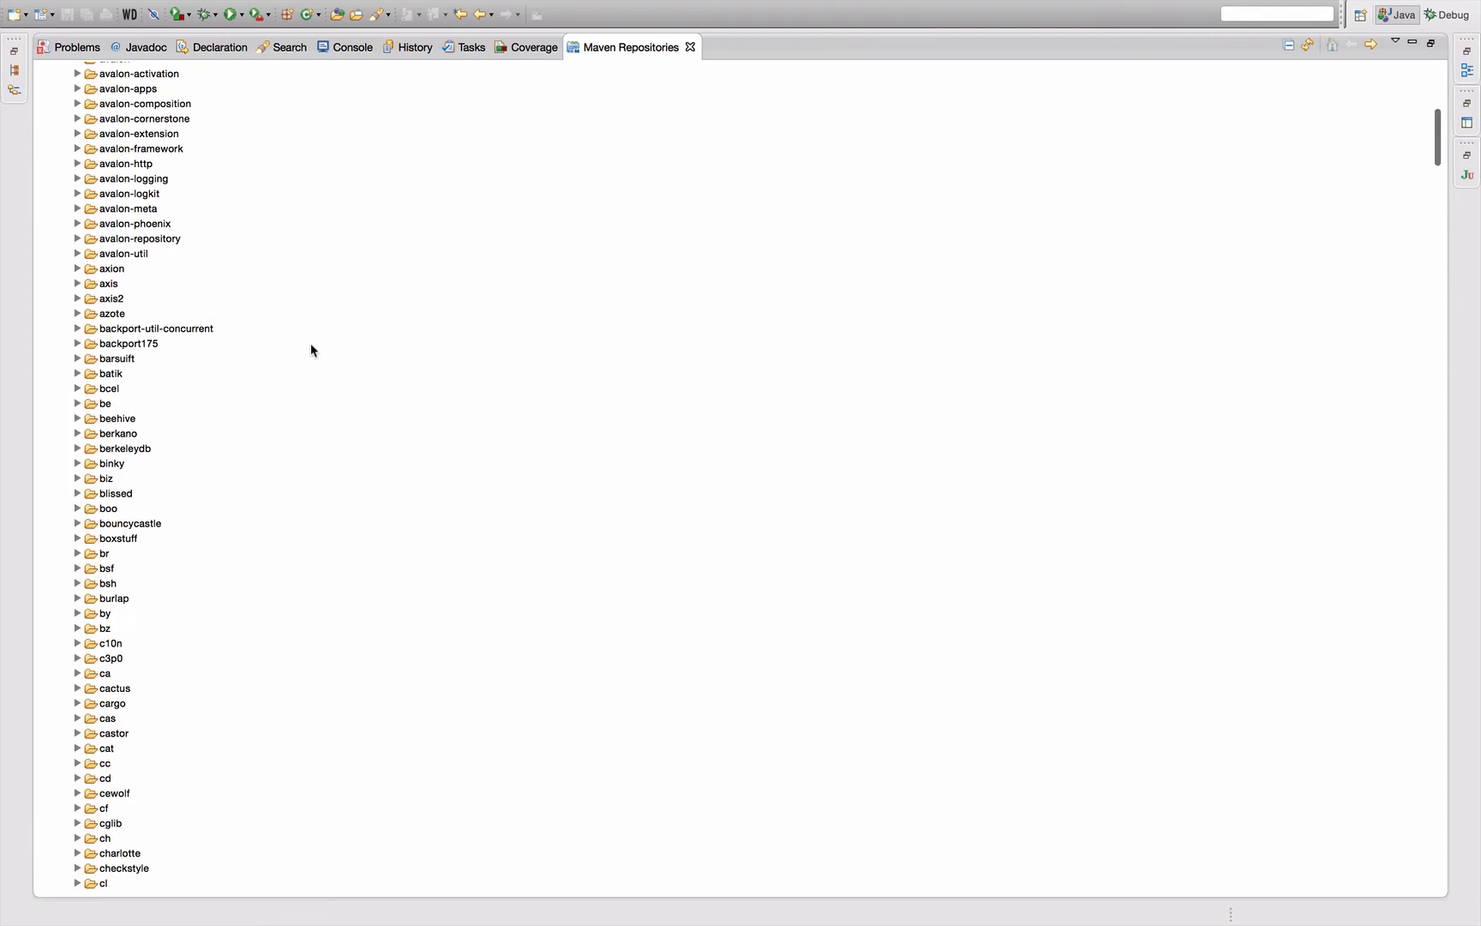
scroll("down", 3)
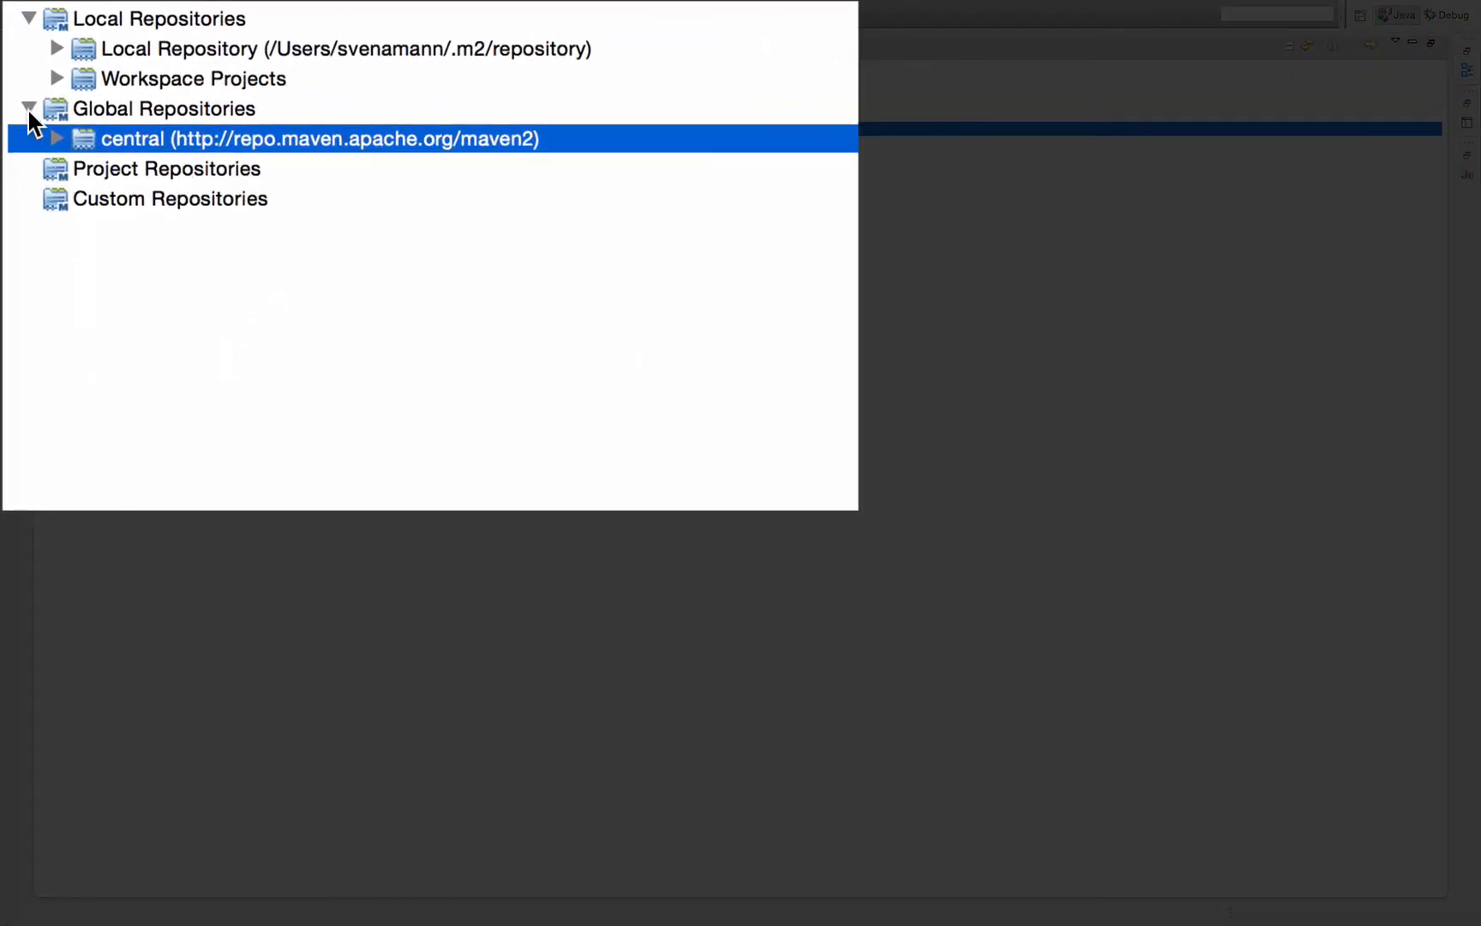
- Collapse Global Repositories and select the Local Repository in the .m2 folder
left_click(31, 110)
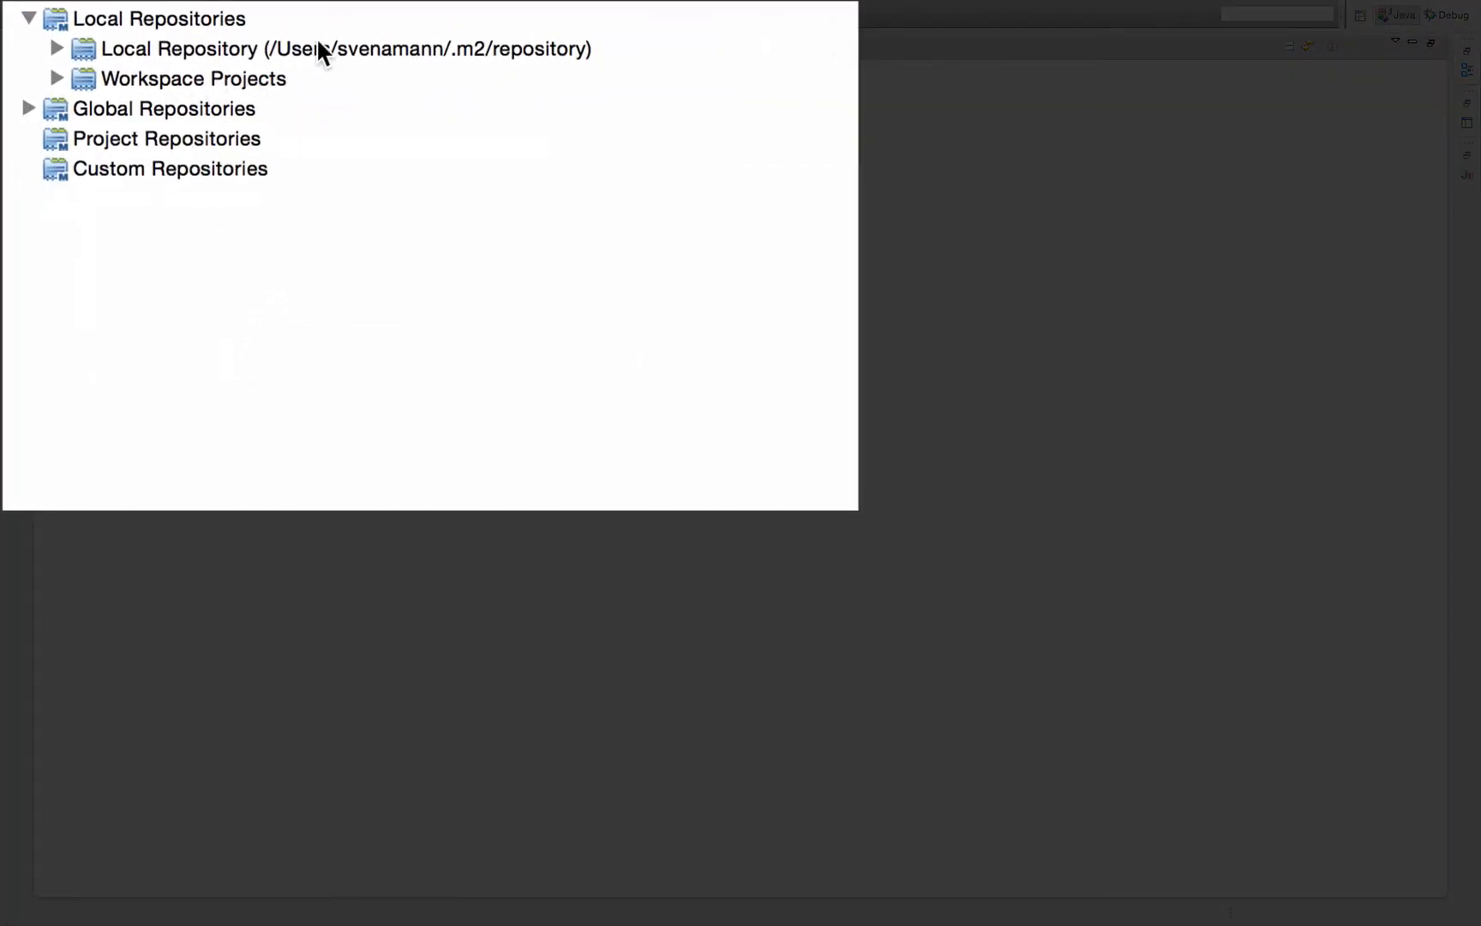
left_click(317, 49)
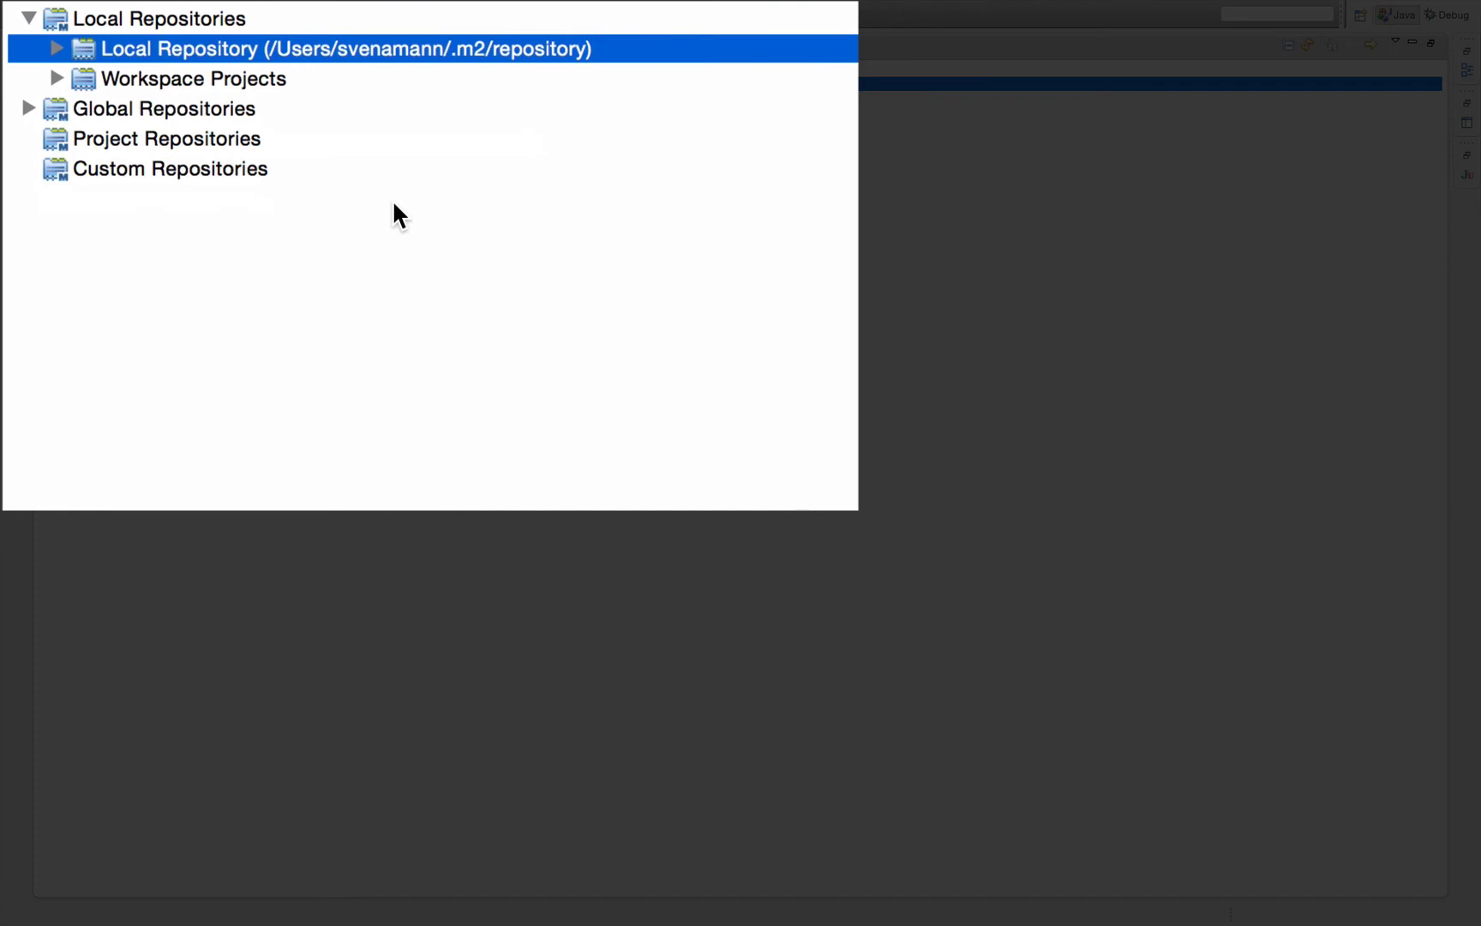
mouse_move(418, 93)
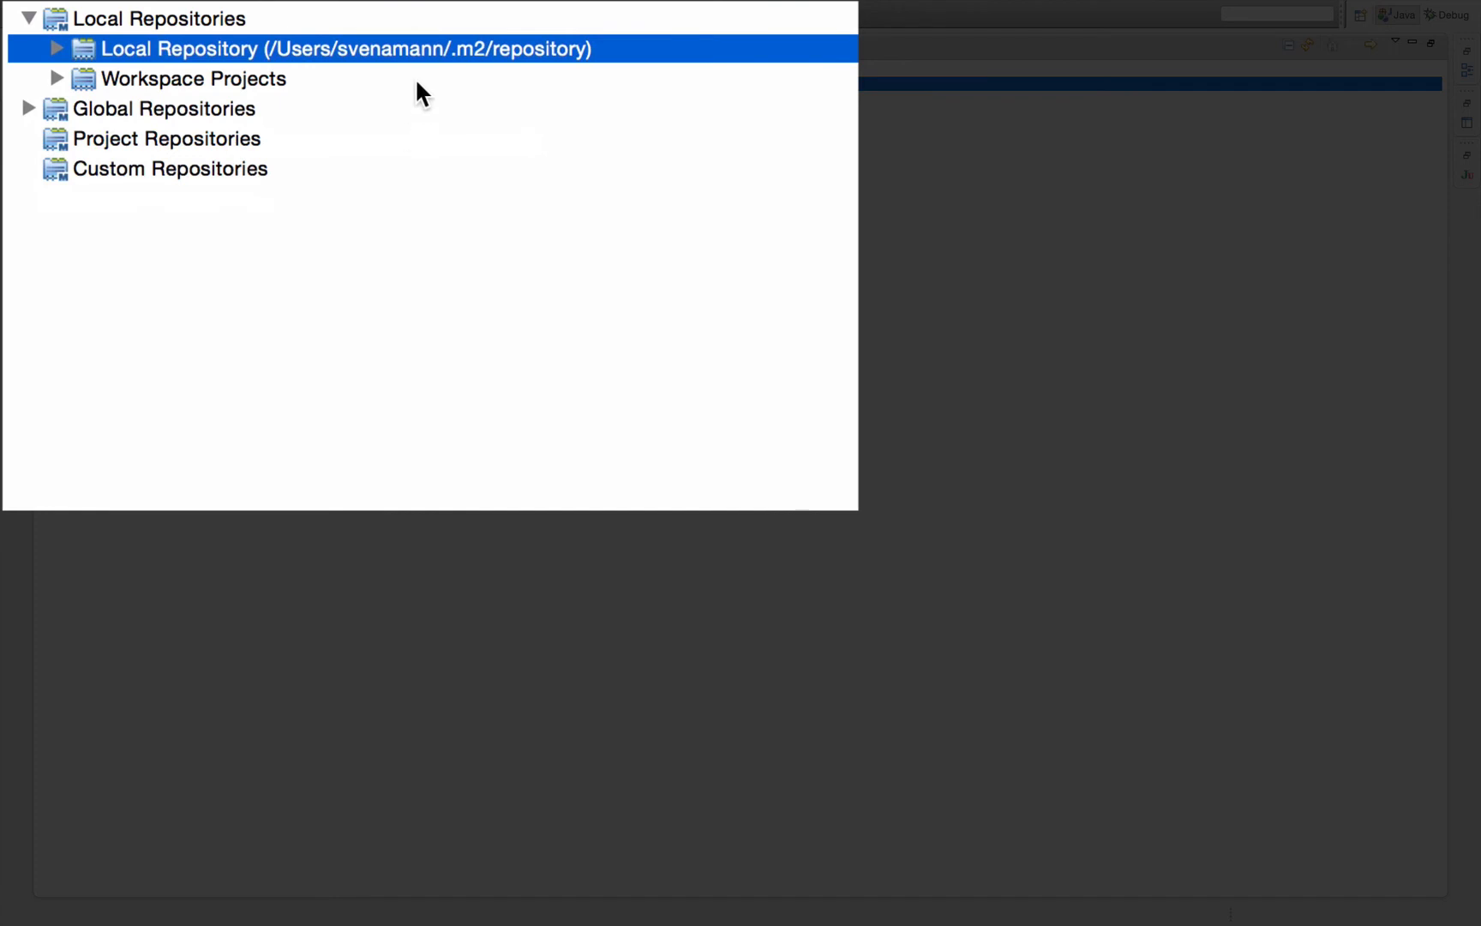
mouse_move(462, 79)
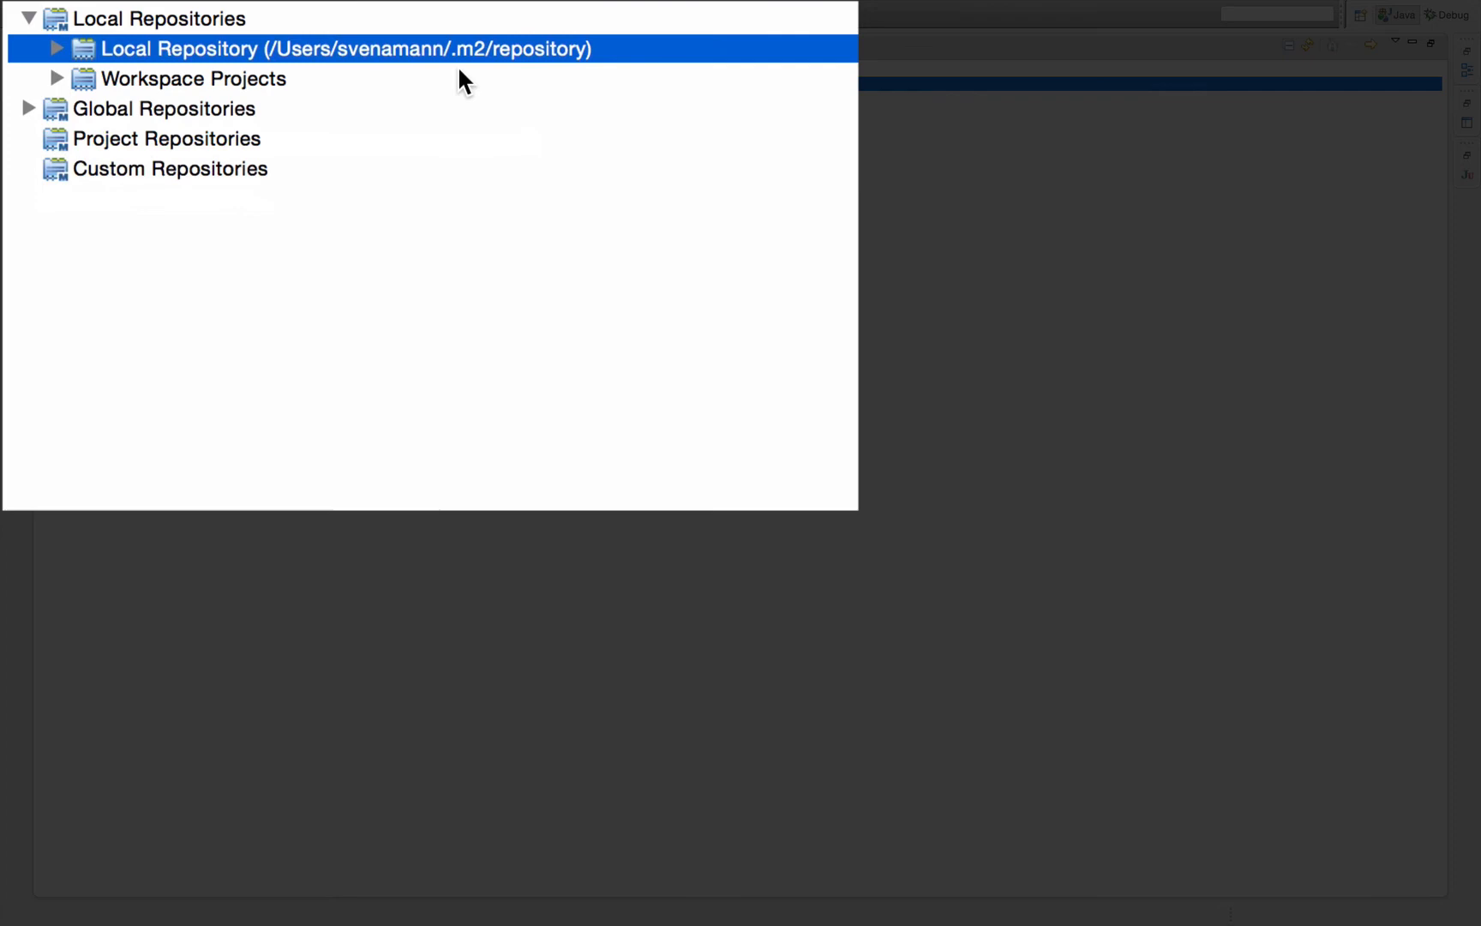
mouse_move(626, 79)
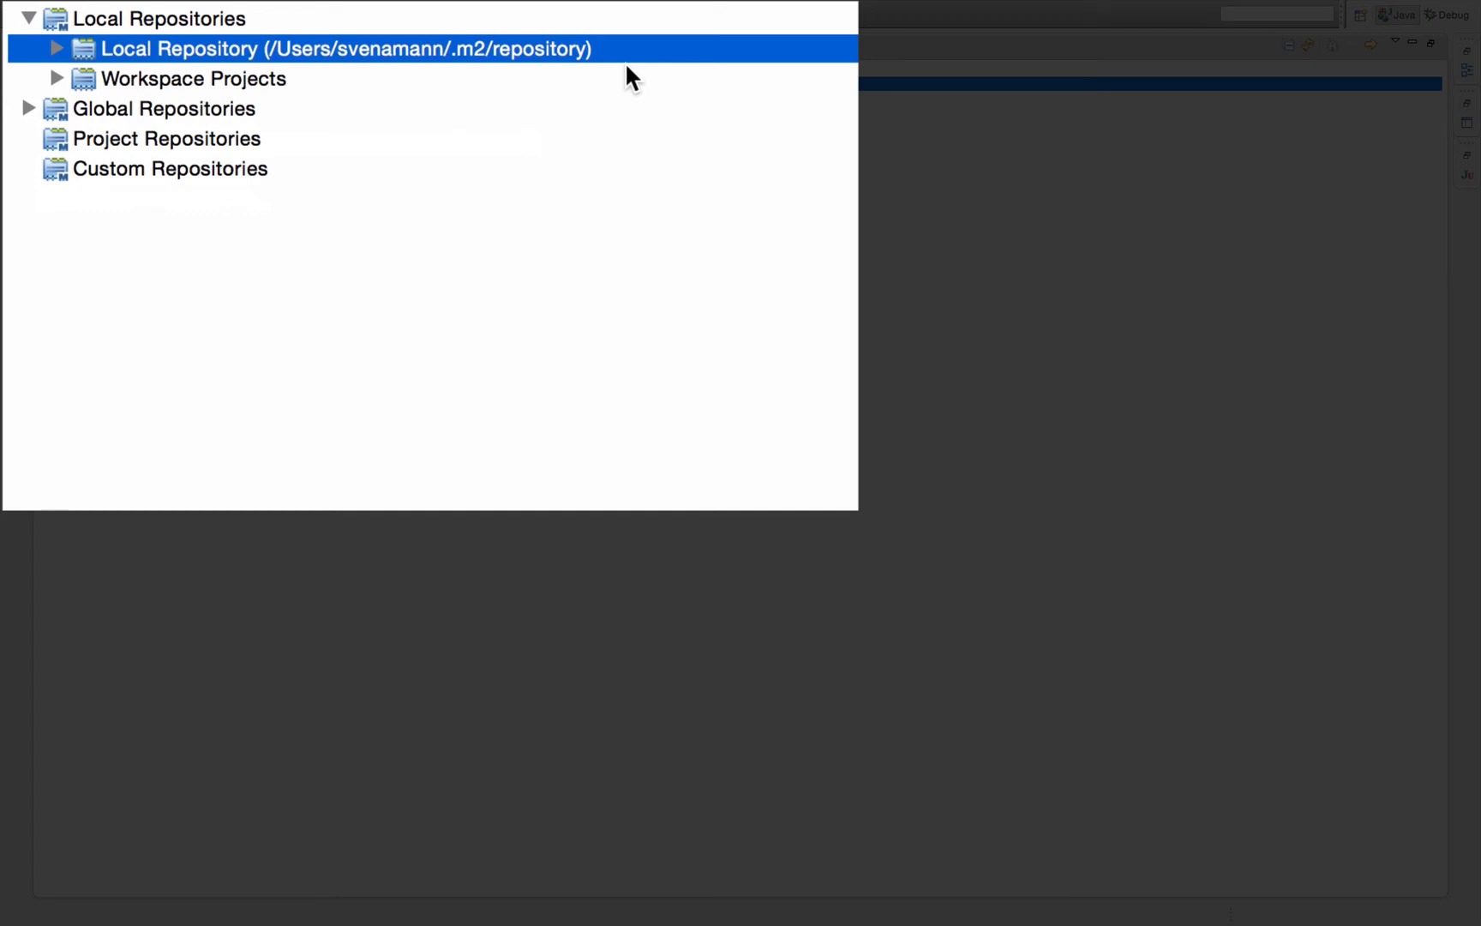
mouse_move(605, 511)
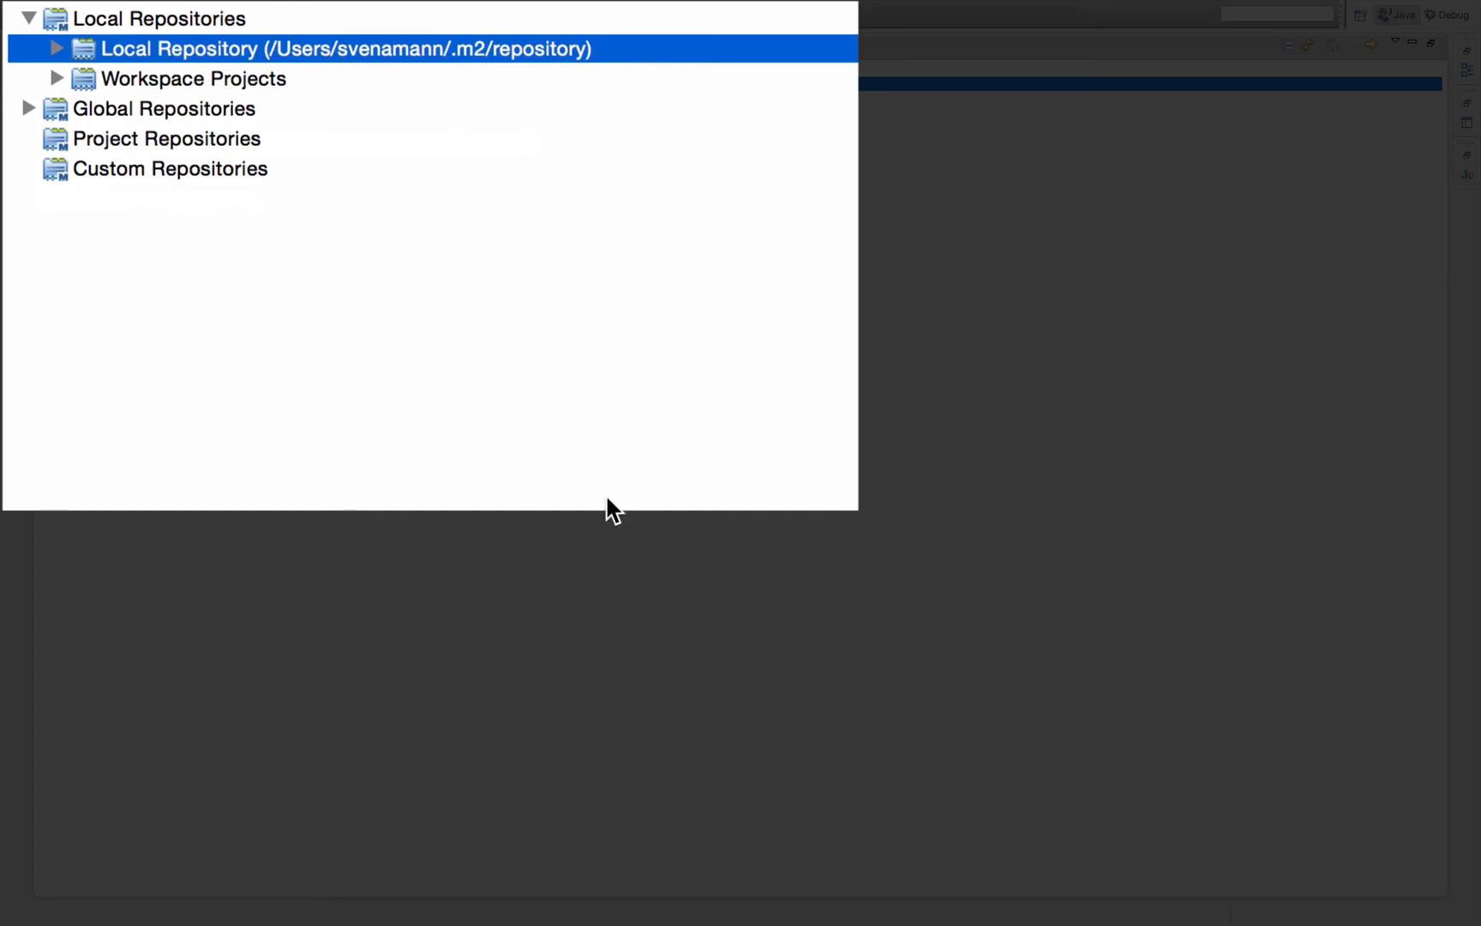
mouse_move(586, 65)
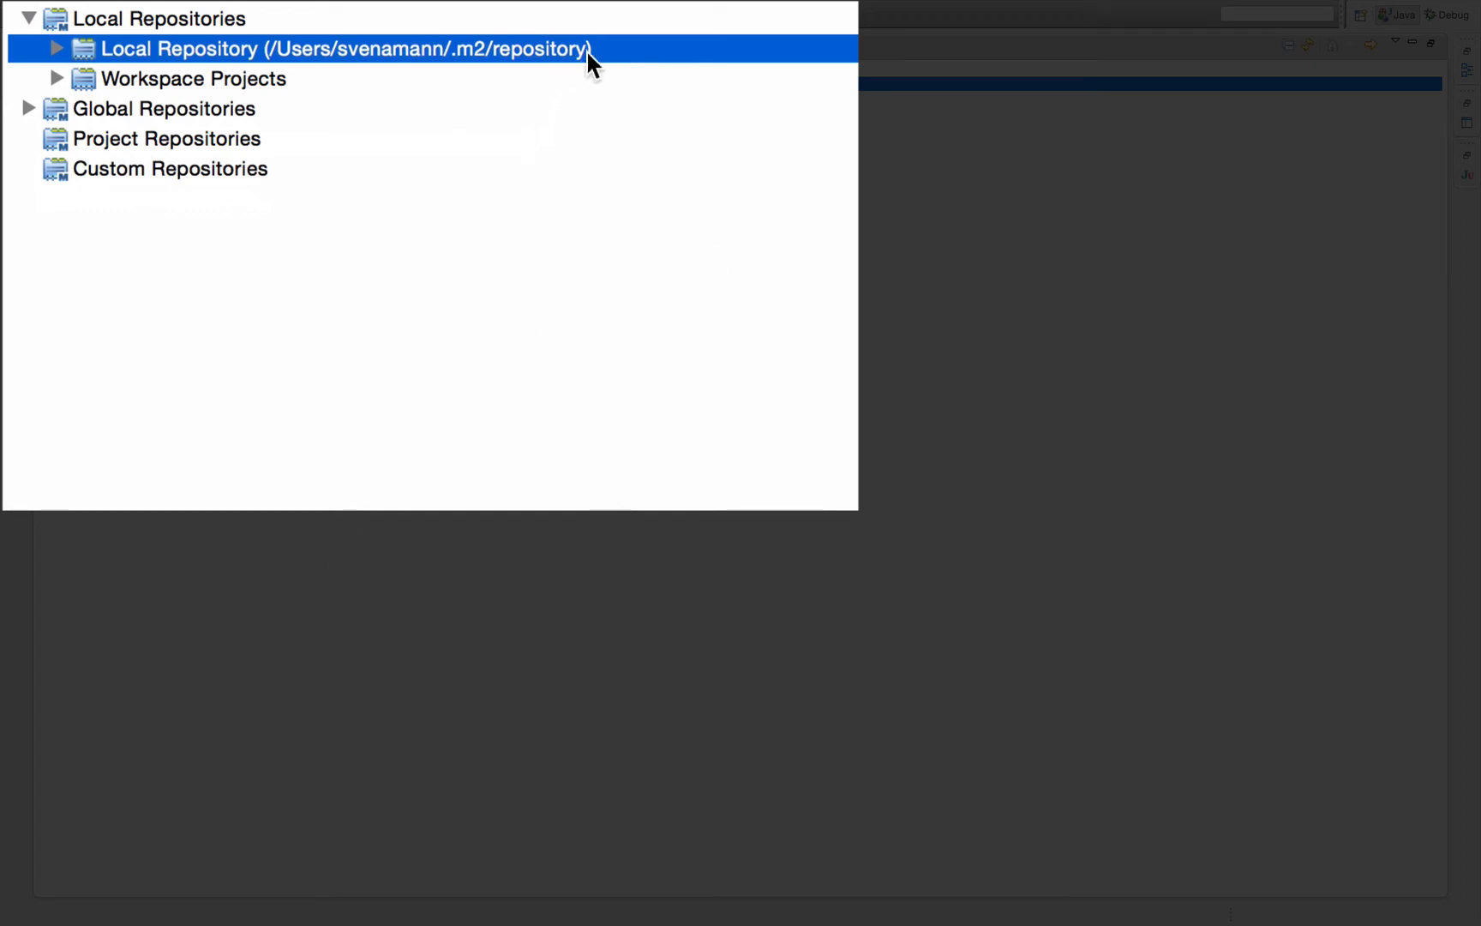
mouse_move(538, 67)
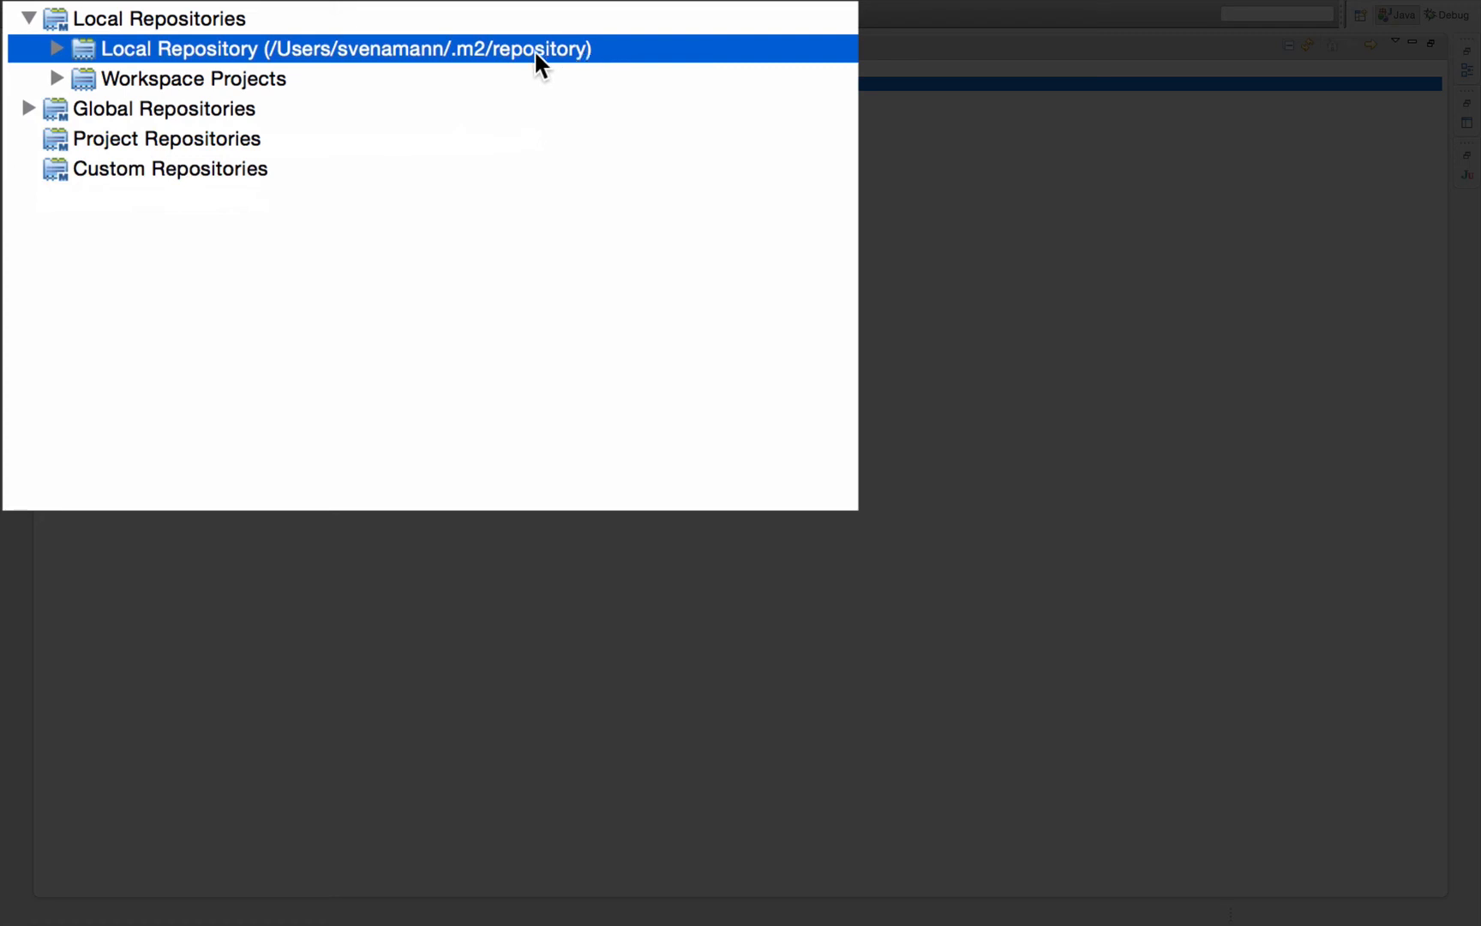
mouse_move(591, 54)
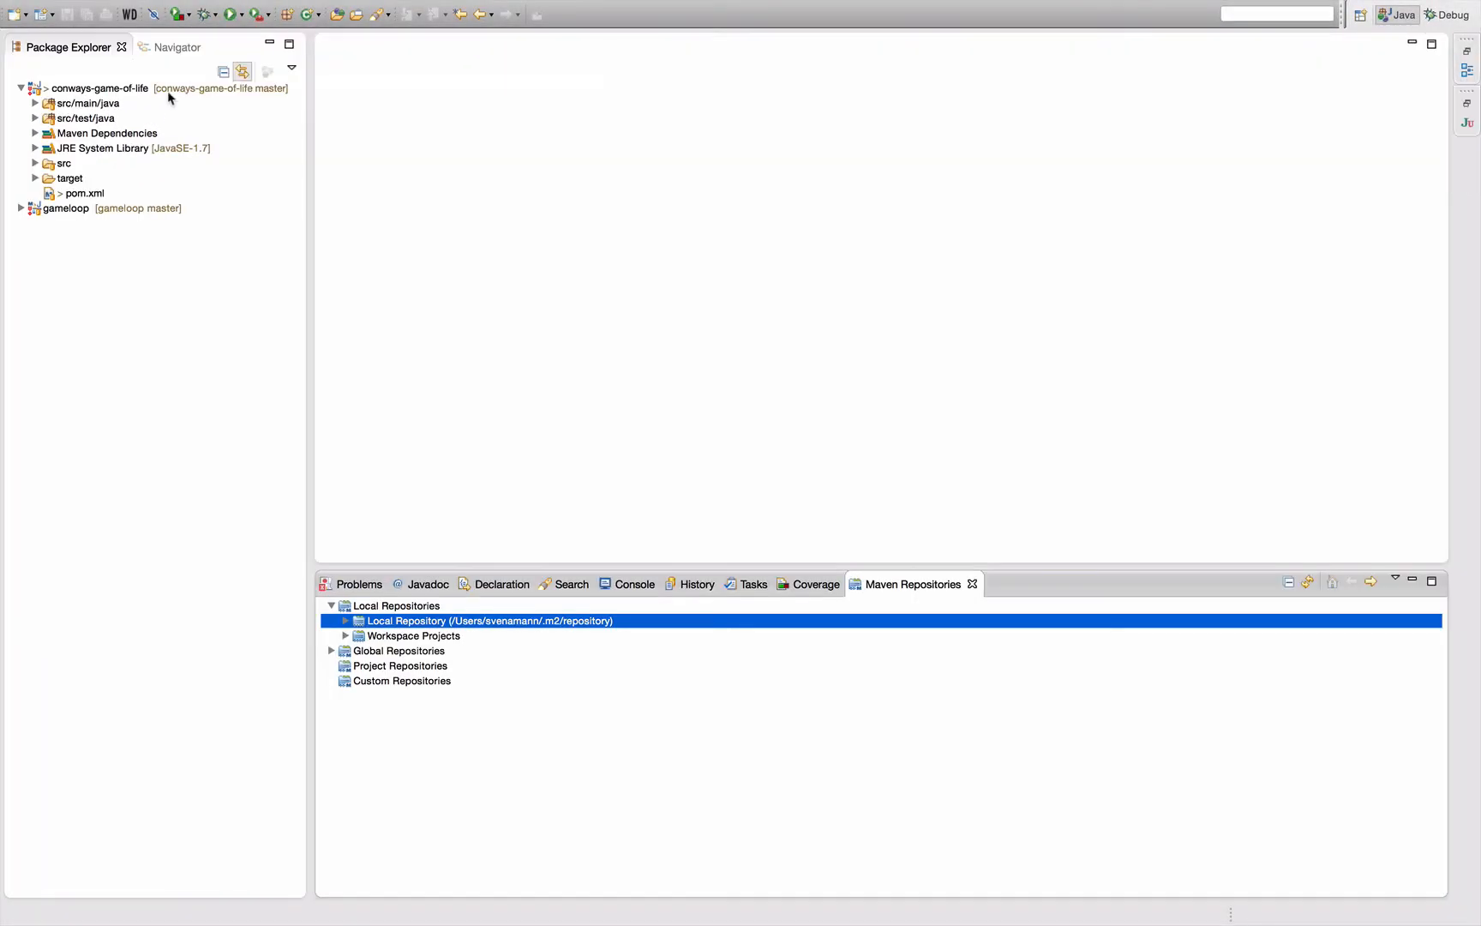
- Run the Maven build again, read the missing gameloop POM failure, and return to Maven Repositories
right_click(103, 89)
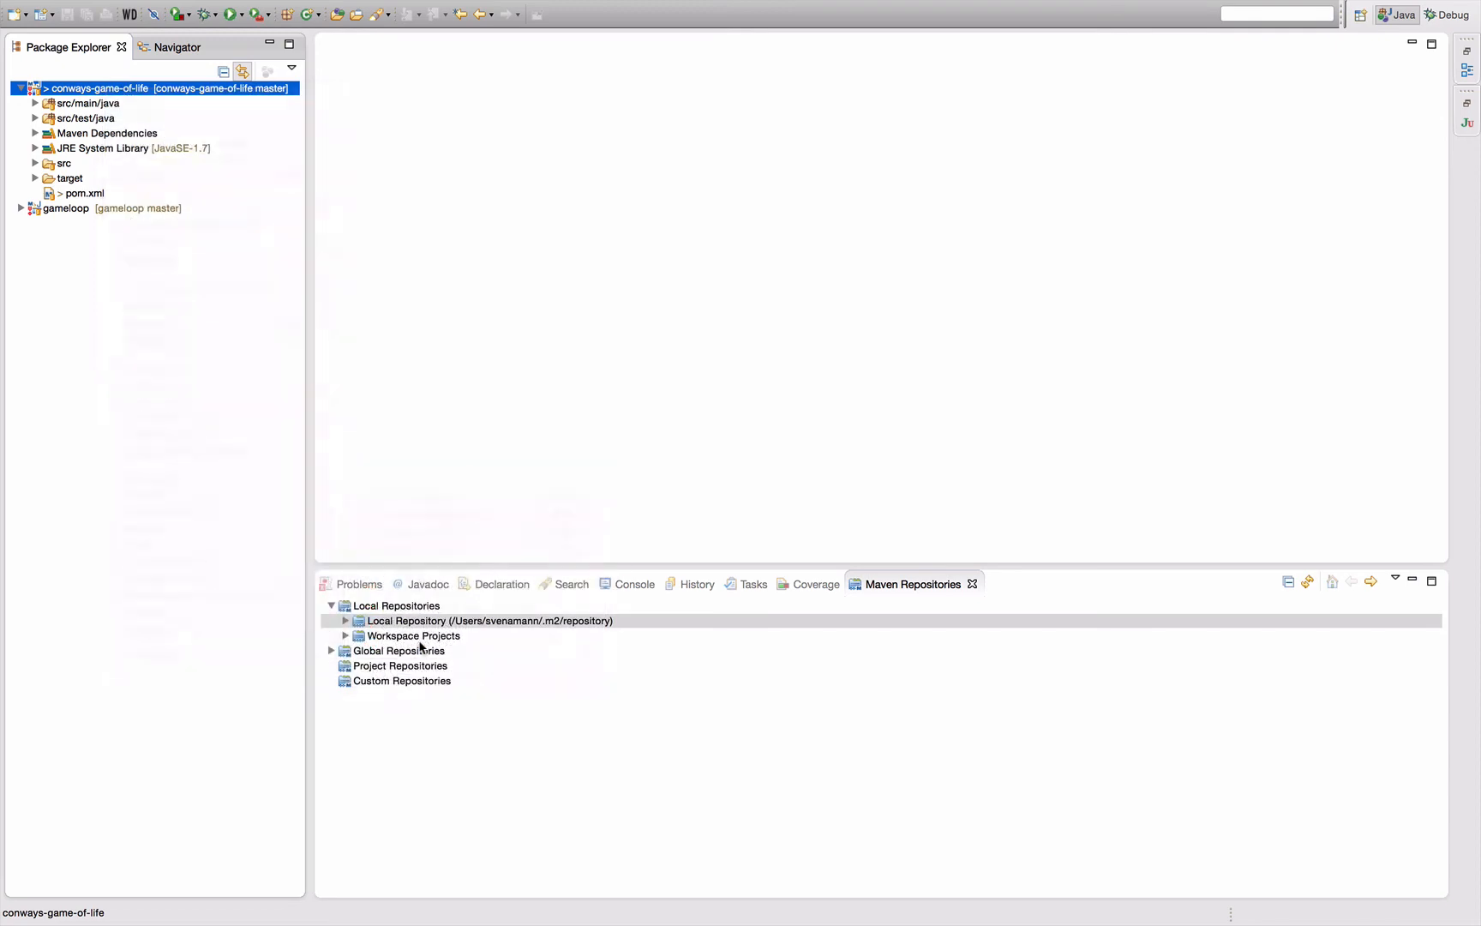
left_click(634, 583)
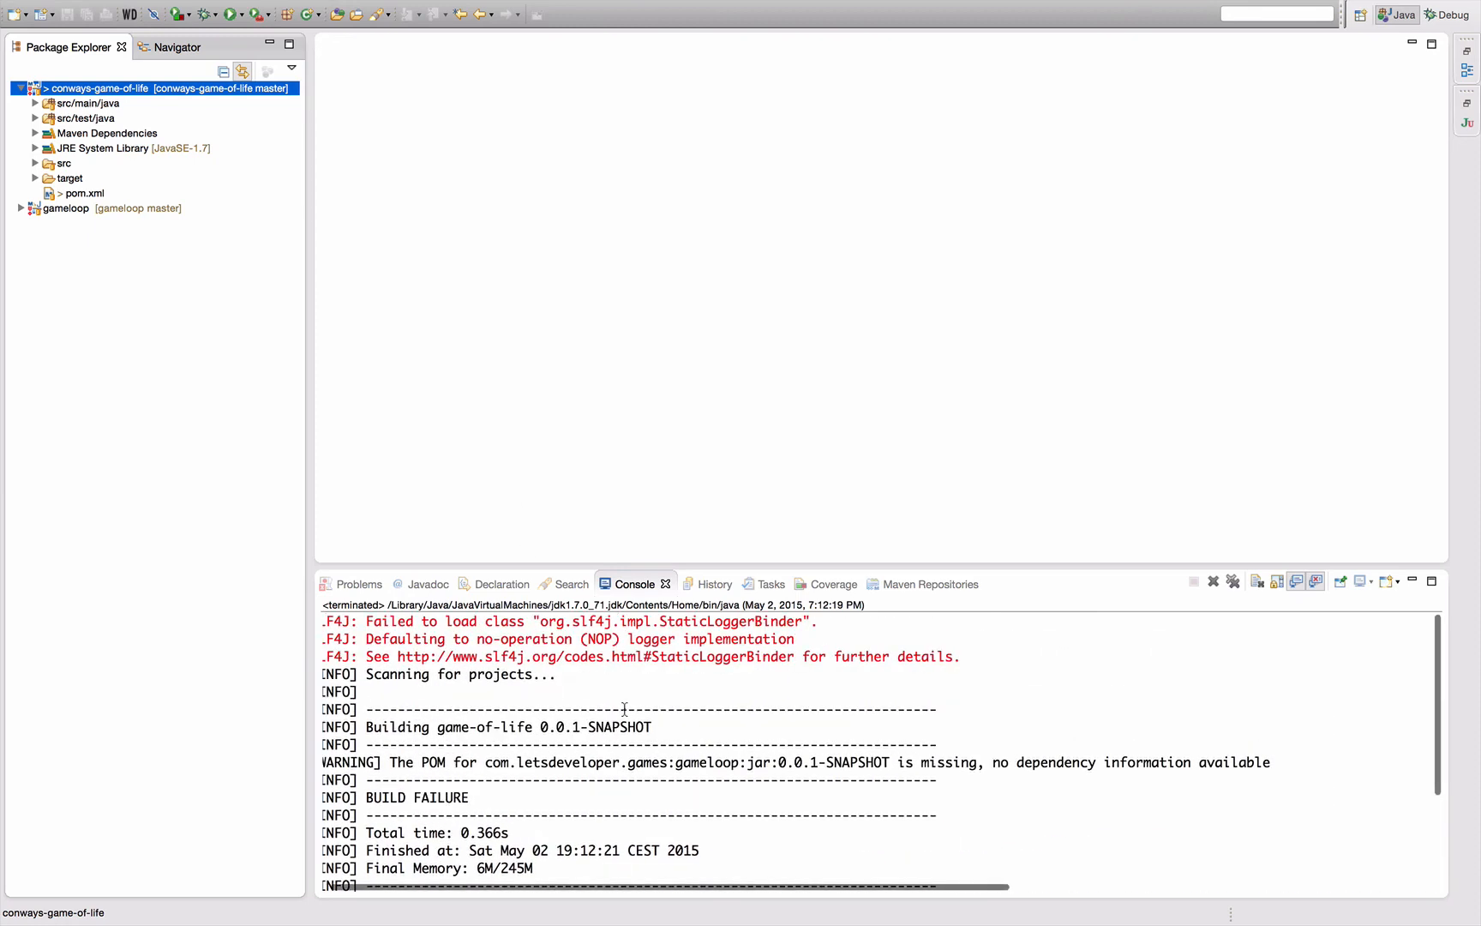
scroll("down", 3)
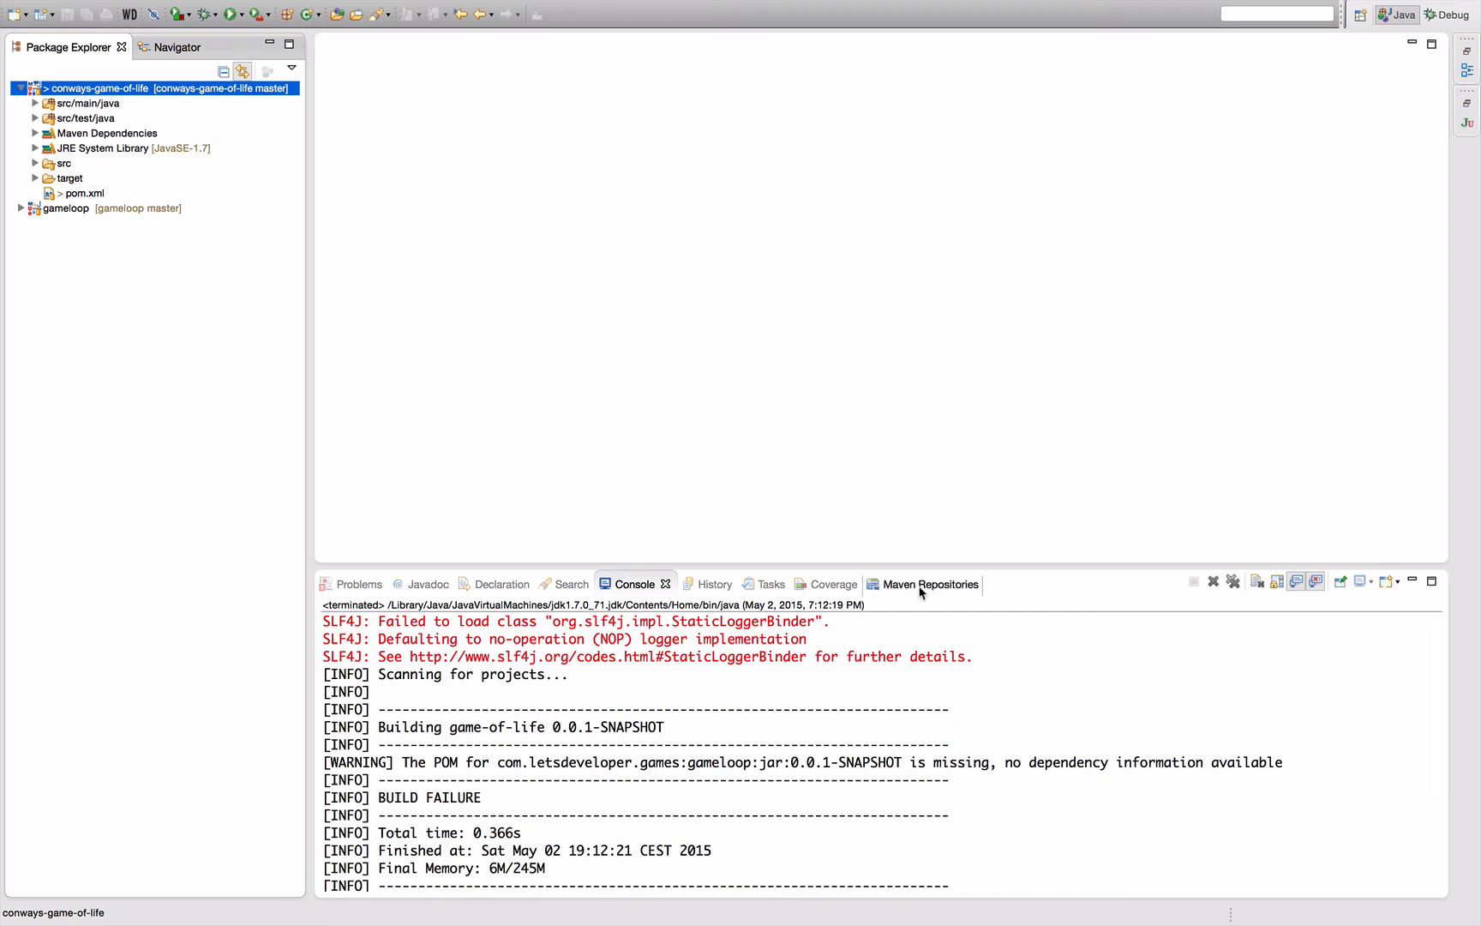
left_click(931, 585)
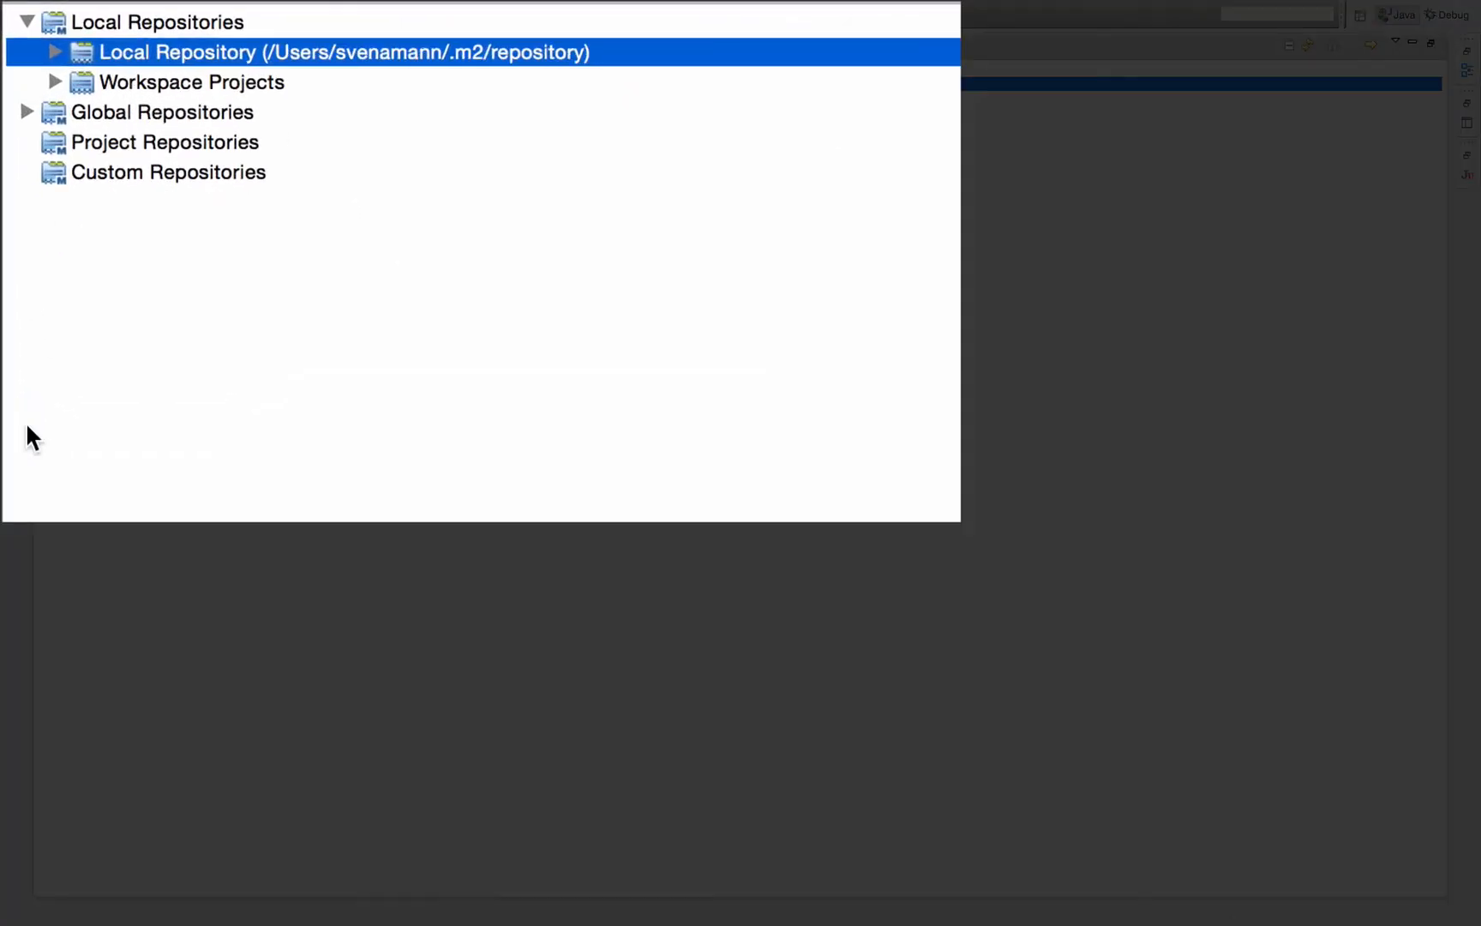
- Expand Global Repositories to show central and select the local repository again
left_click(28, 112)
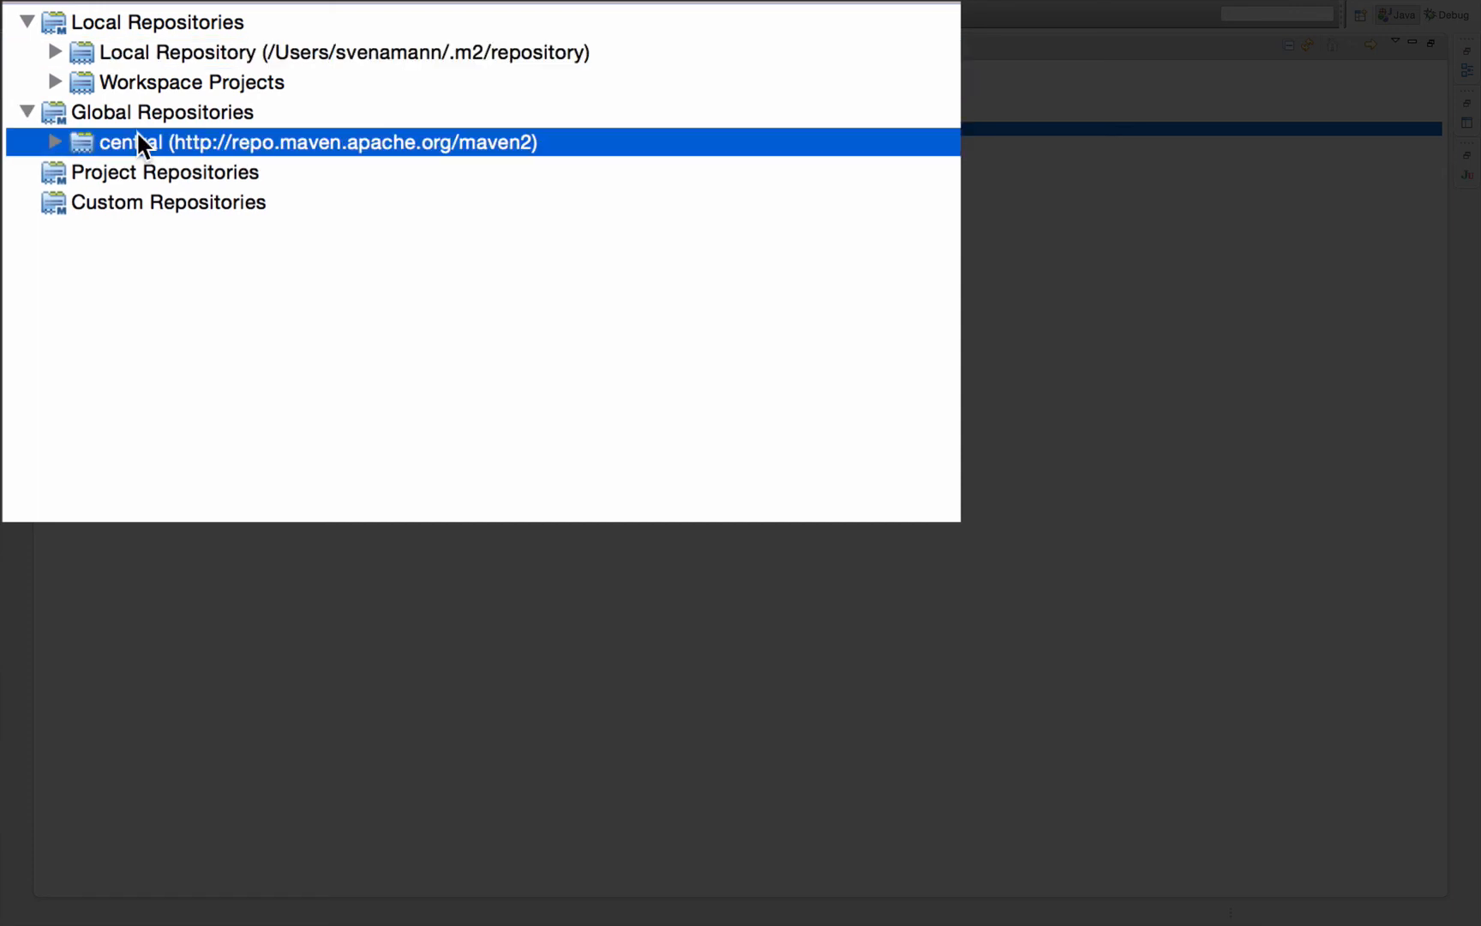
mouse_move(268, 305)
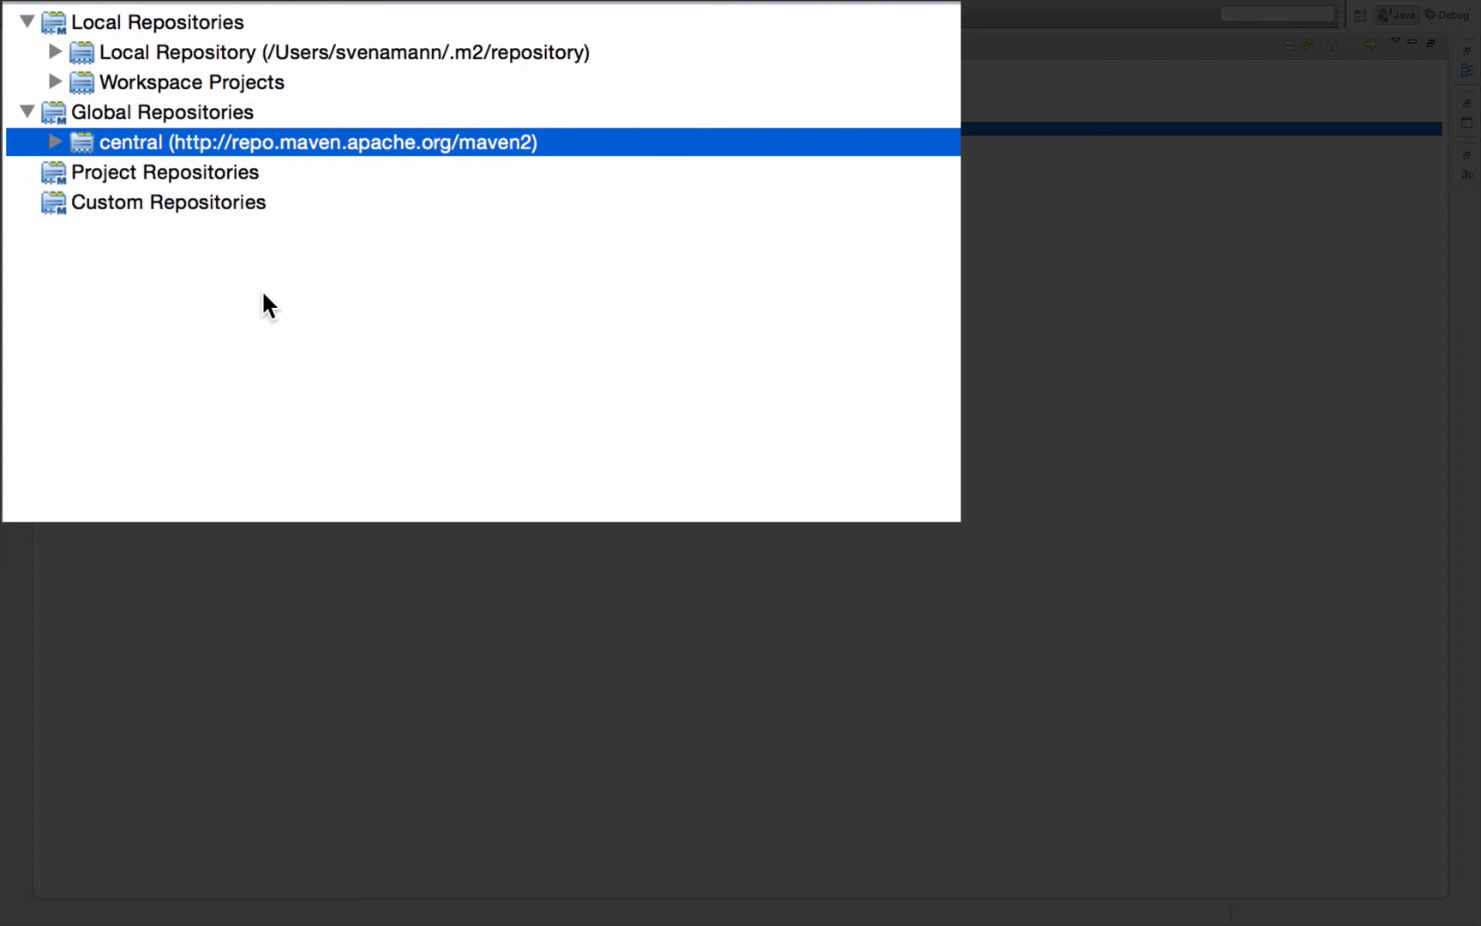
left_click(345, 52)
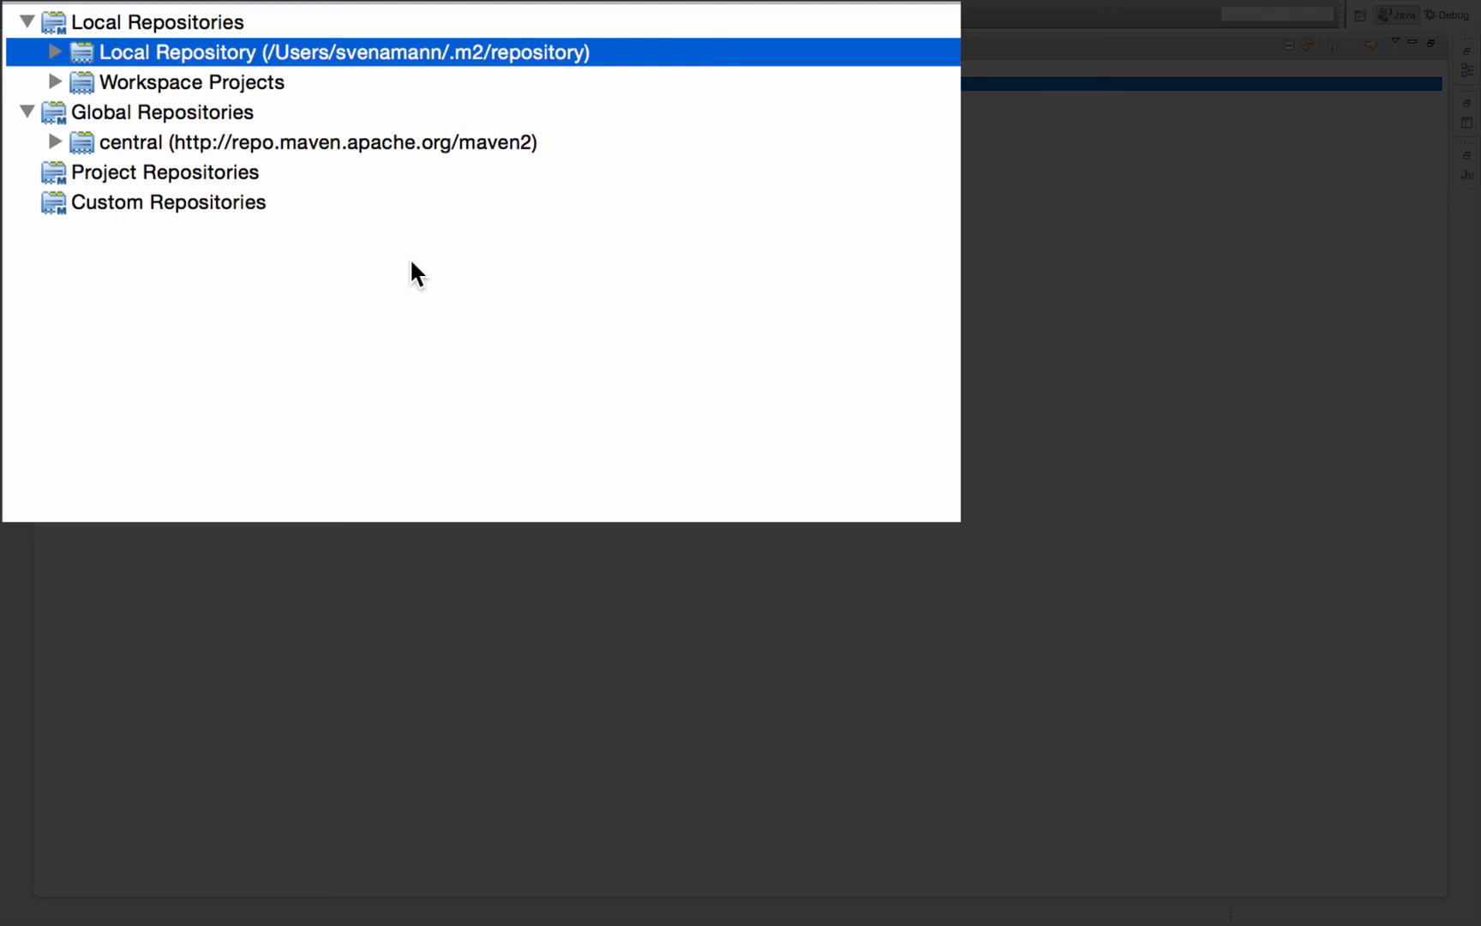
mouse_move(267, 113)
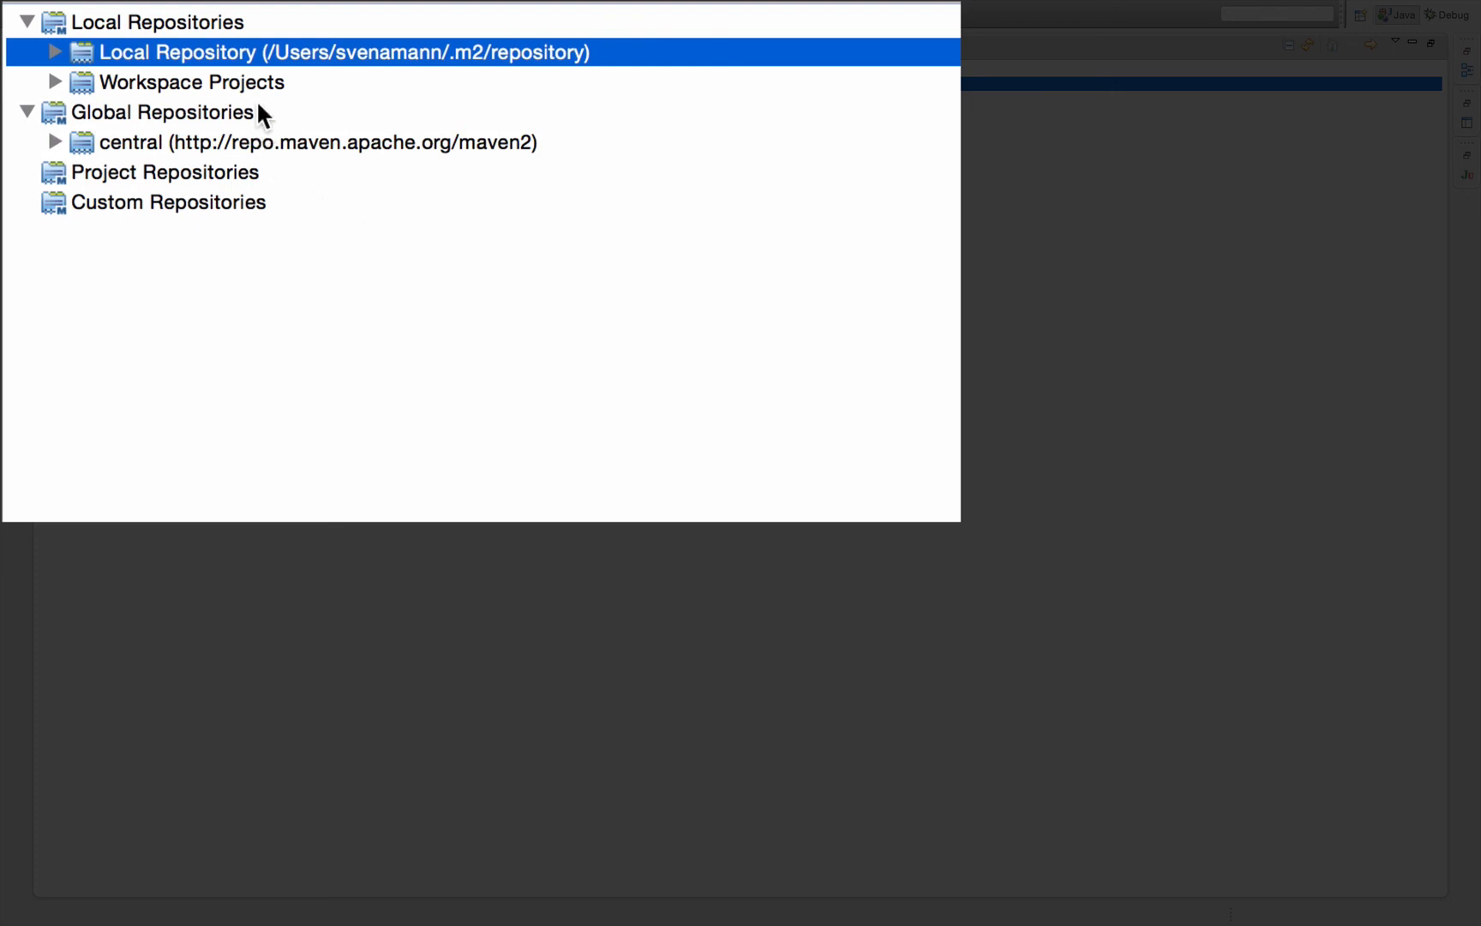
left_click(190, 83)
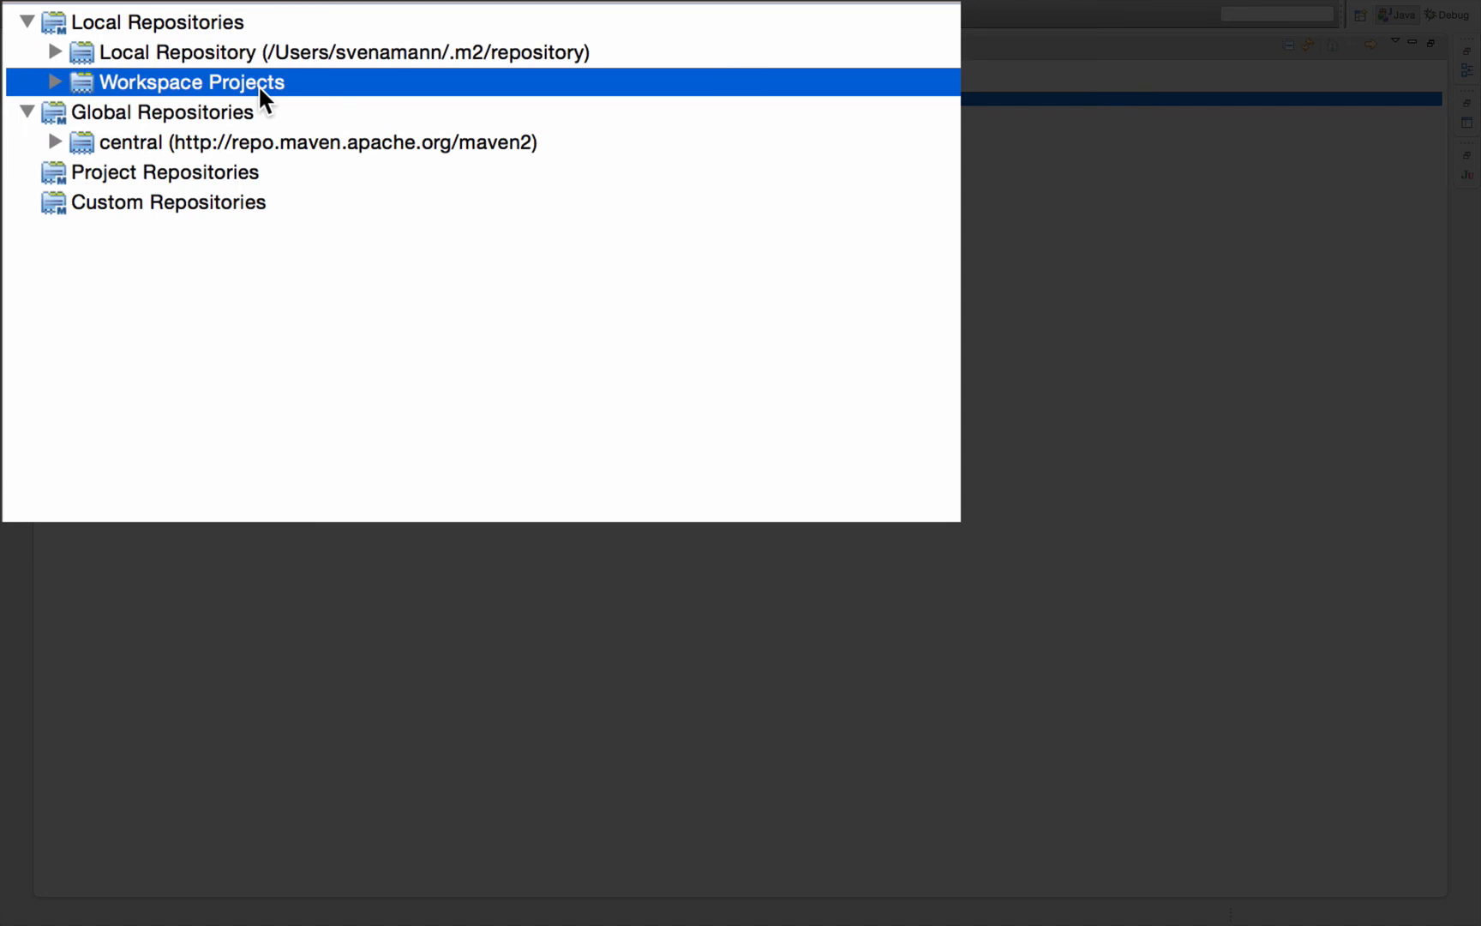
left_click(58, 83)
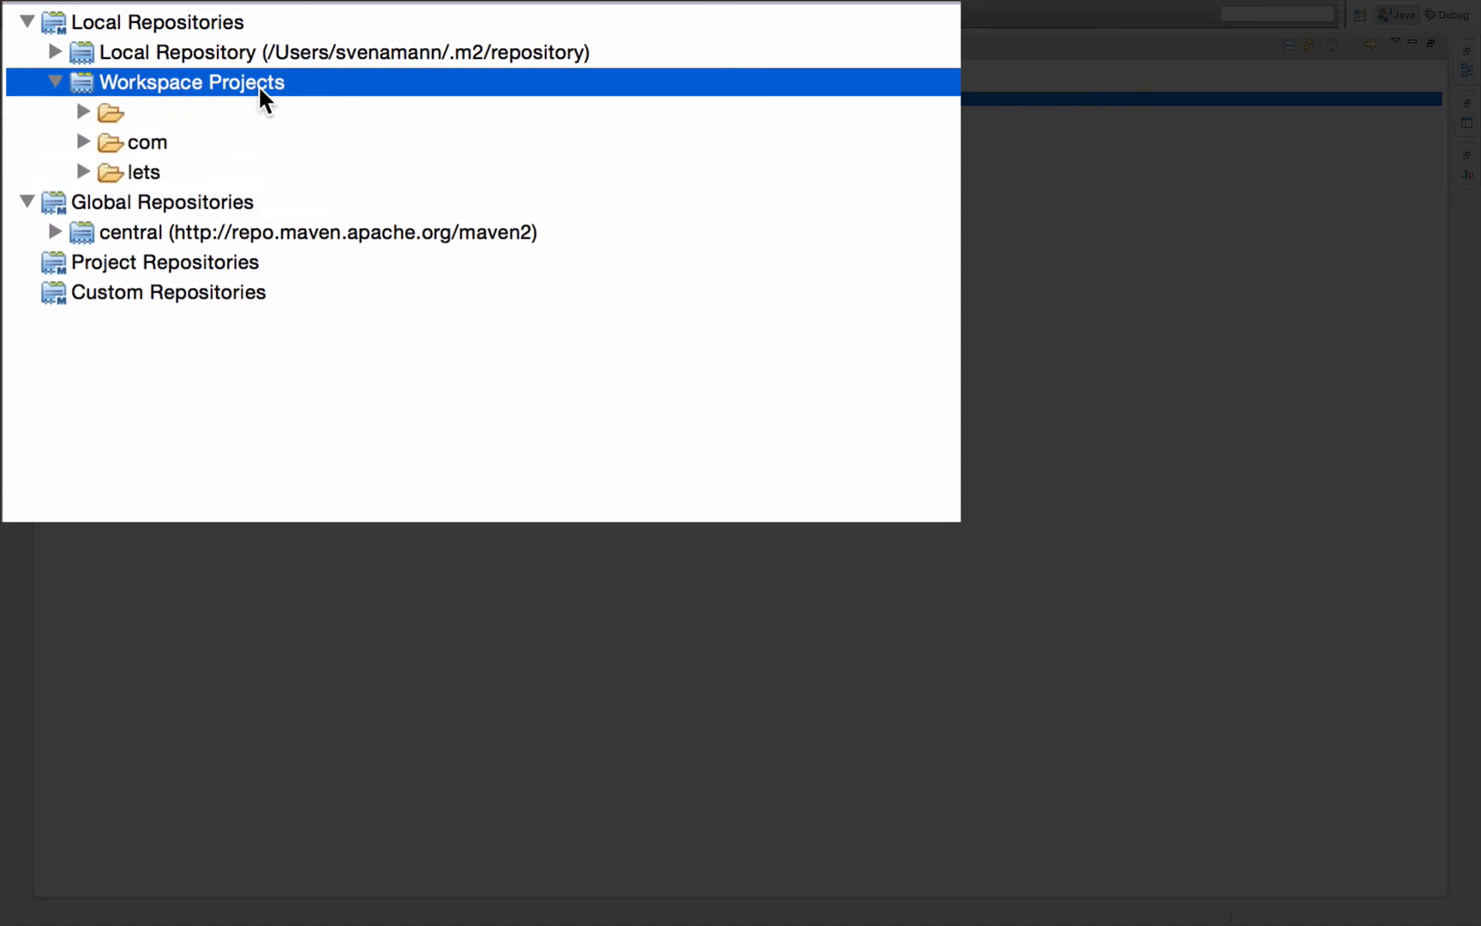
left_click(86, 143)
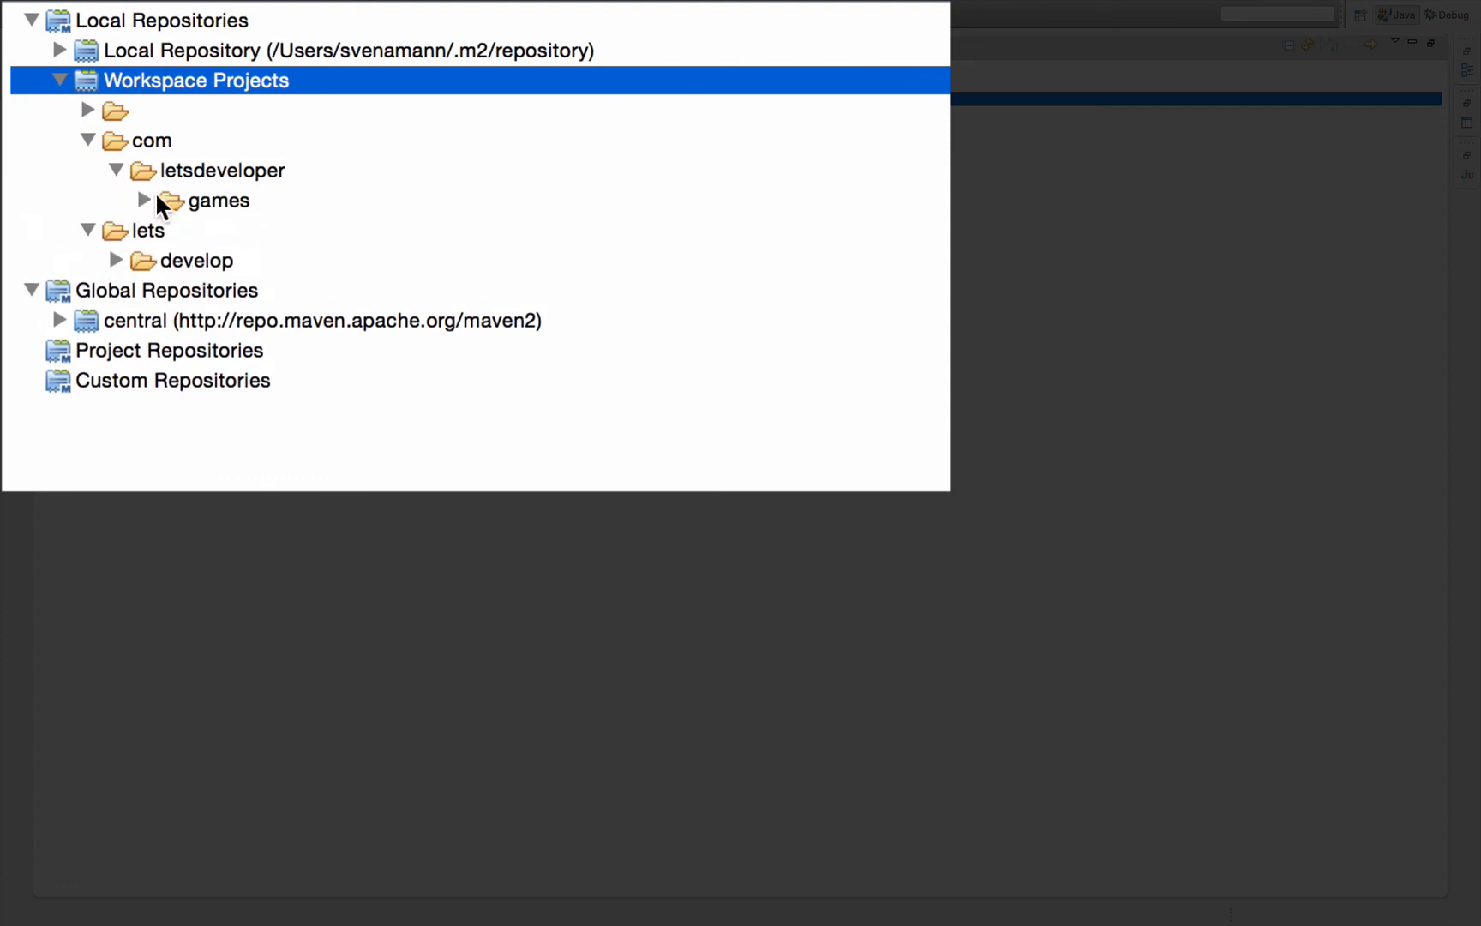
left_click(145, 200)
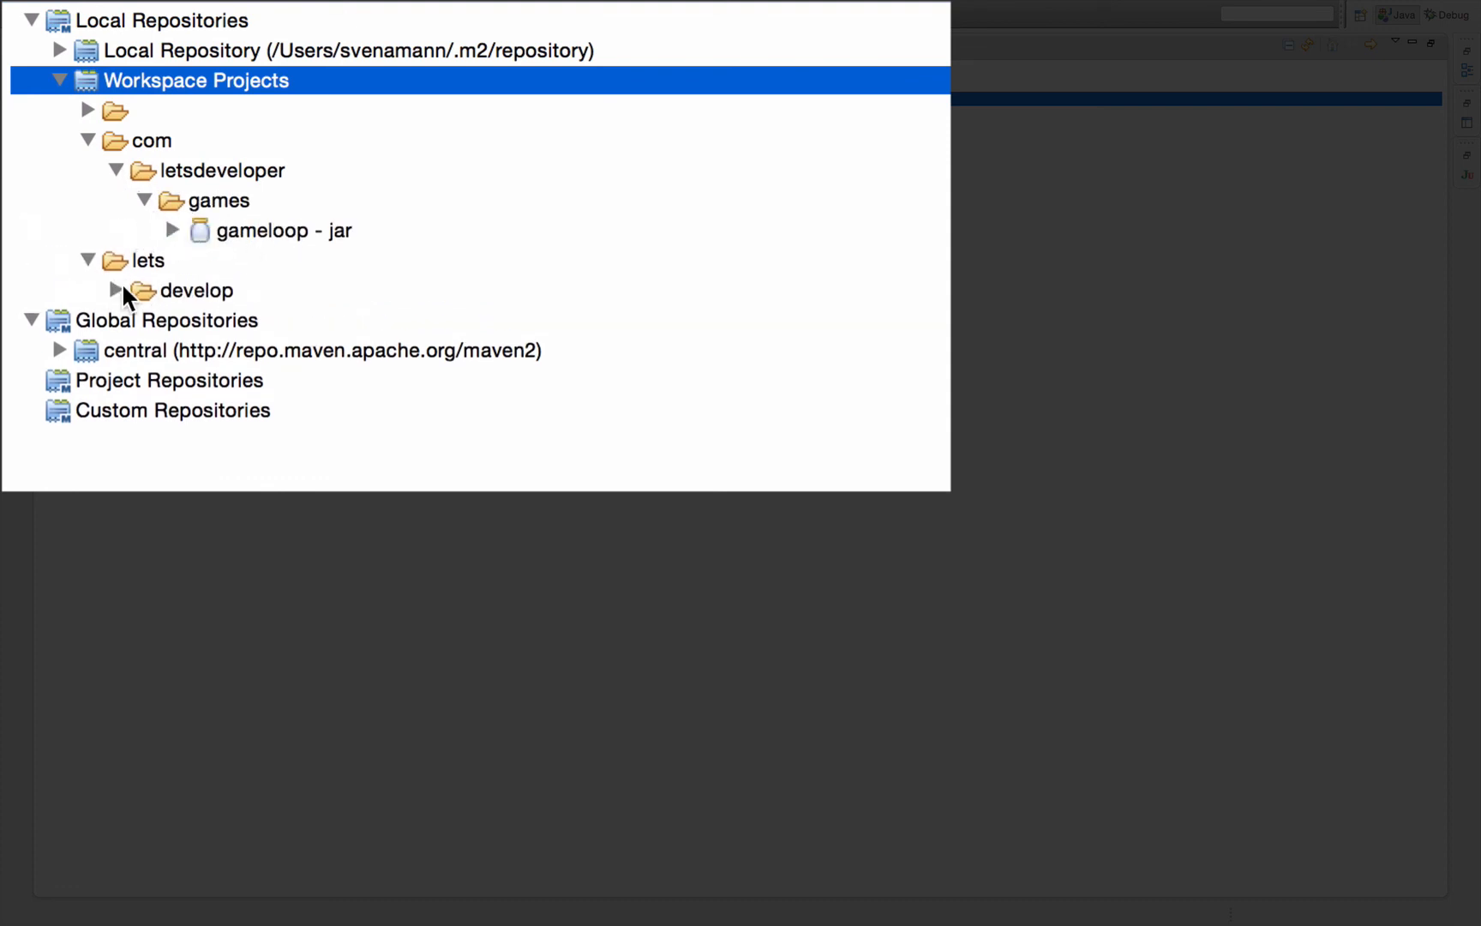
left_click(117, 290)
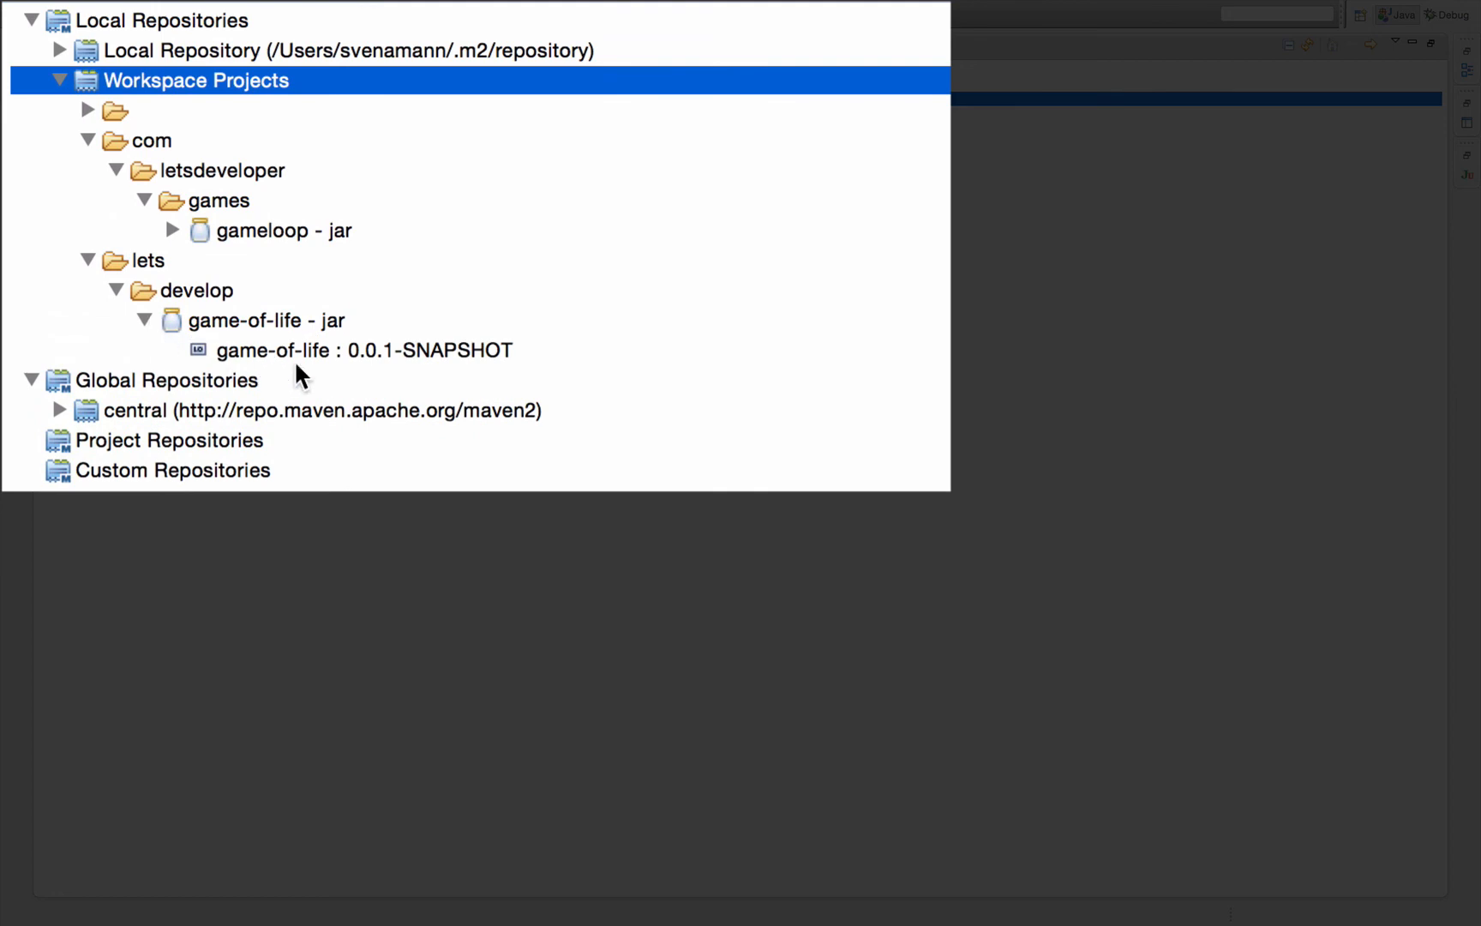
mouse_move(242, 127)
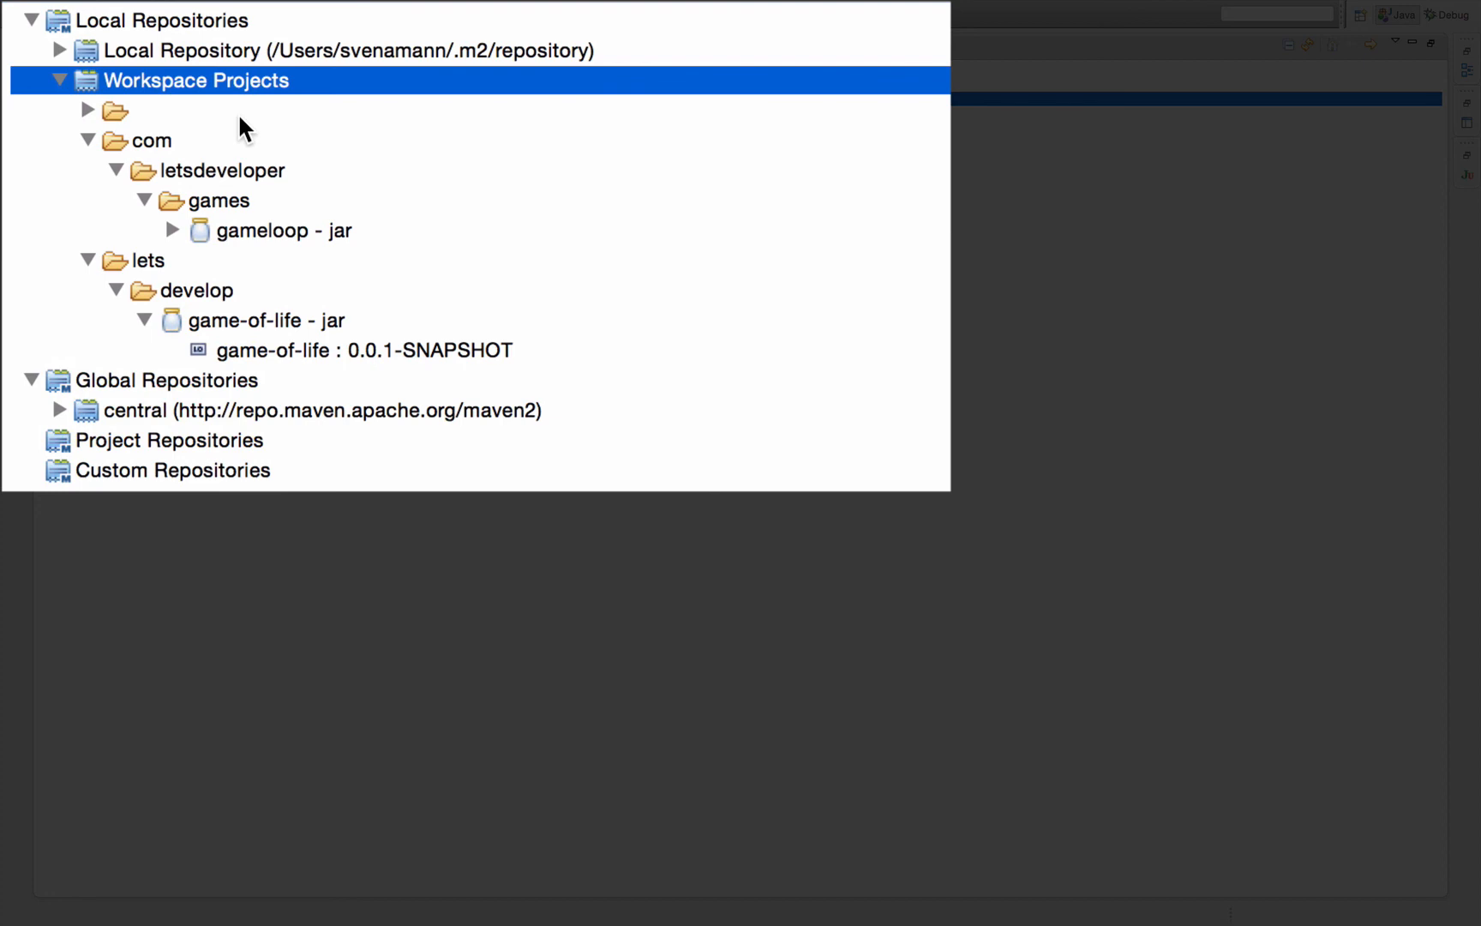
left_click(63, 83)
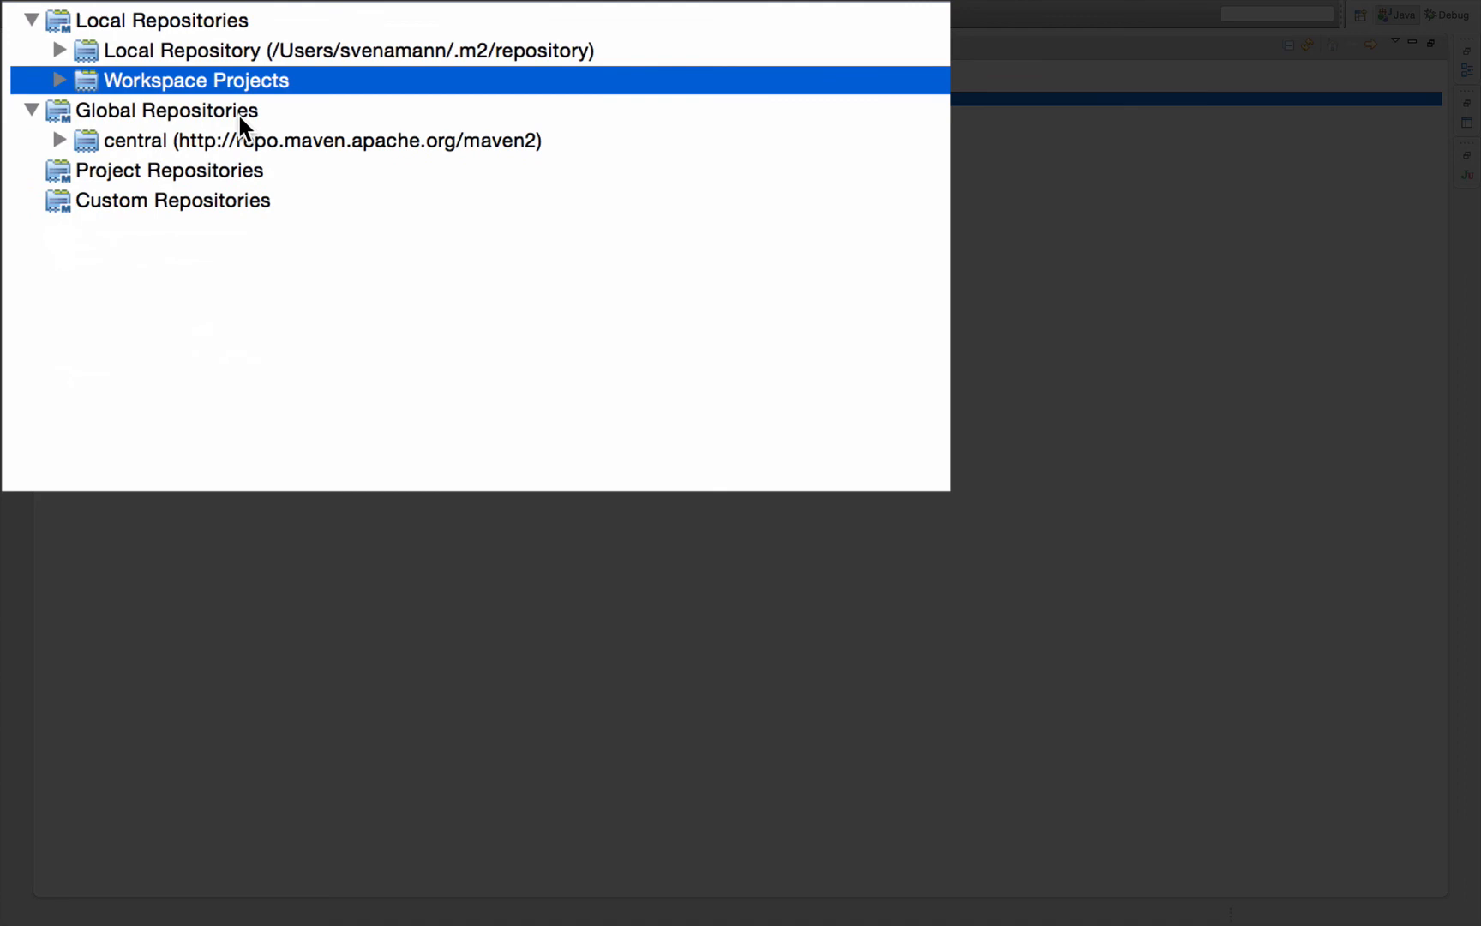